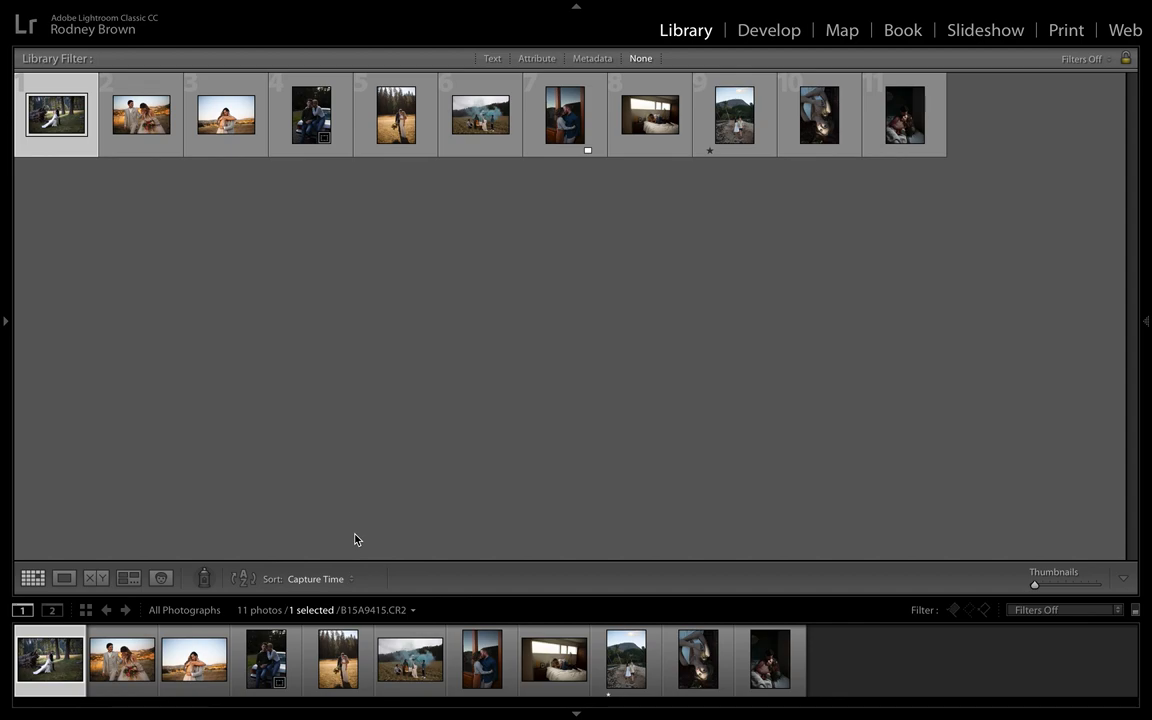
mouse_move(378, 490)
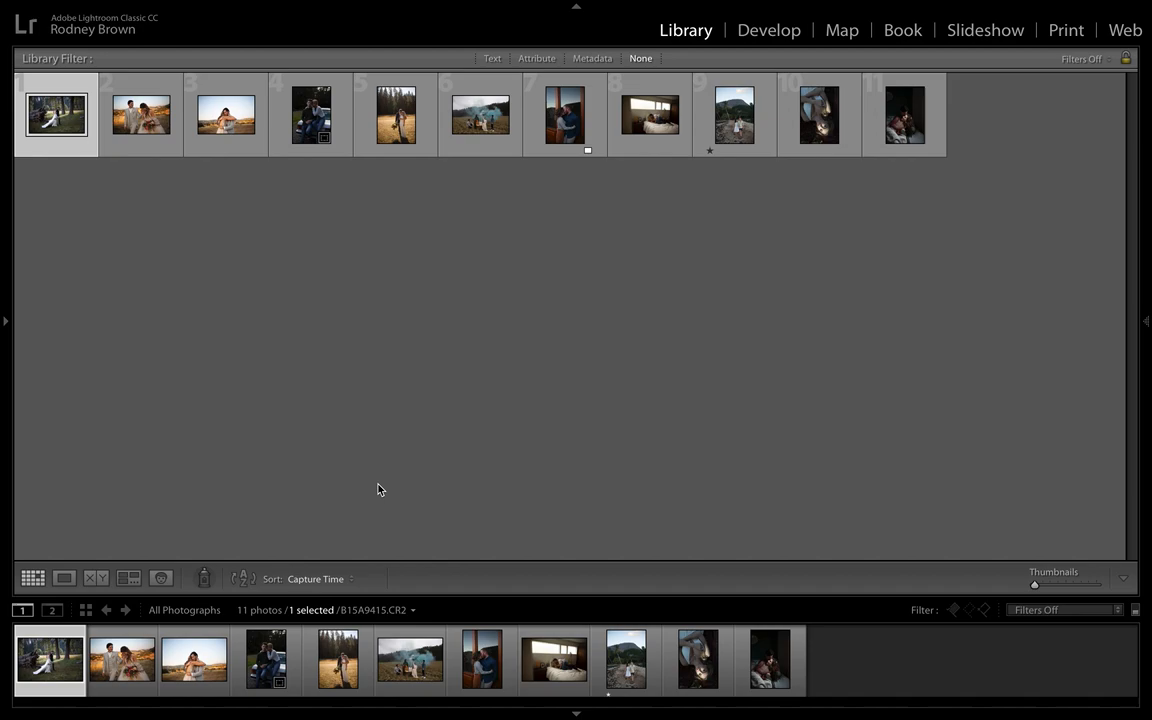
- Switch the first wedding photo into the Develop module with its settings reset
click(768, 30)
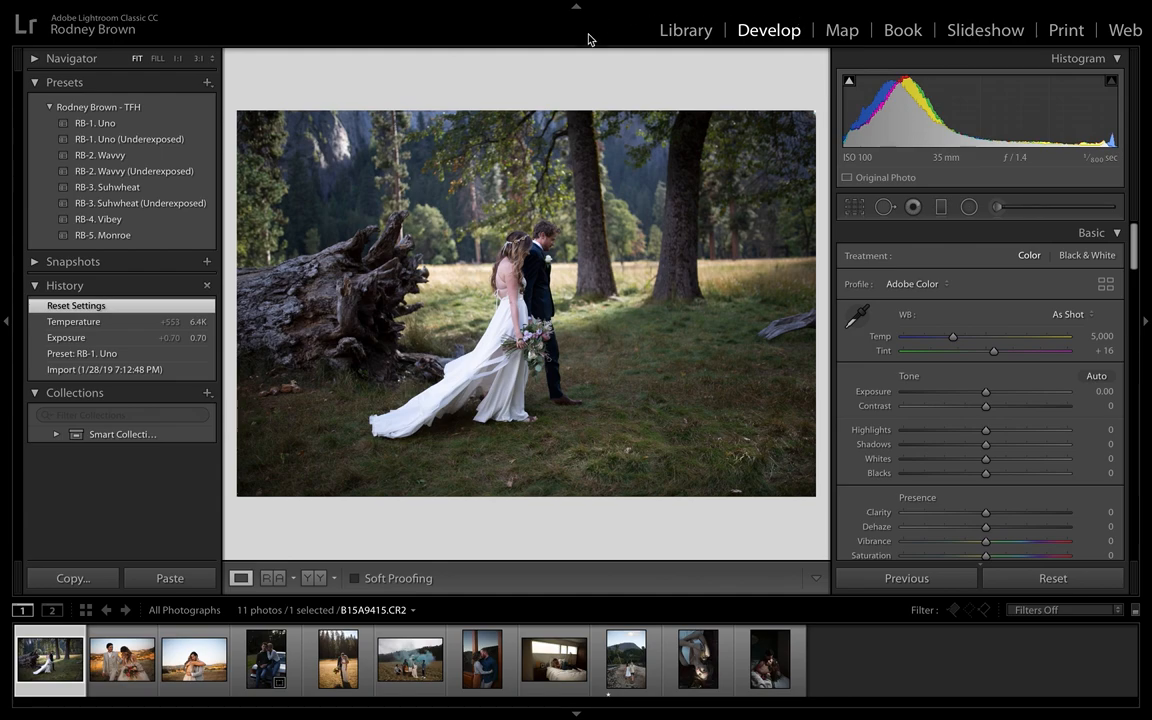
mouse_move(336, 124)
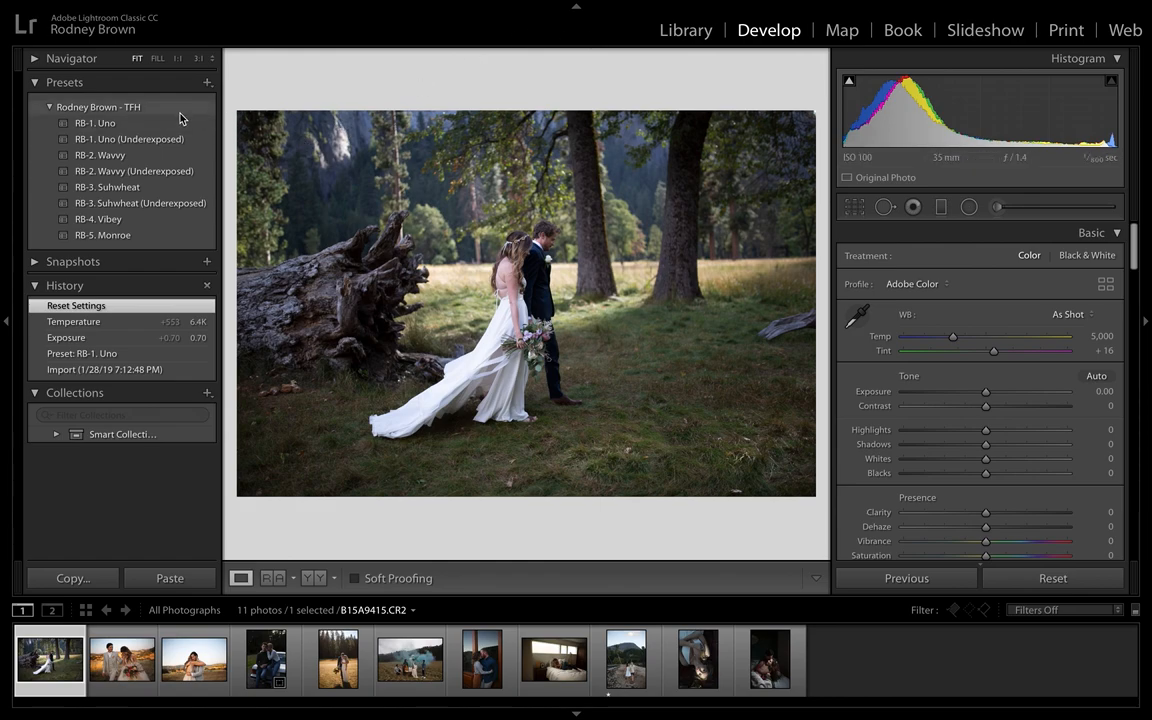
- Apply the RB-1: Uno preset from the Rodney Brown - TFH group
click(96, 122)
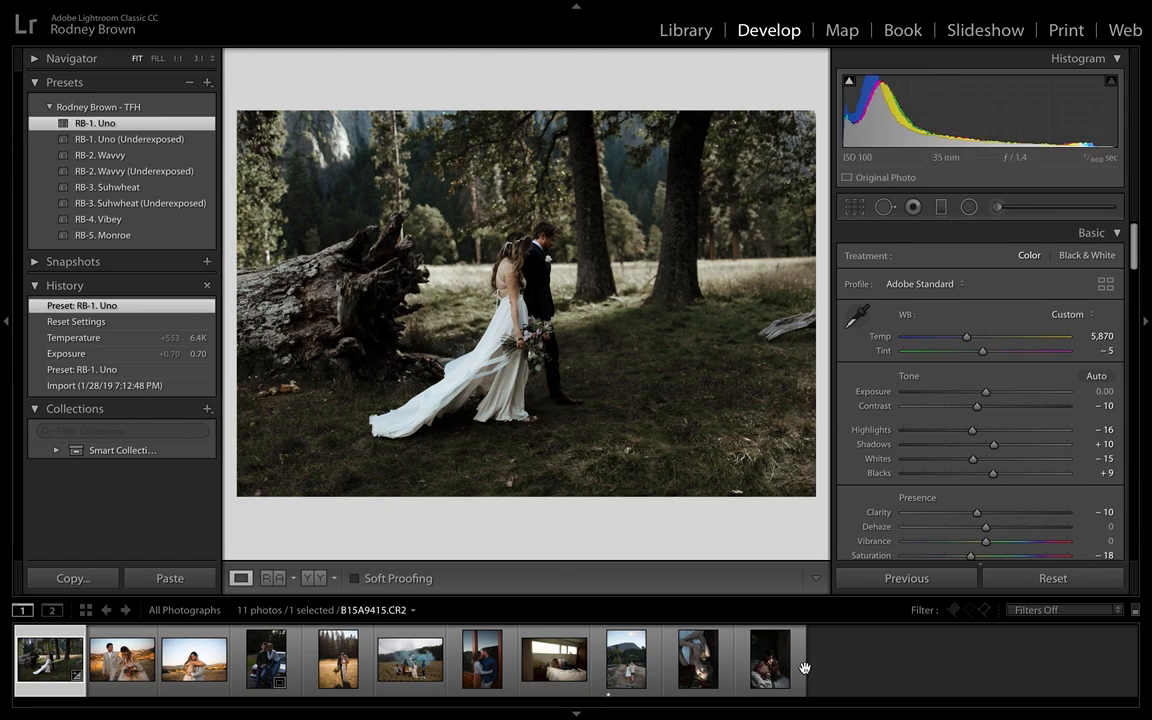
mouse_move(458, 374)
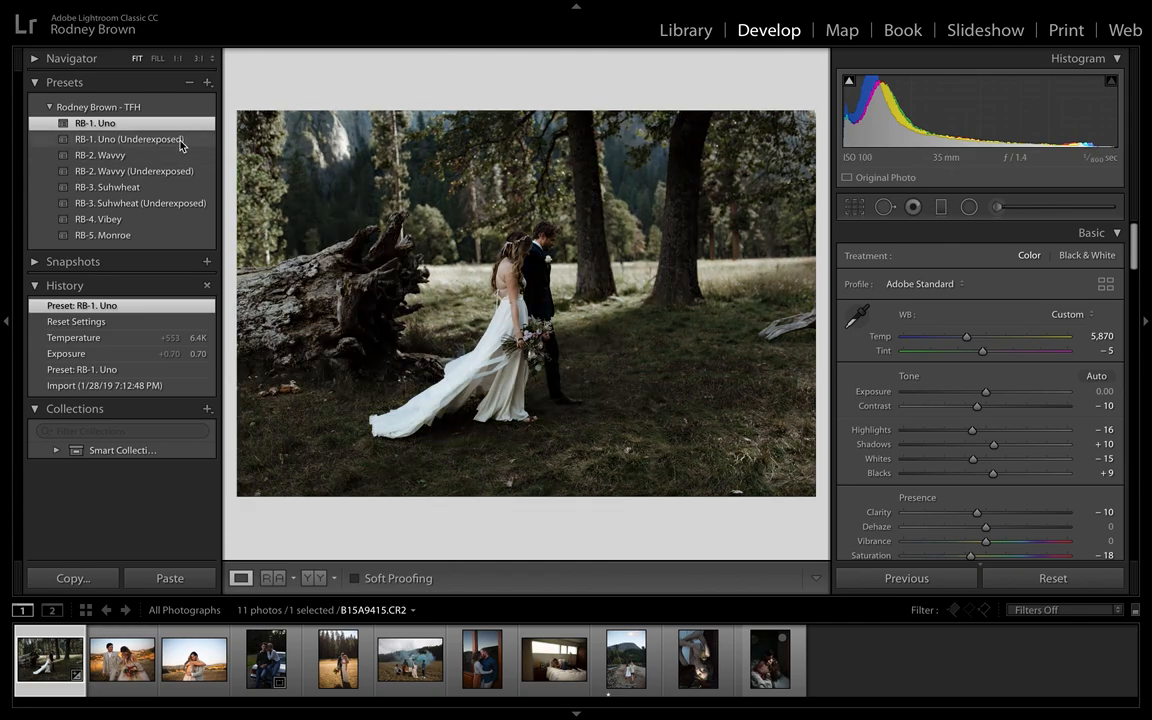
click(96, 122)
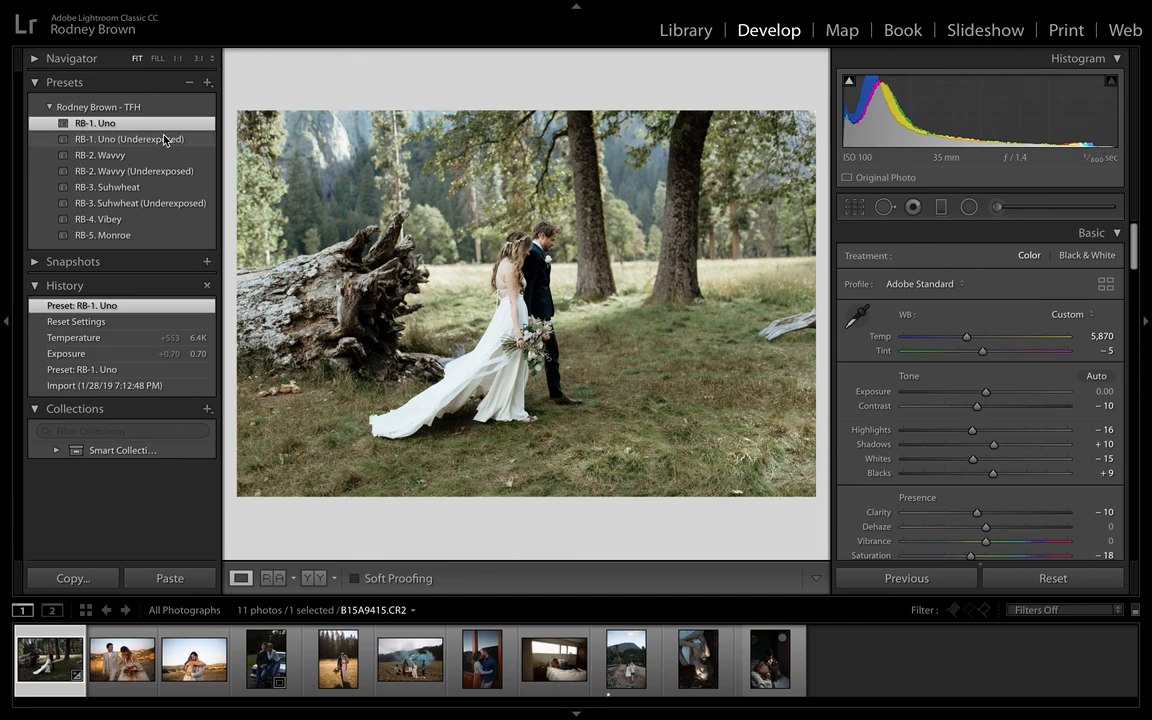
mouse_move(168, 140)
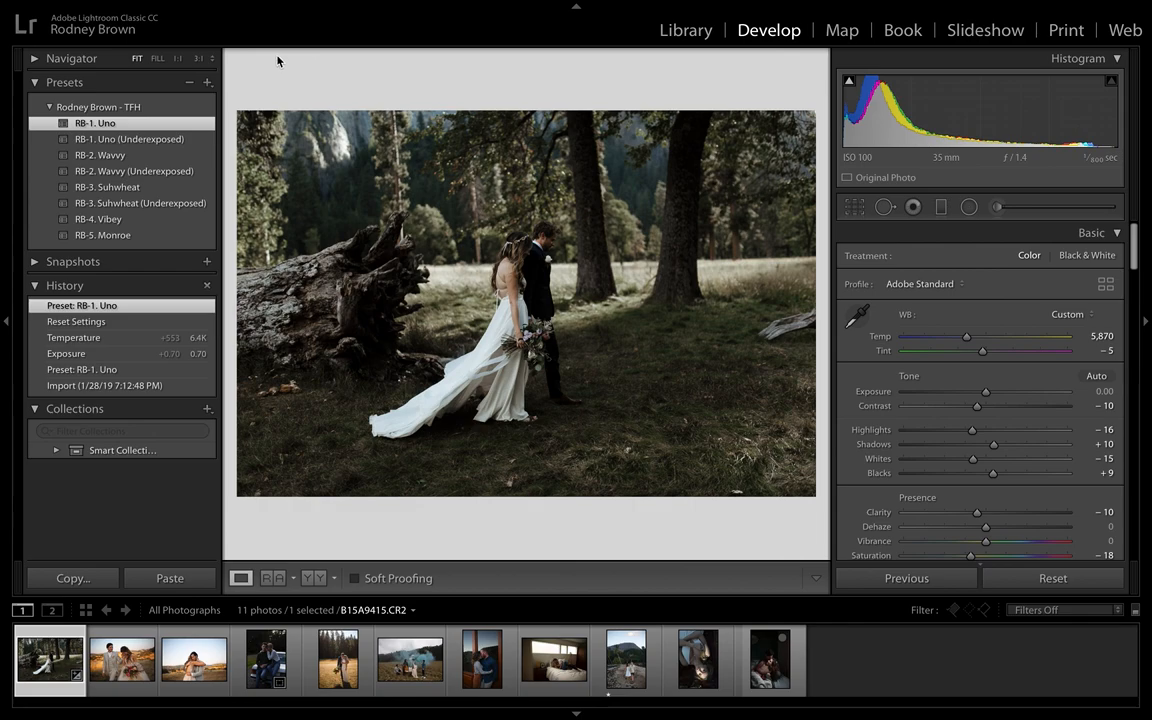
mouse_move(916, 404)
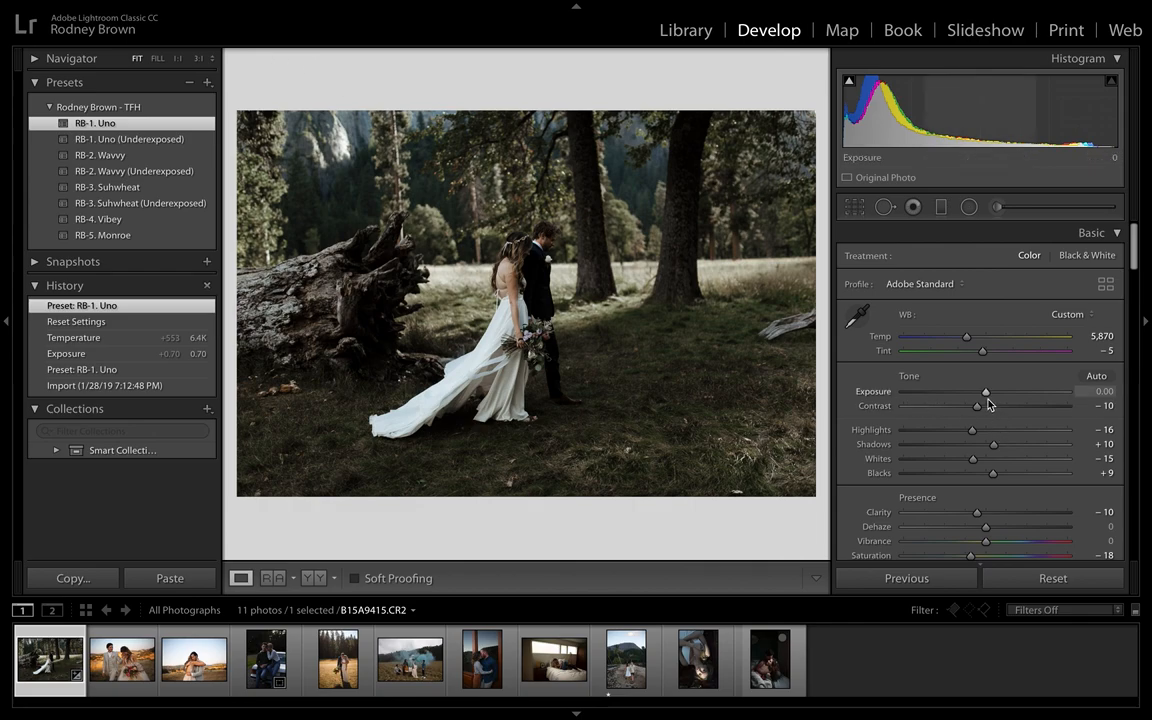
- Raise exposure to about +1.10, set tint to -1 and lower highlights to -27
drag(984, 390, 1004, 390)
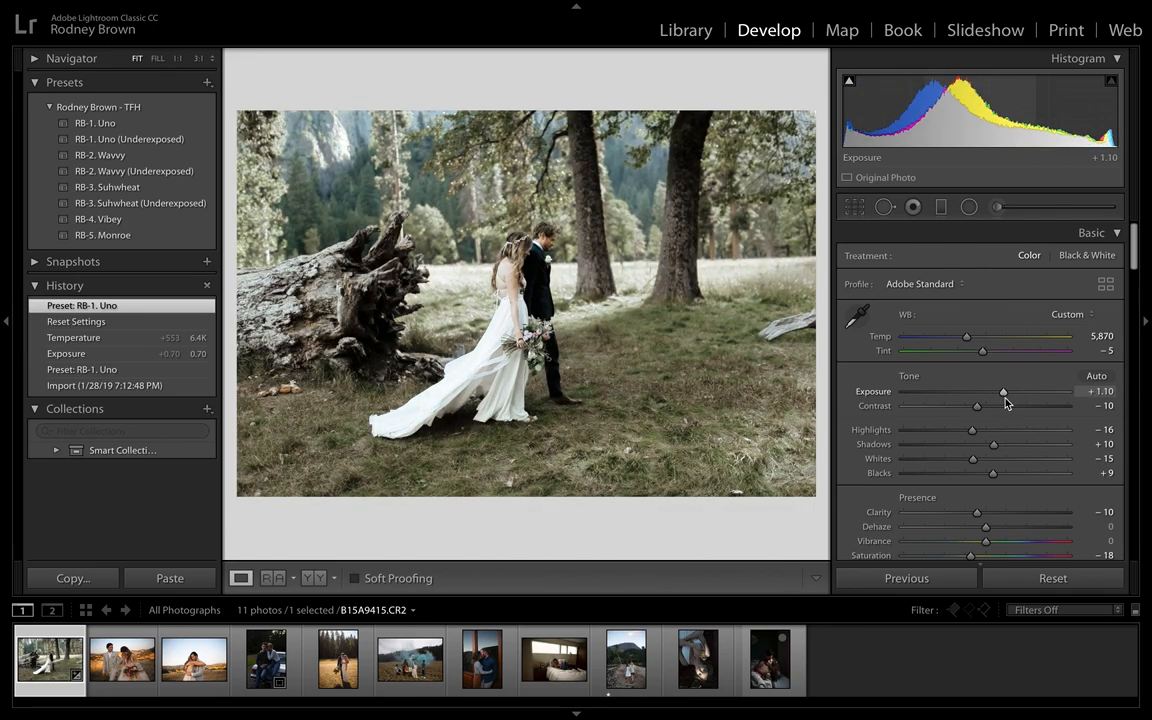
drag(1004, 390, 1006, 390)
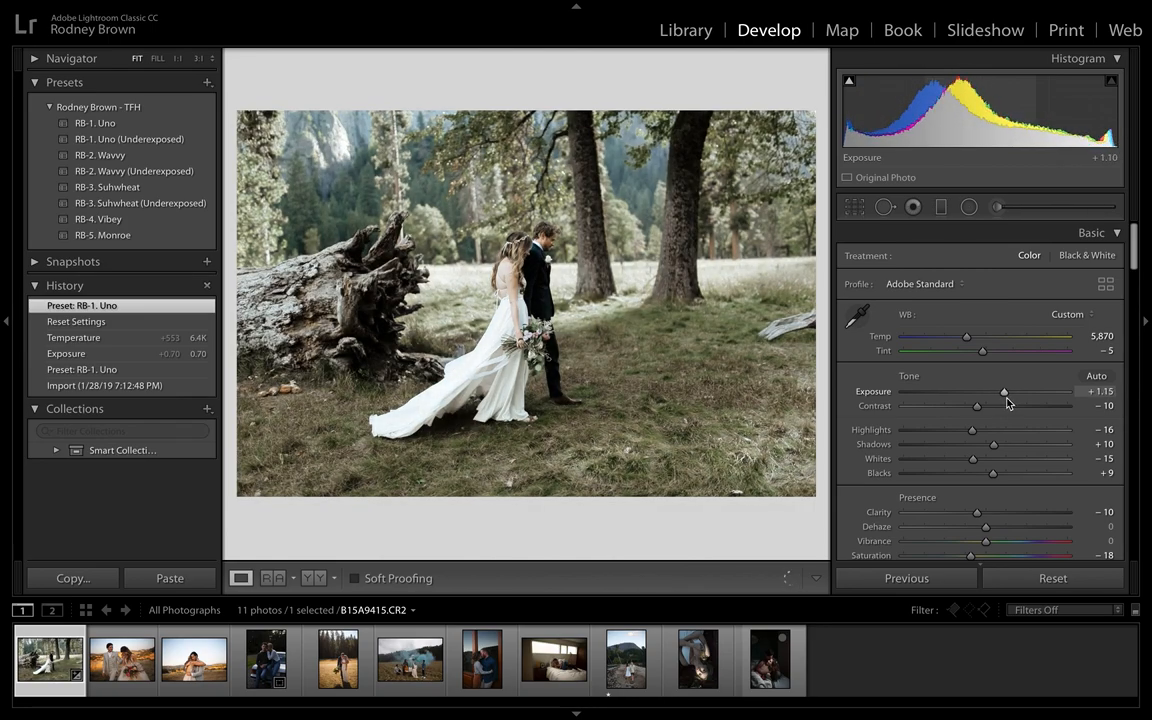
drag(976, 390, 1004, 390)
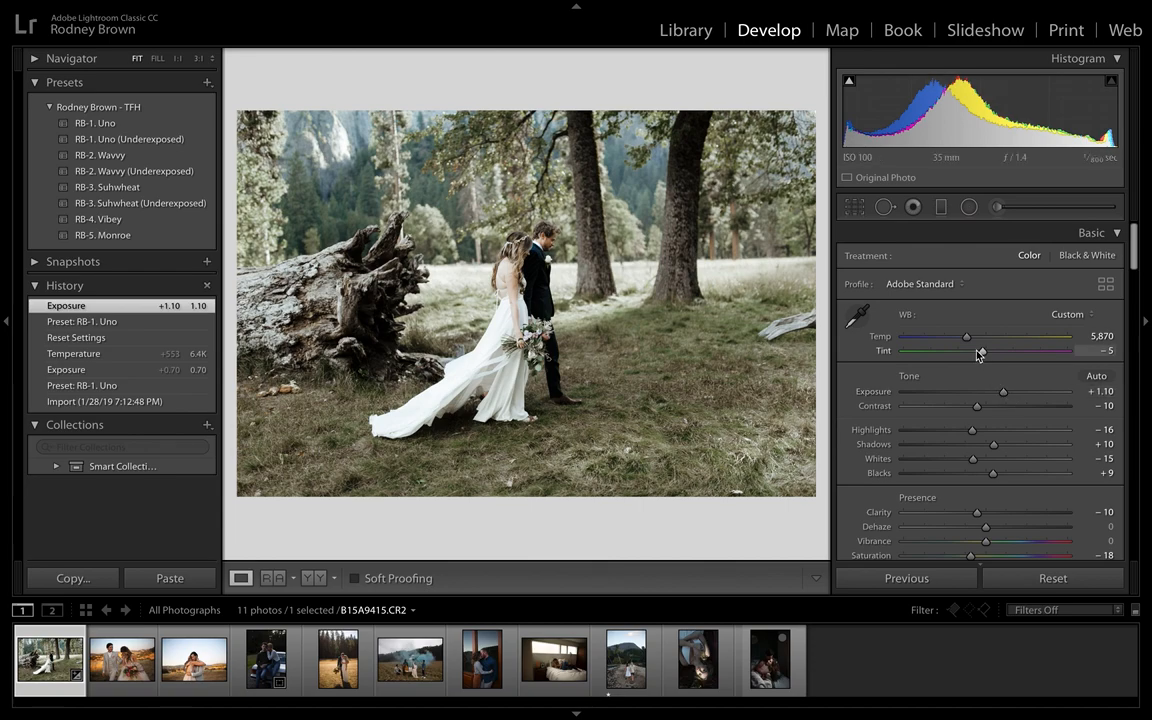
drag(968, 350, 984, 350)
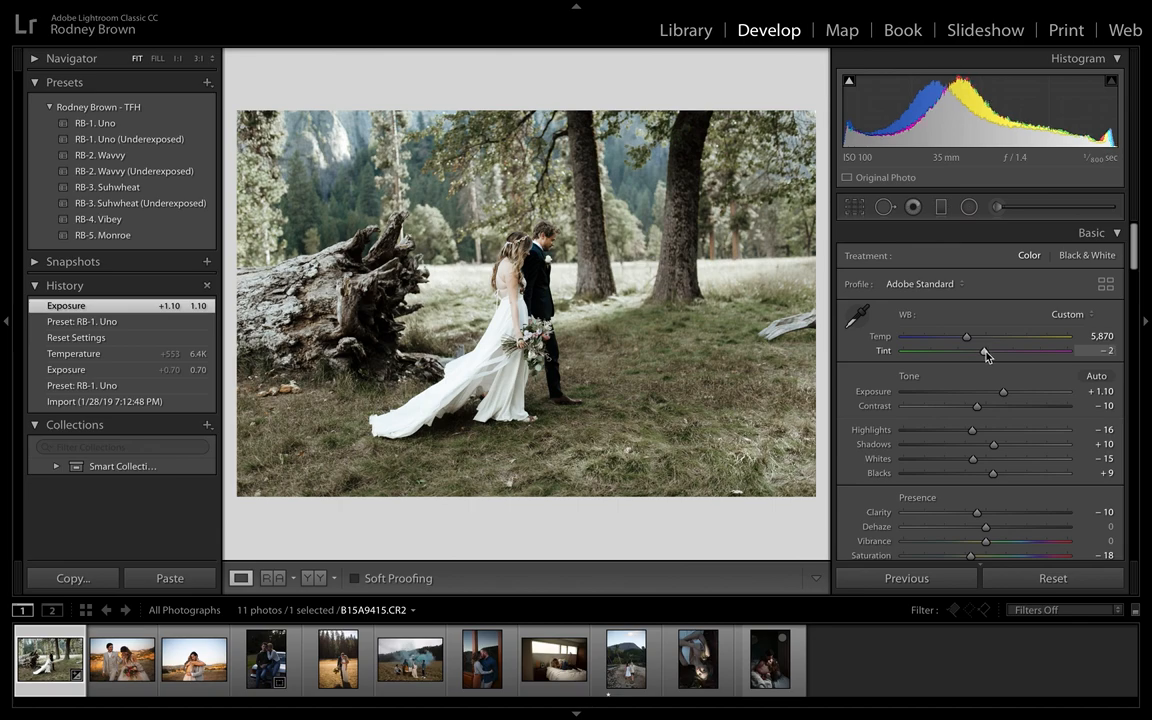
drag(984, 350, 988, 350)
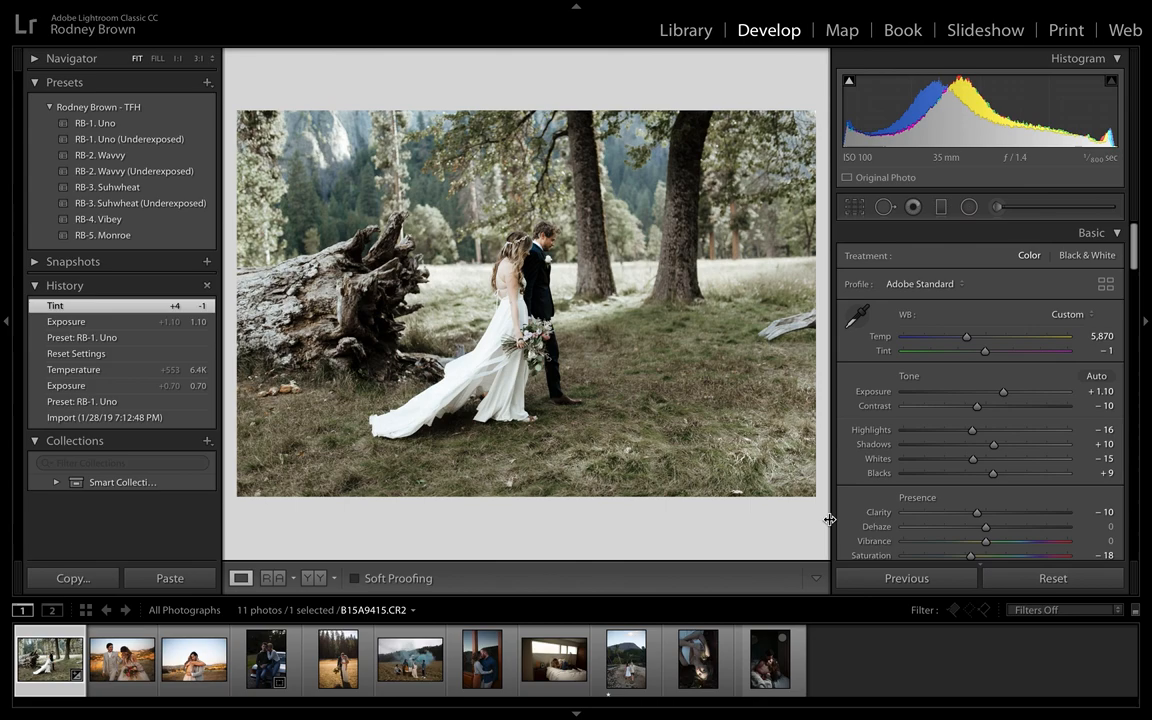
drag(972, 430, 964, 430)
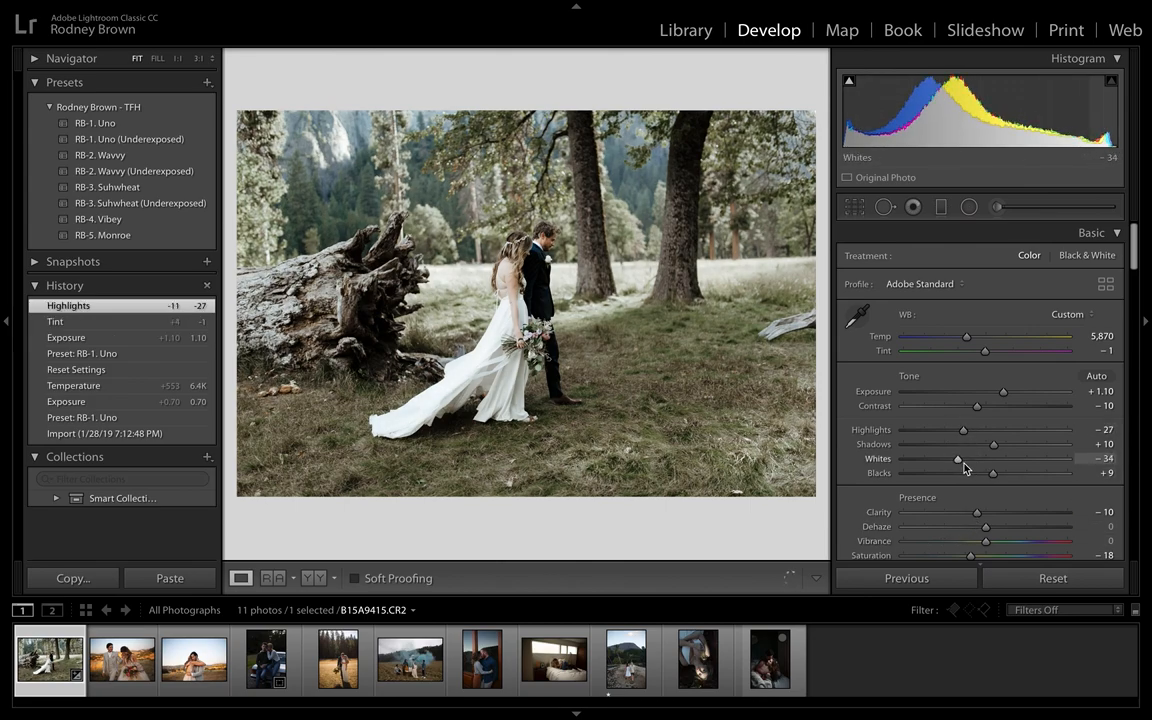
- Set whites +20, temperature 5,995, contrast +19 and final exposure +1.15
drag(958, 462, 970, 462)
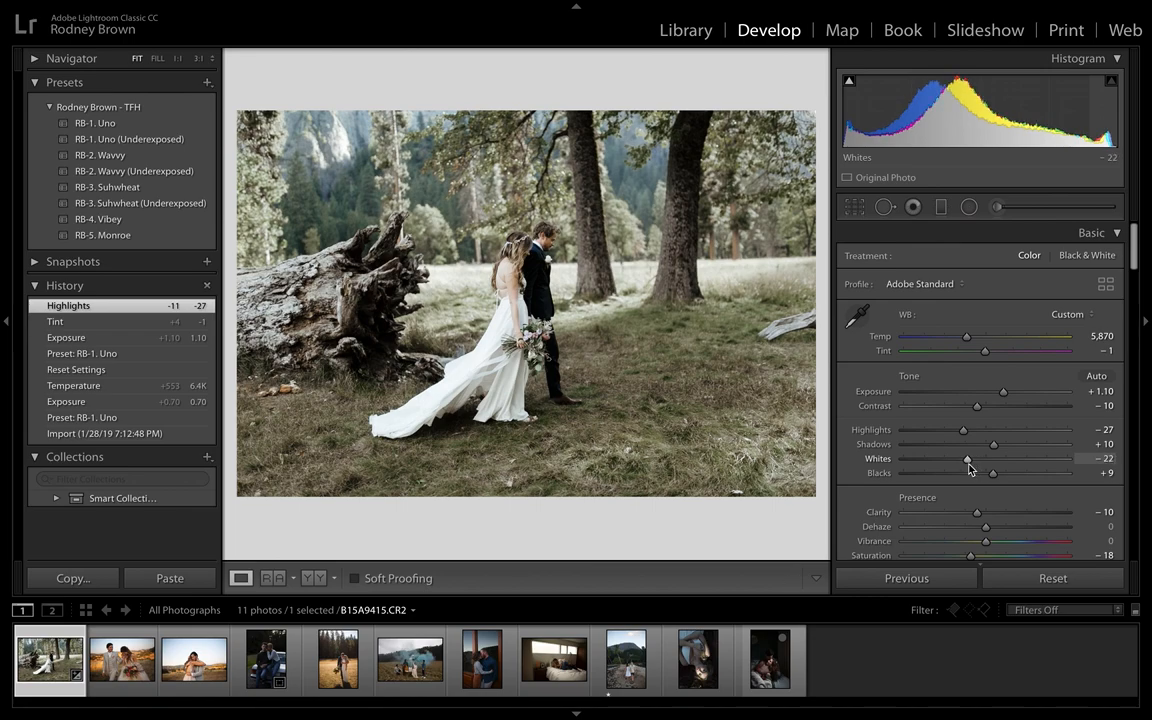
drag(968, 458, 968, 458)
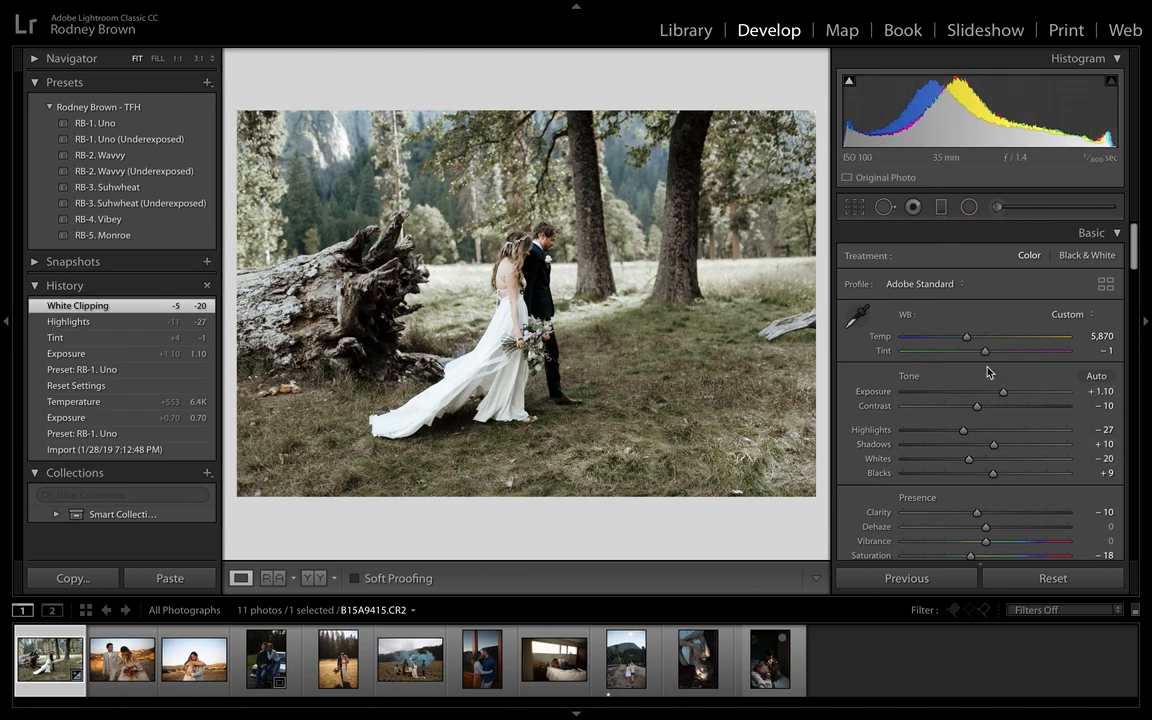
drag(966, 336, 970, 336)
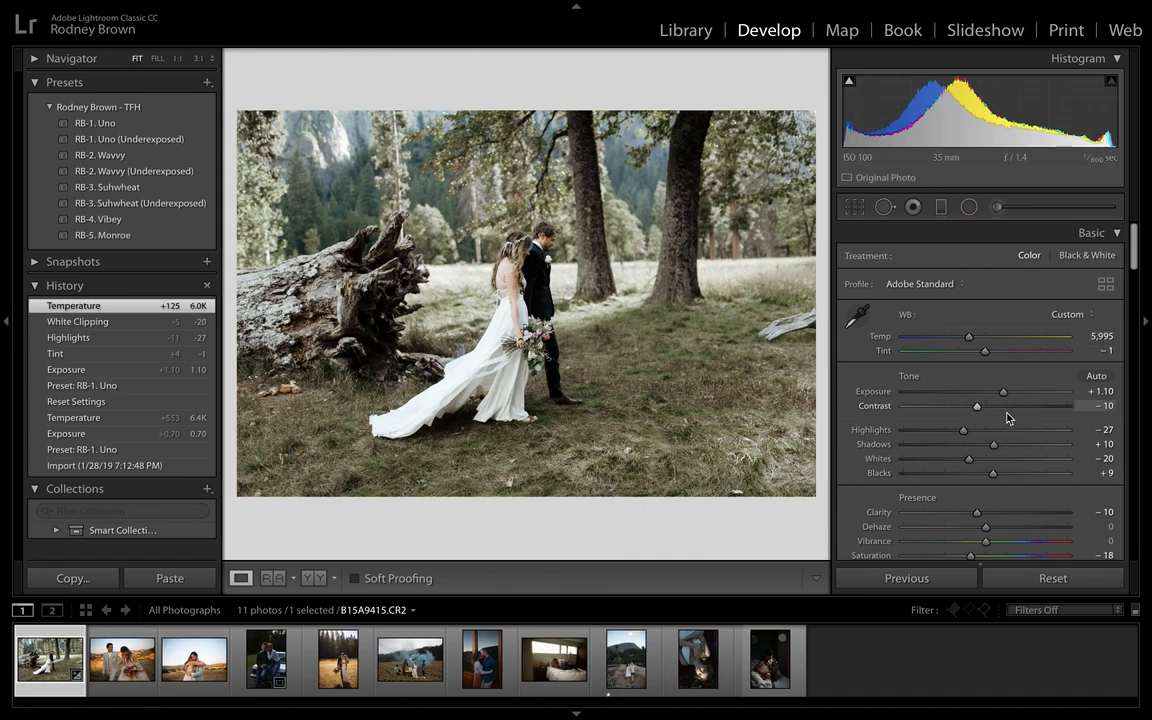
drag(976, 404, 964, 404)
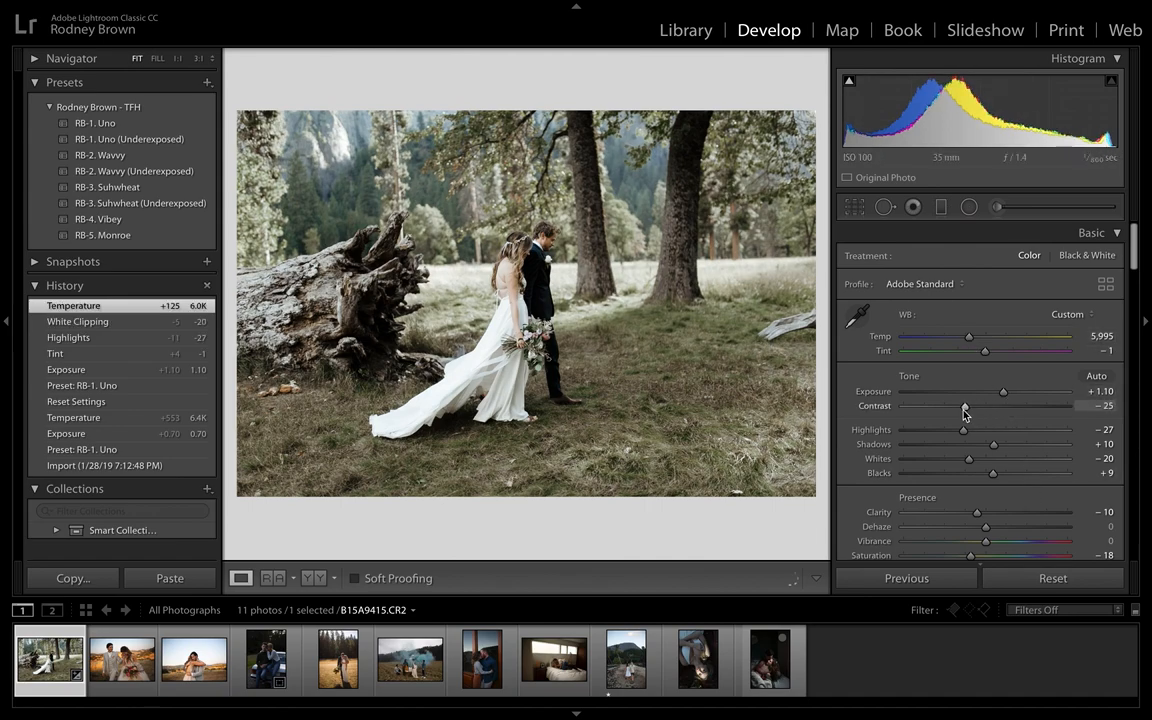
drag(964, 406, 968, 406)
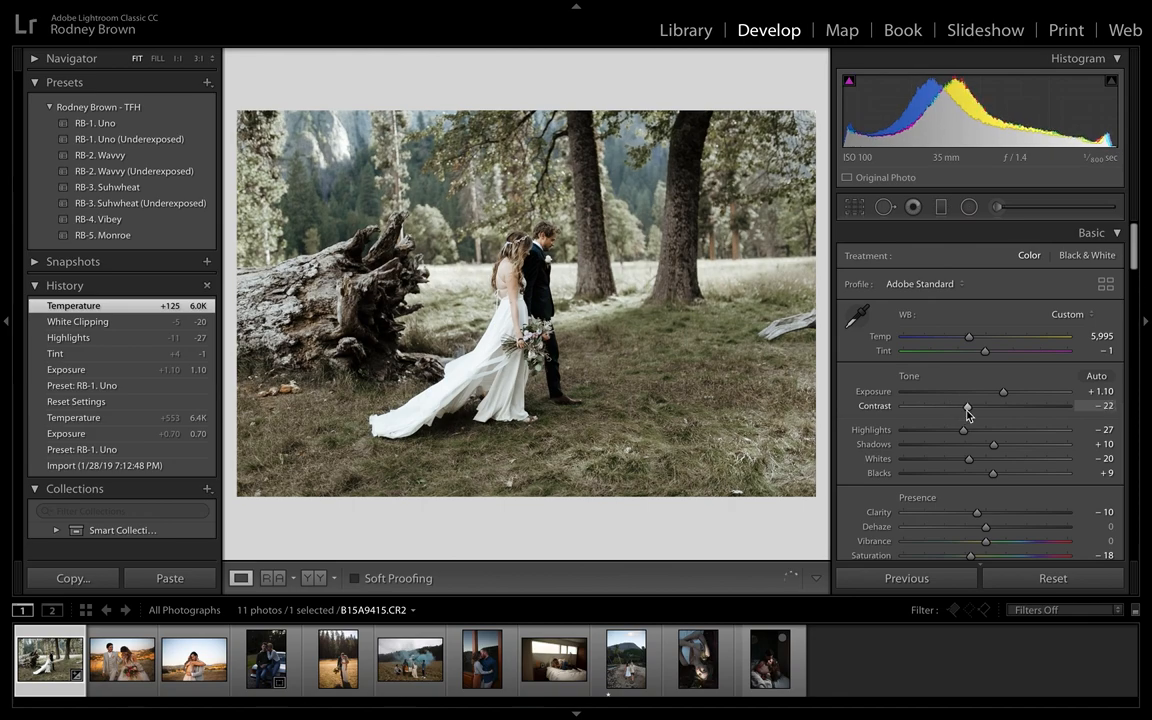
drag(968, 406, 976, 406)
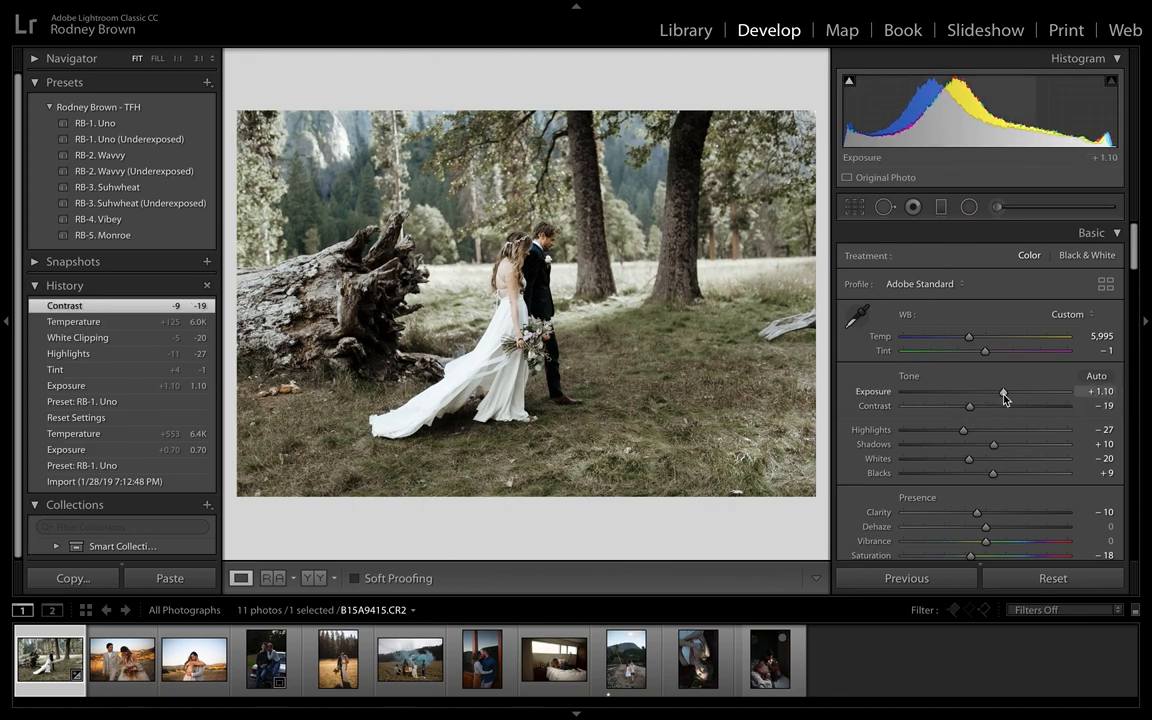
drag(1000, 390, 1004, 390)
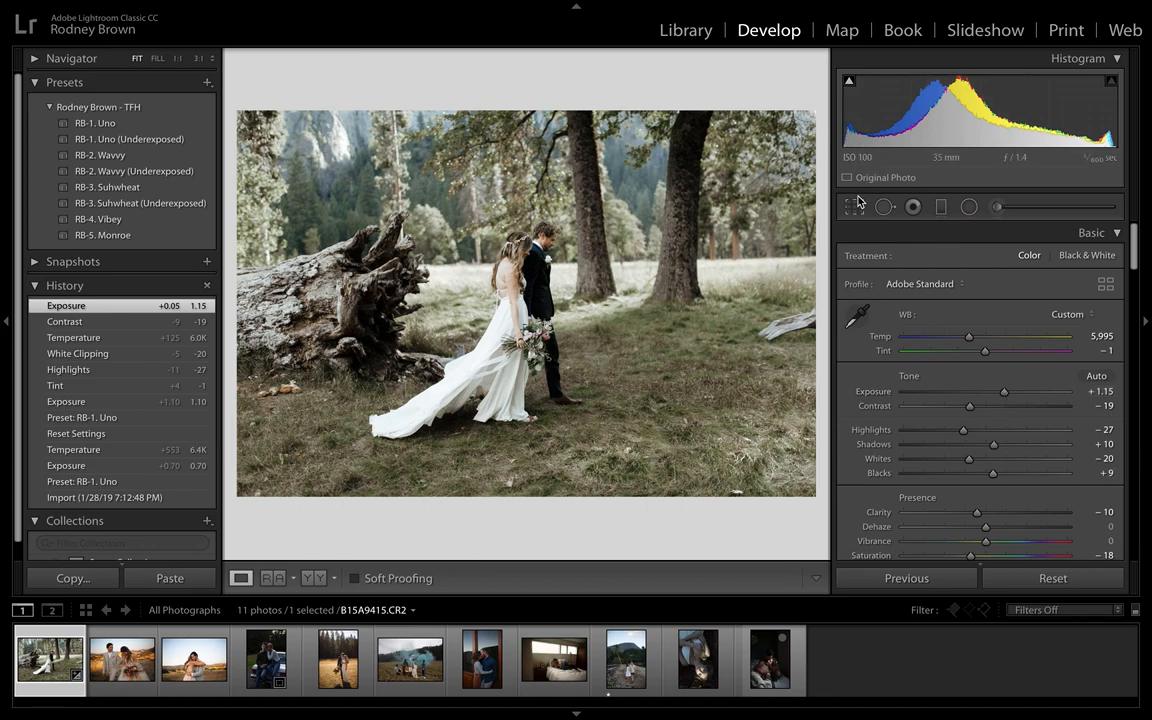
mouse_move(396, 96)
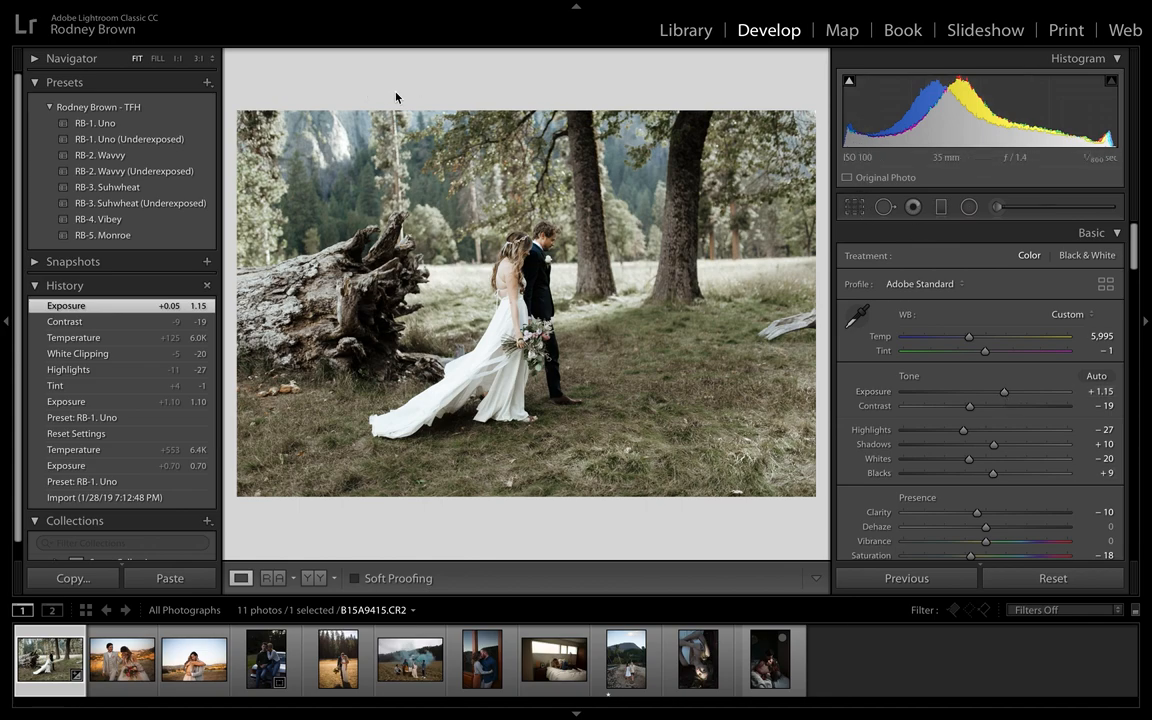
mouse_move(488, 288)
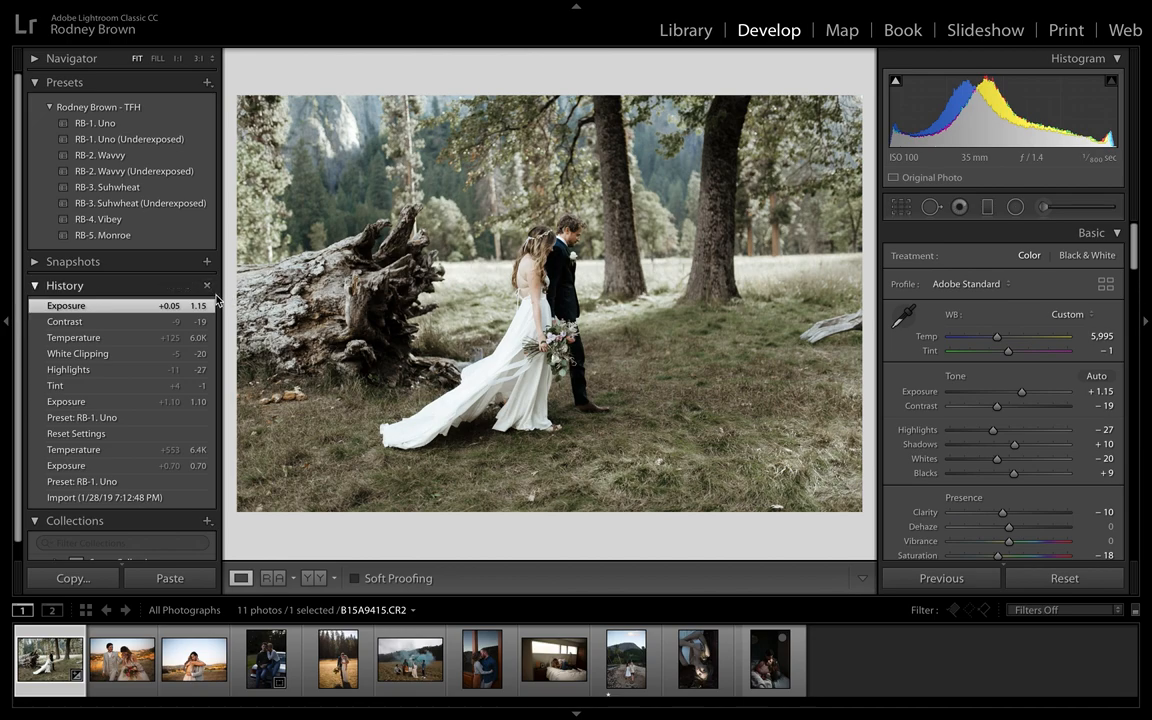
mouse_move(310, 444)
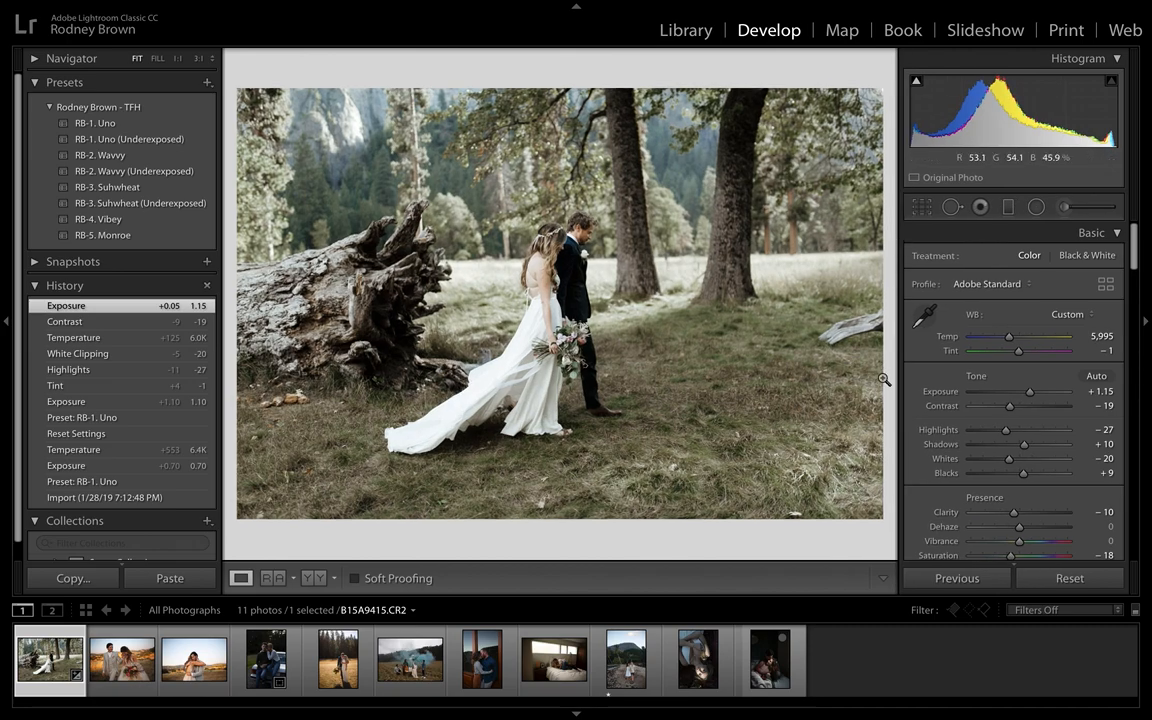
mouse_move(856, 332)
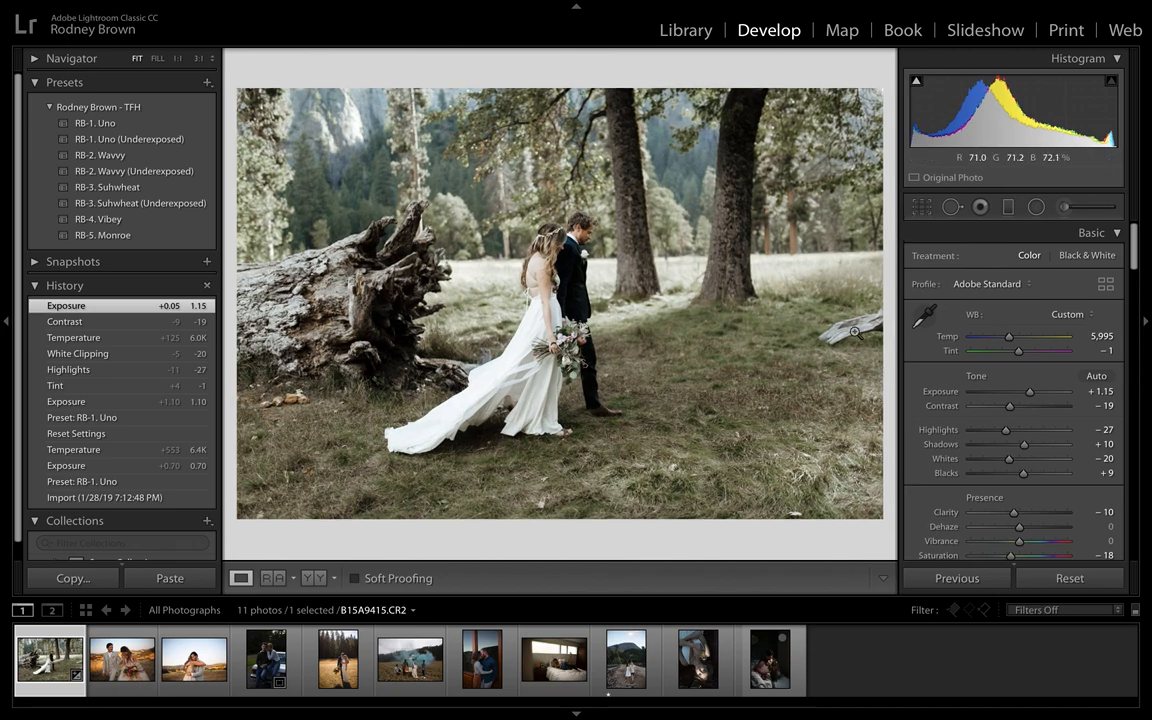
- Select a different photo in the filmstrip after finishing the wedding edit
click(552, 658)
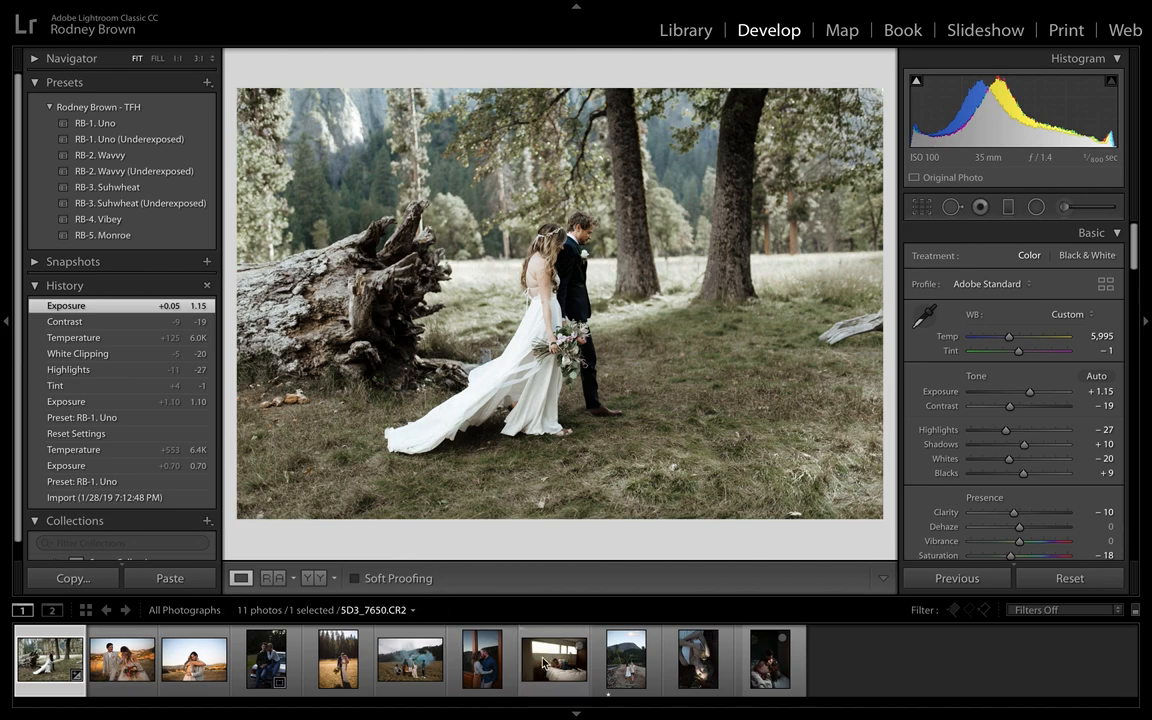
- Load the family blue-smoke photo and expand the left Presets panel
click(408, 658)
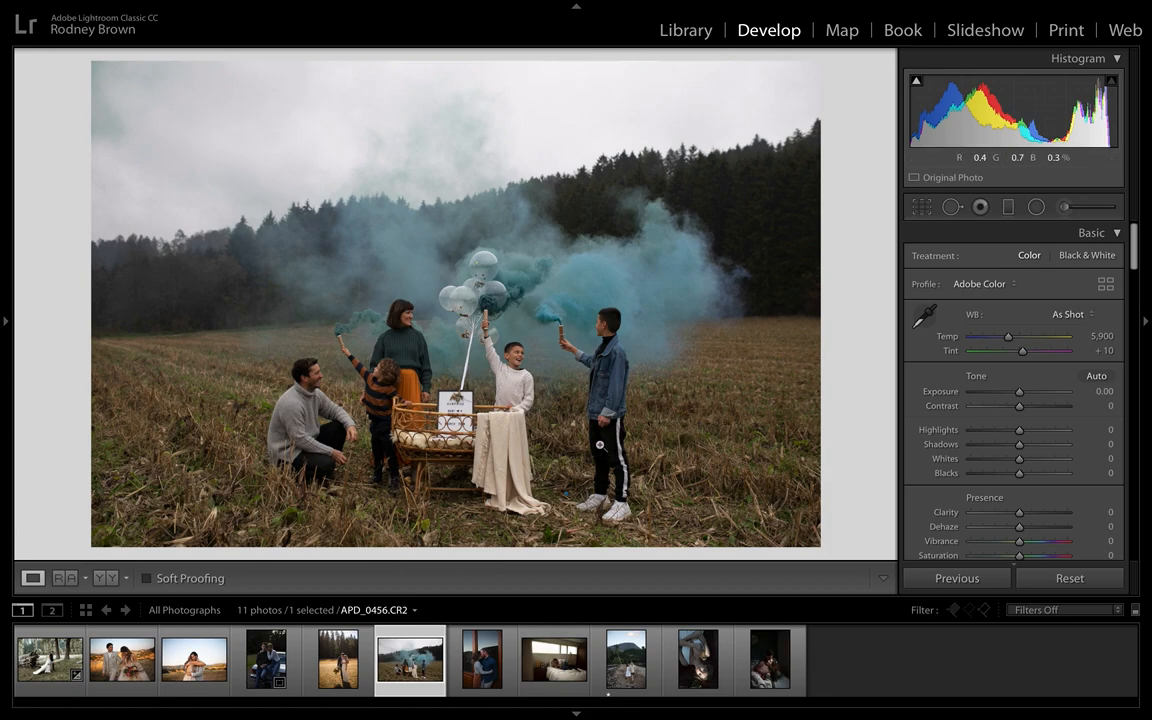
mouse_move(672, 332)
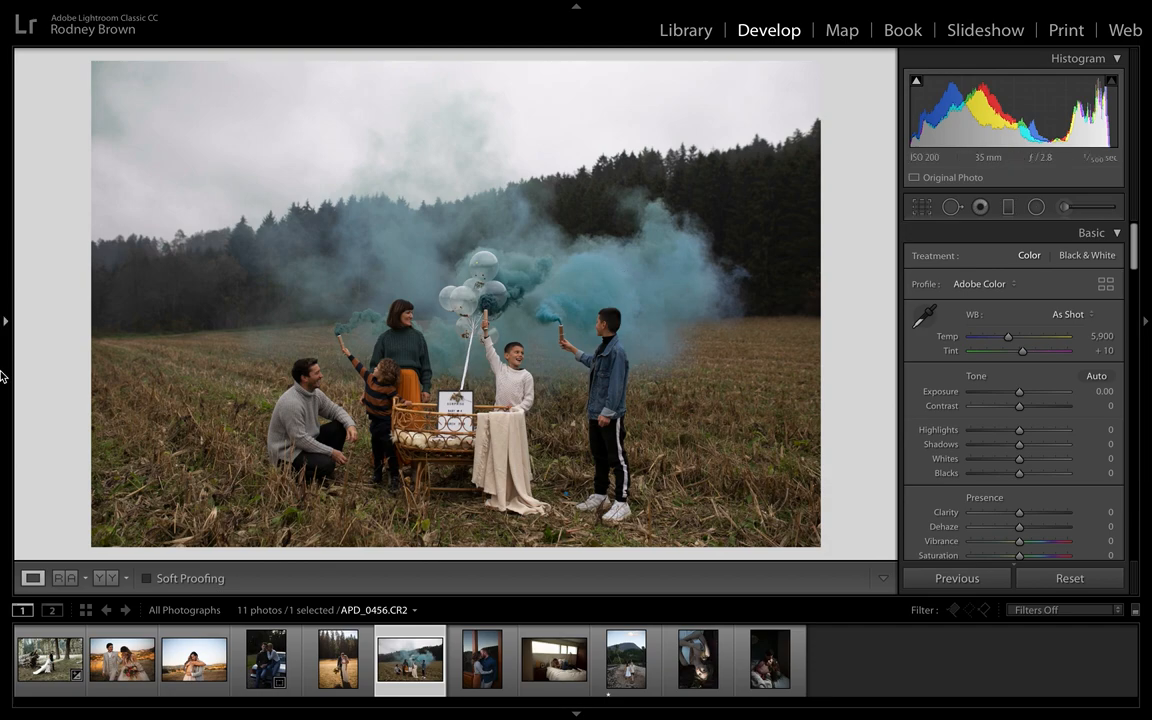
click(6, 322)
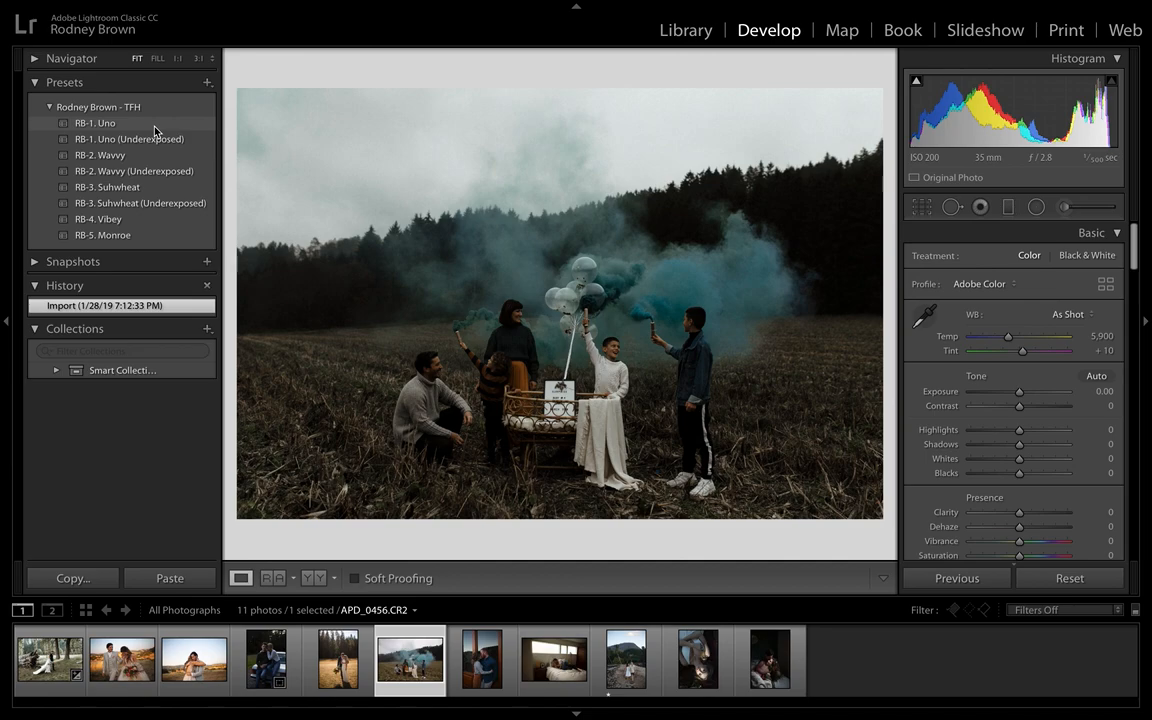
- Apply RB-1: Uno, brighten exposure, warm temperature to about 6,850 and fine-tune tint
click(96, 122)
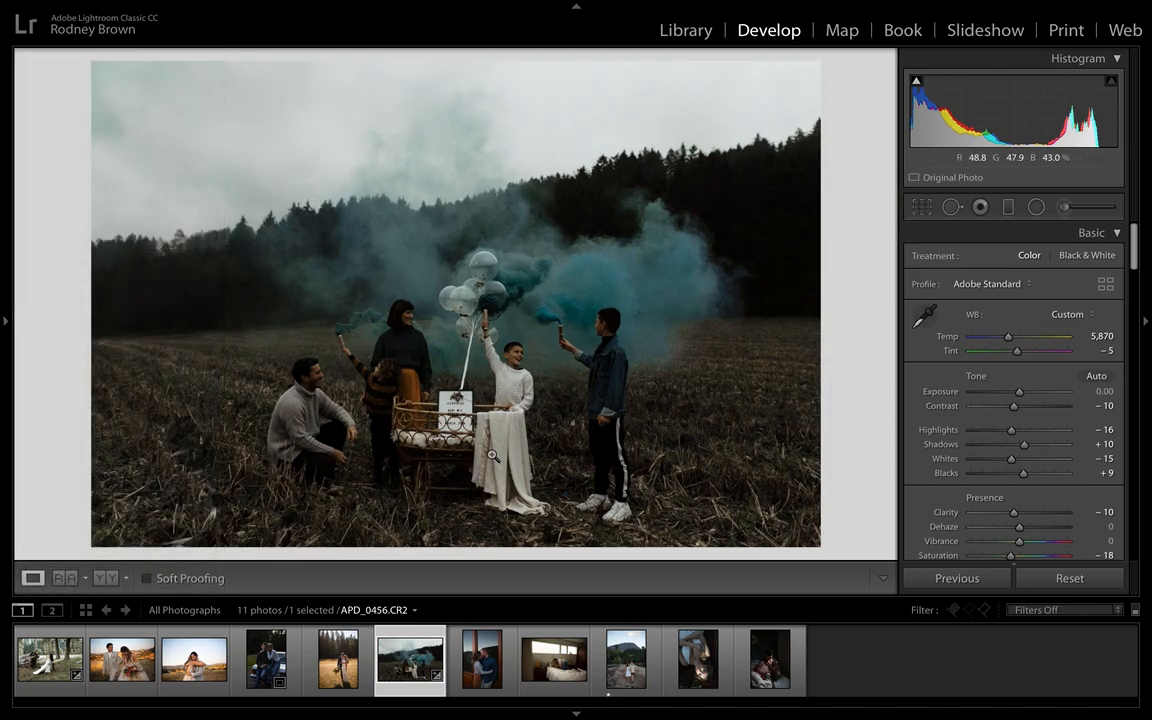
mouse_move(1020, 392)
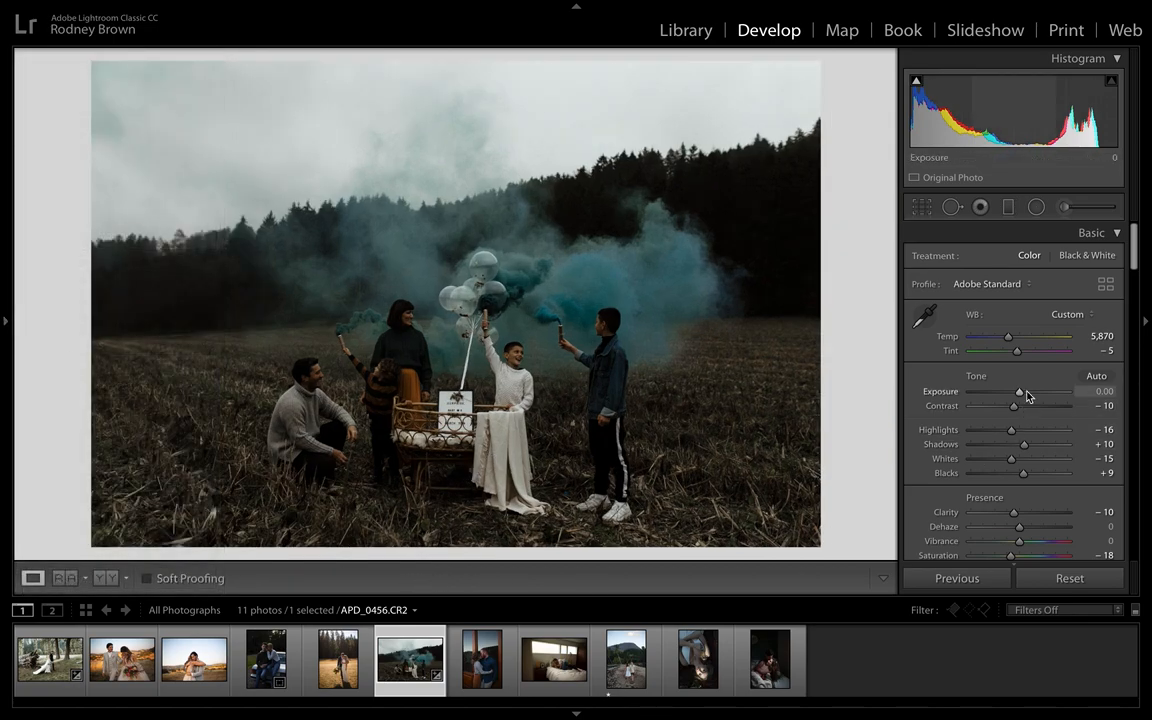
drag(1018, 390, 1030, 390)
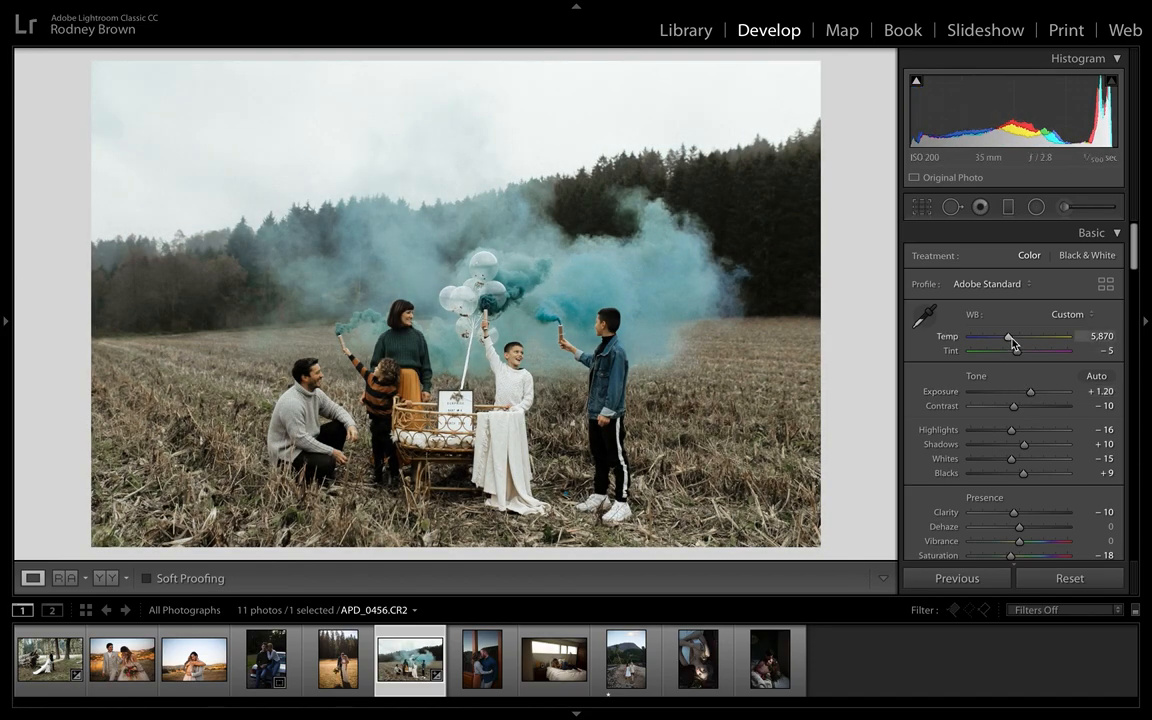
drag(1008, 340, 1018, 340)
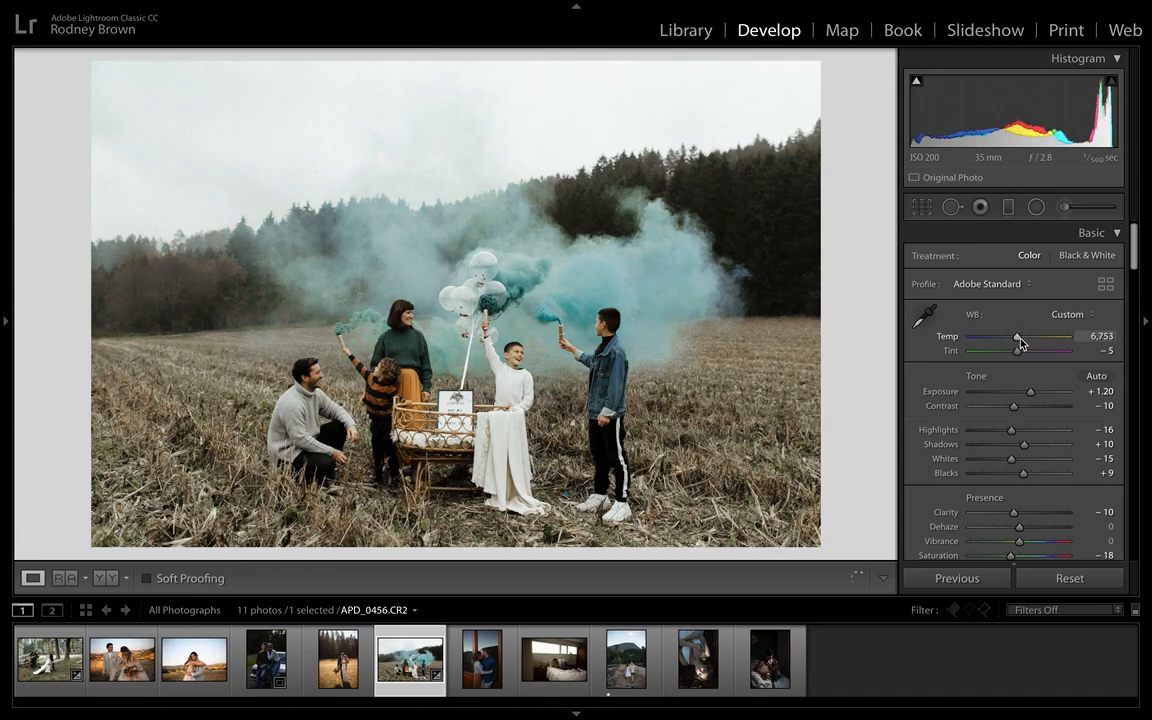
drag(1018, 336, 1022, 336)
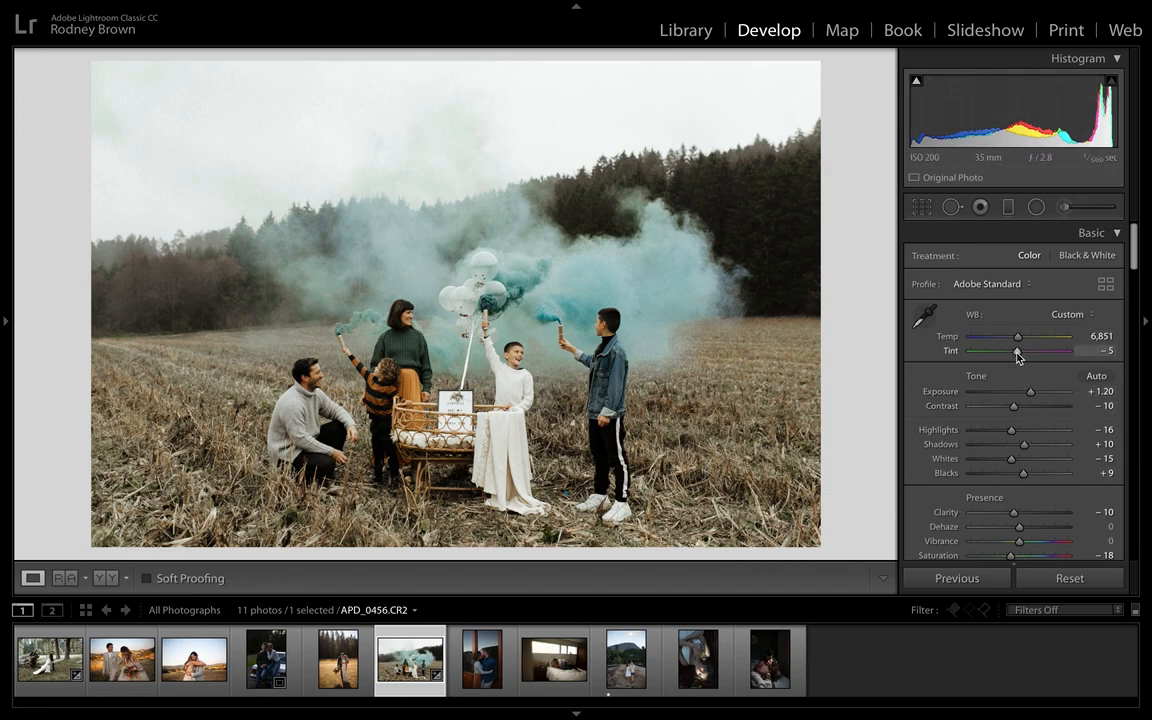
drag(1012, 350, 1020, 350)
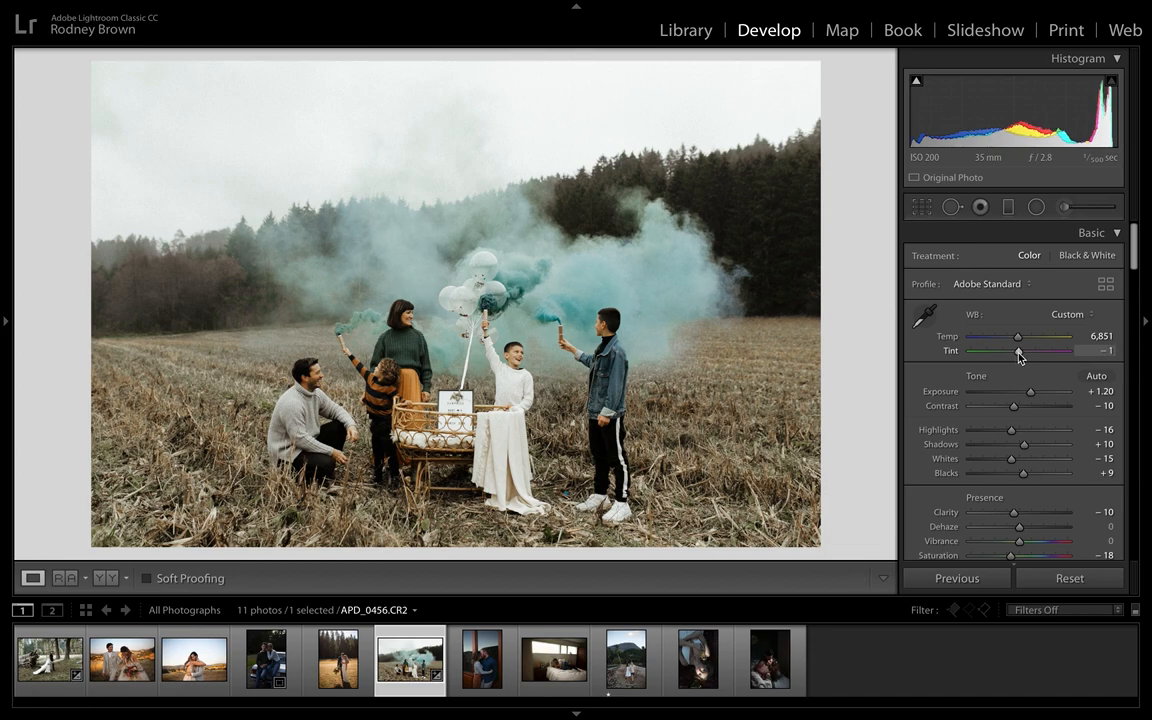
drag(1020, 350, 1012, 350)
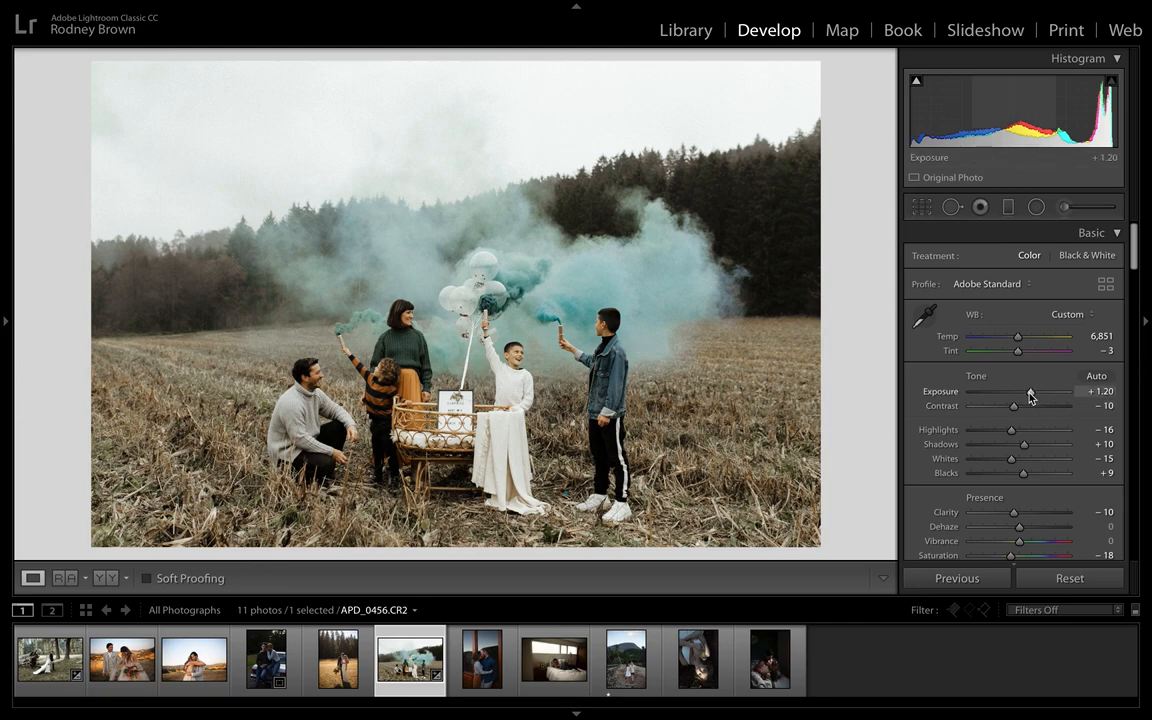
- Push exposure higher, then settle it back around +1.20
drag(1016, 390, 1028, 390)
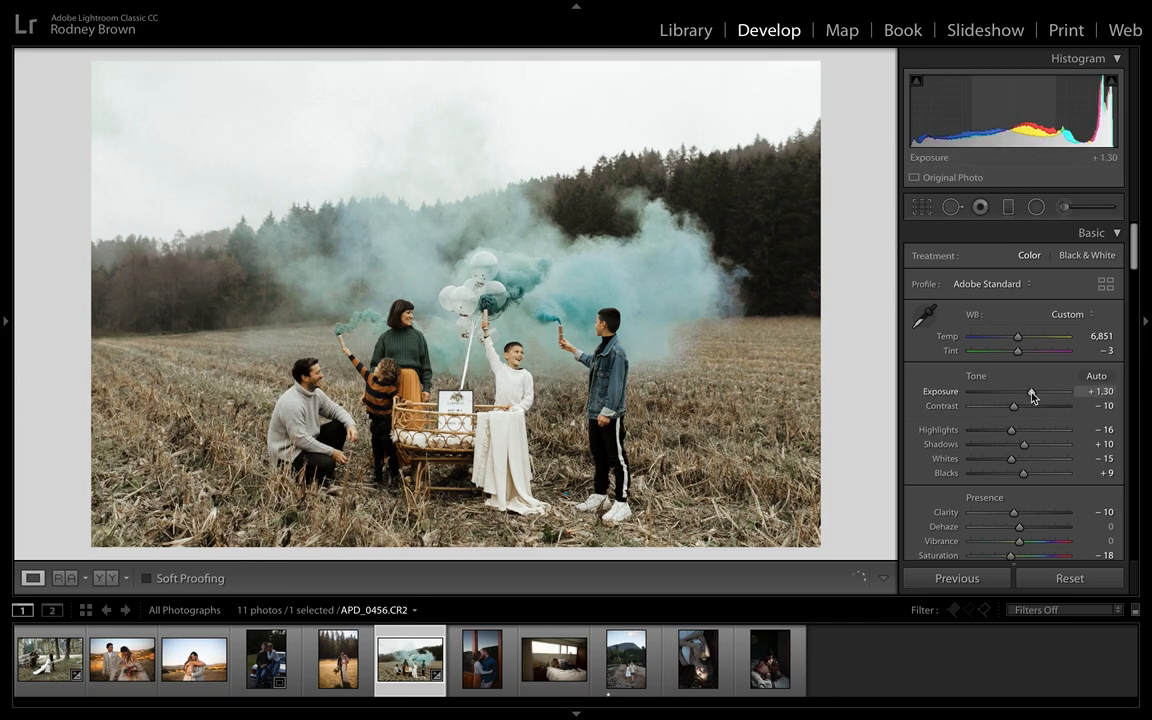
drag(1018, 390, 1030, 390)
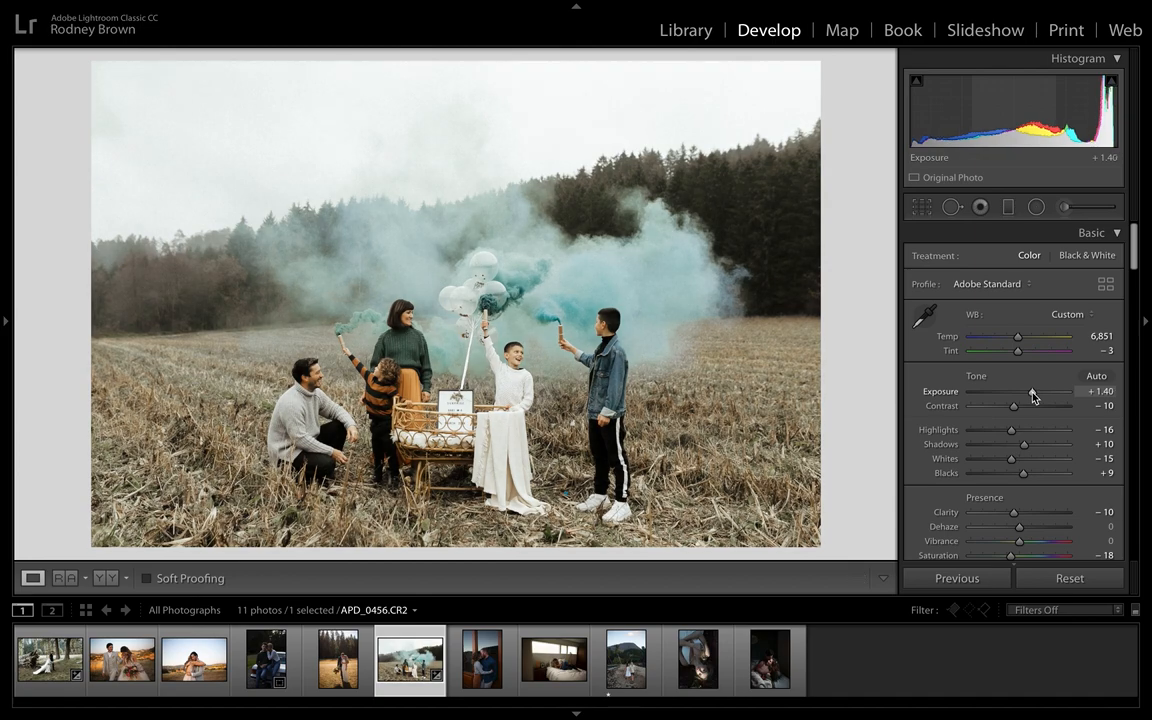
drag(1016, 390, 1036, 390)
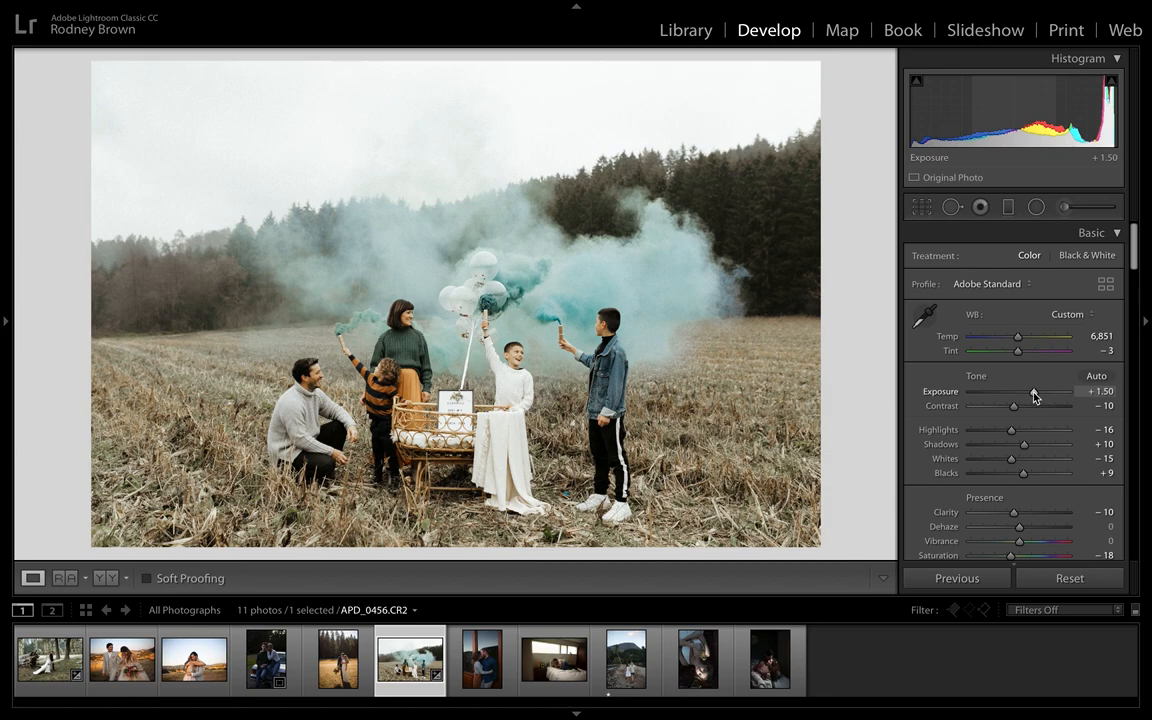
drag(1030, 390, 1036, 390)
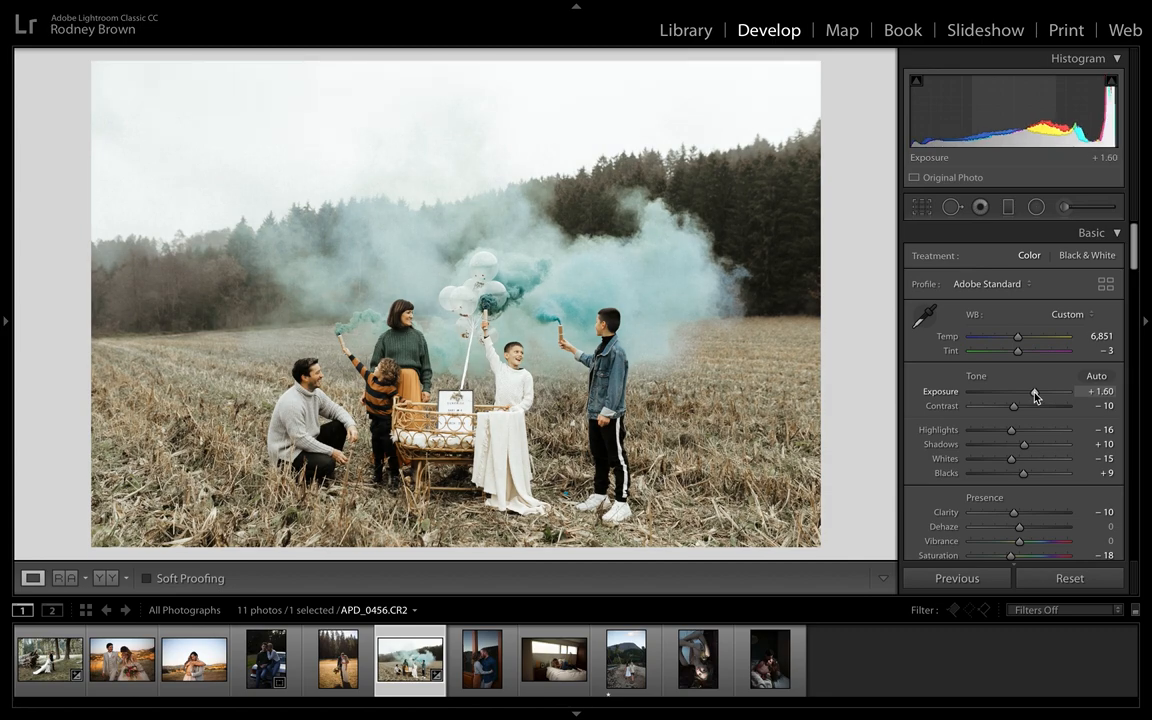
drag(1036, 390, 1018, 390)
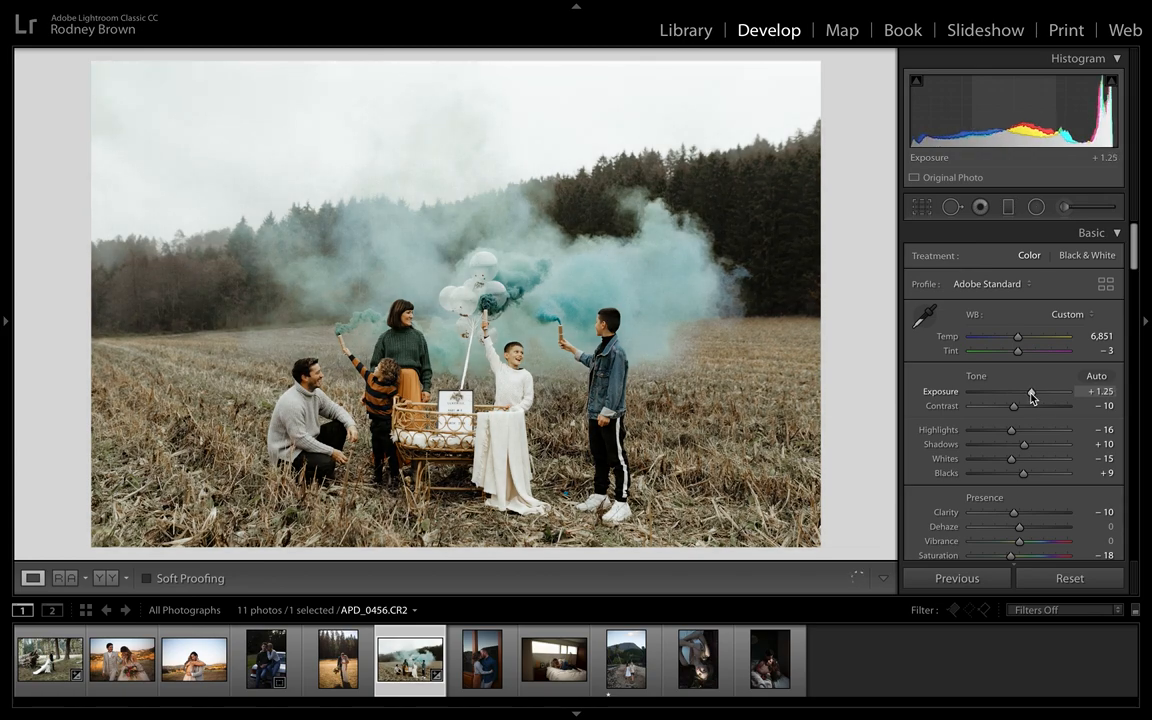
drag(1018, 390, 1012, 390)
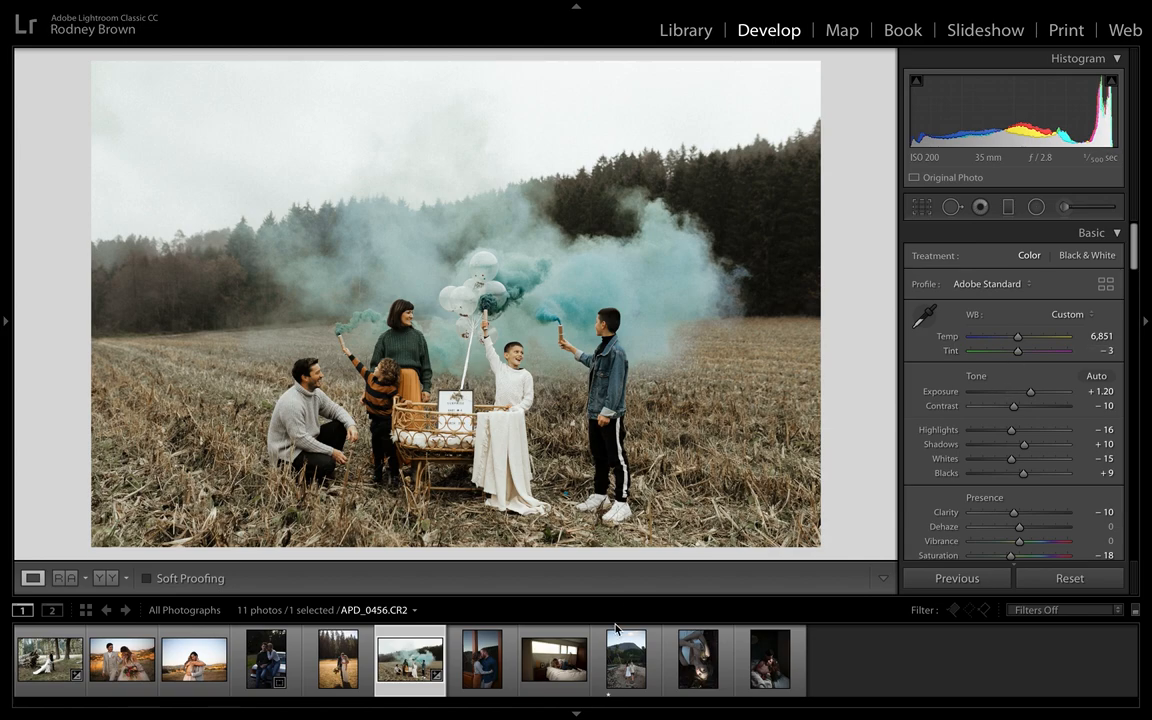
- Load the Maui couple mountain photo and show the Presets panel
click(480, 660)
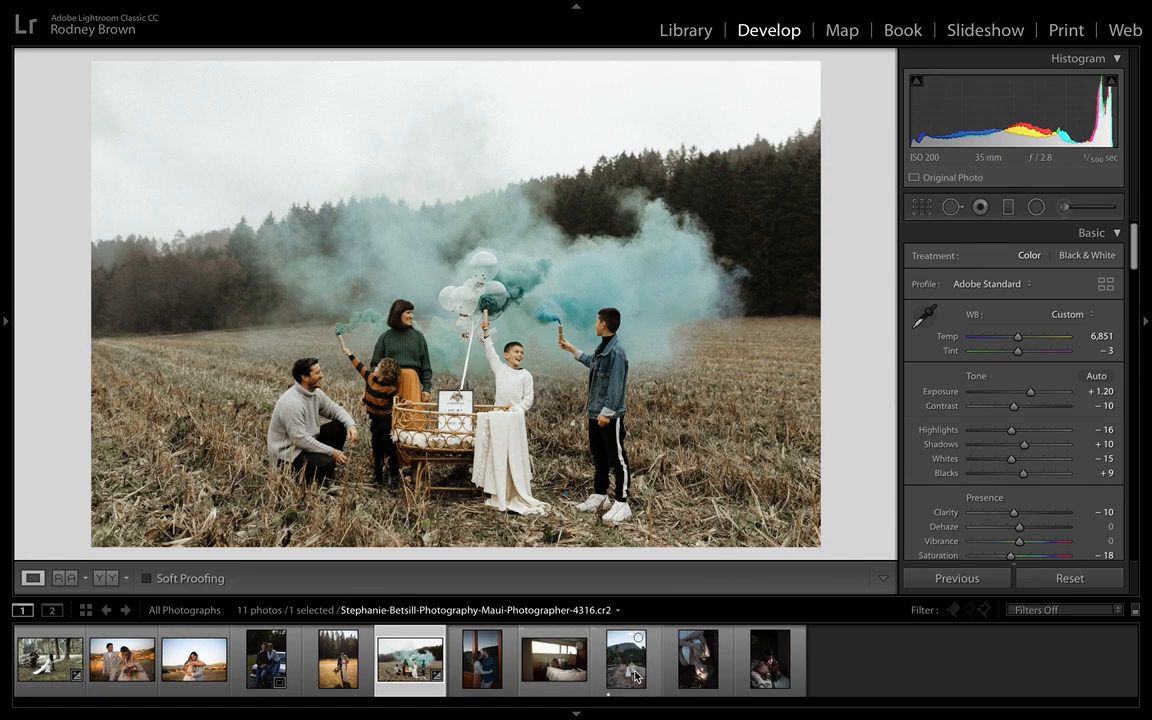
click(626, 660)
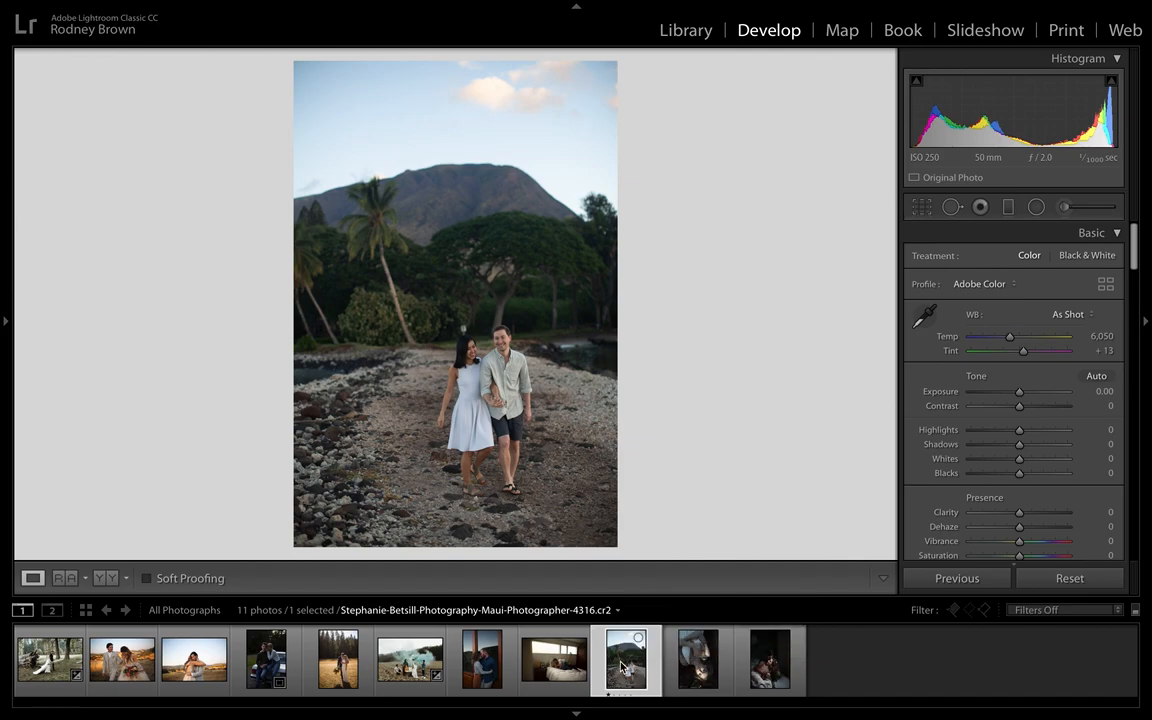
mouse_move(250, 470)
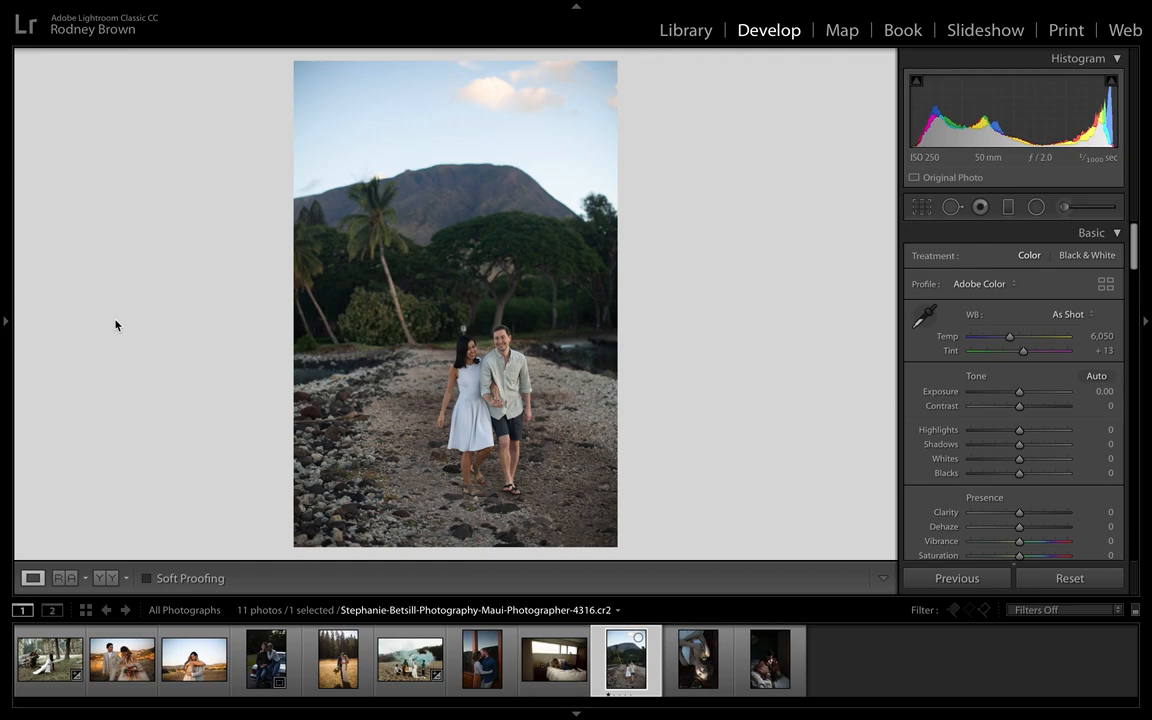
click(4, 322)
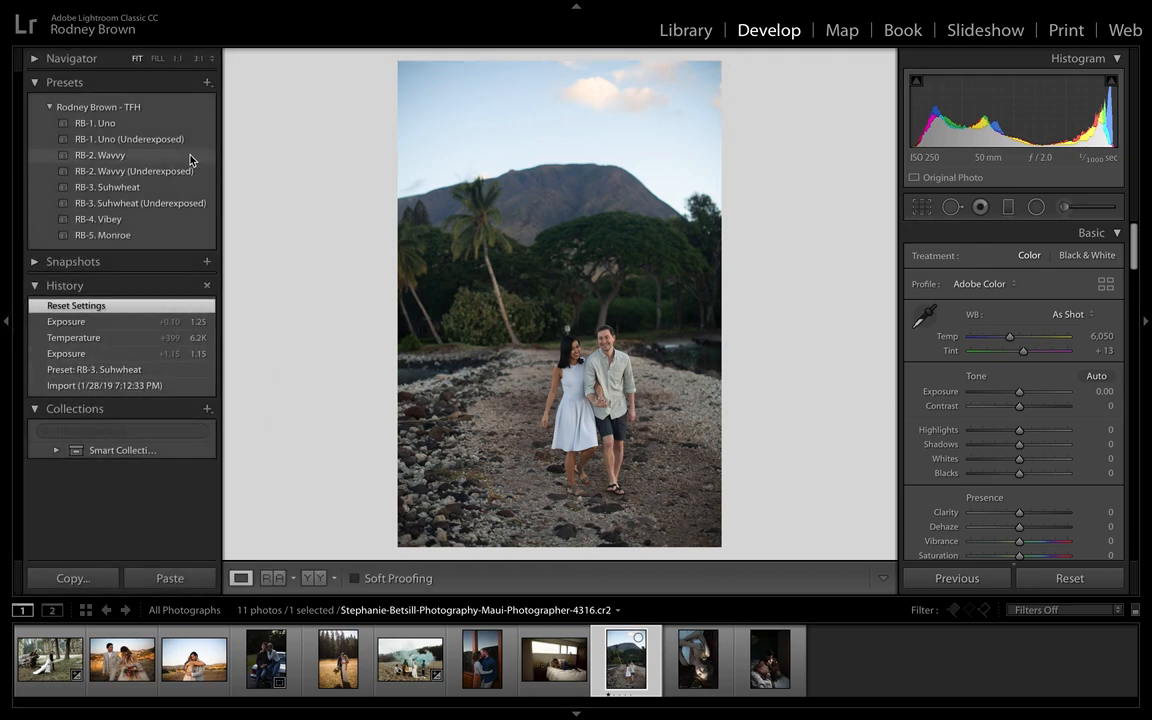
- Apply the RB-2: Wavvy preset and collapse the left panel
click(100, 156)
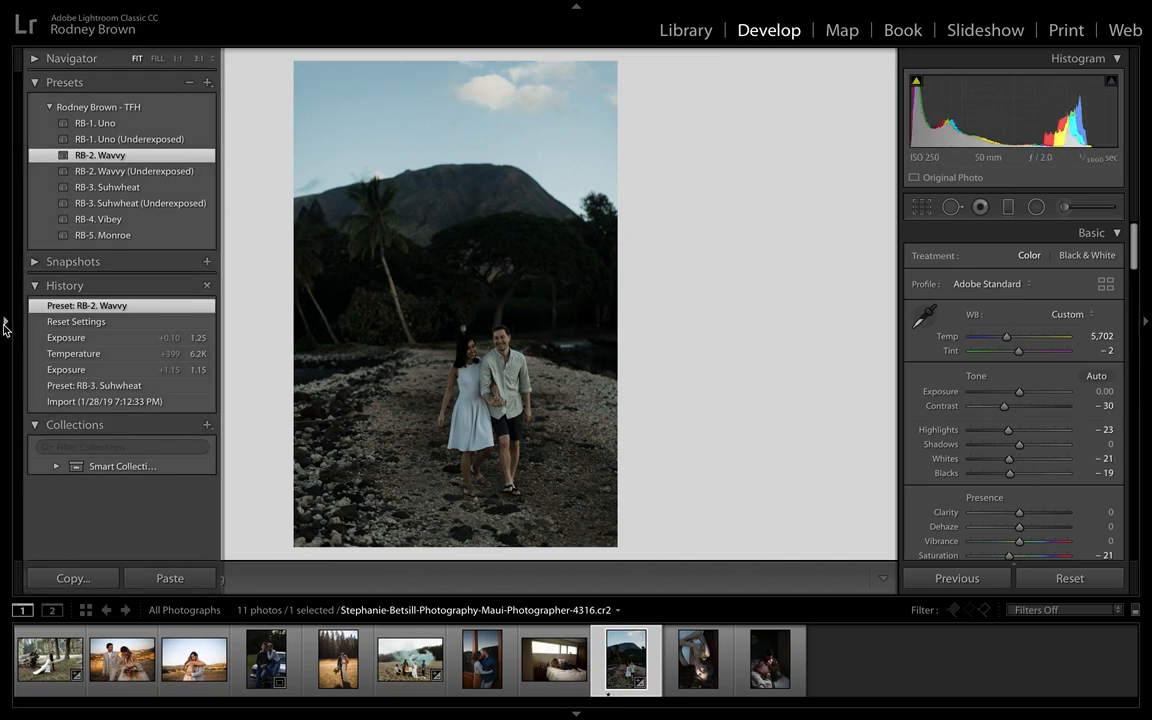
click(6, 320)
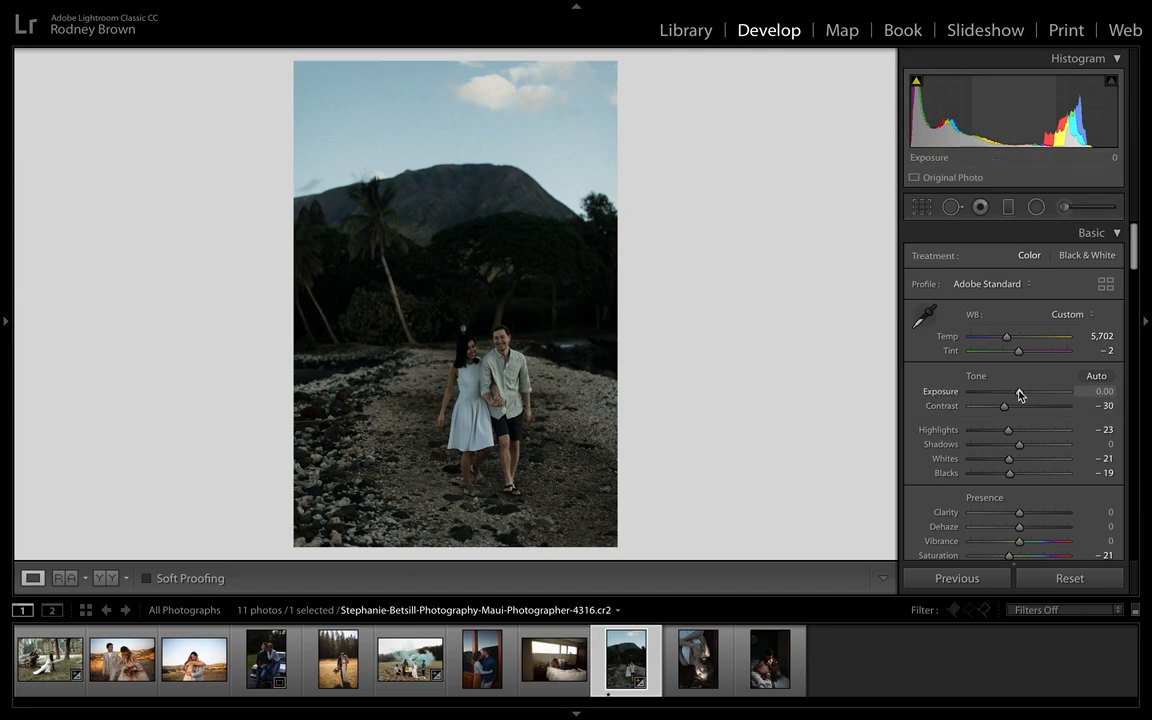
- Raise the Maui photo's exposure to +1.30
drag(1004, 390, 1030, 390)
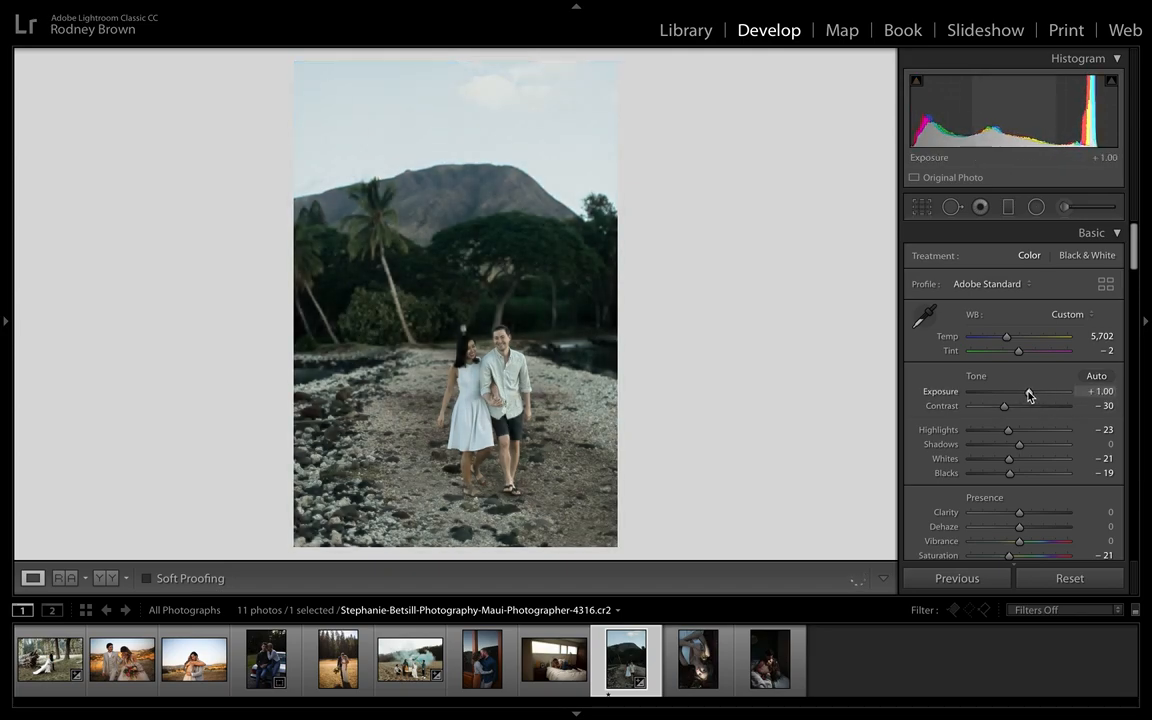
drag(1006, 390, 1010, 390)
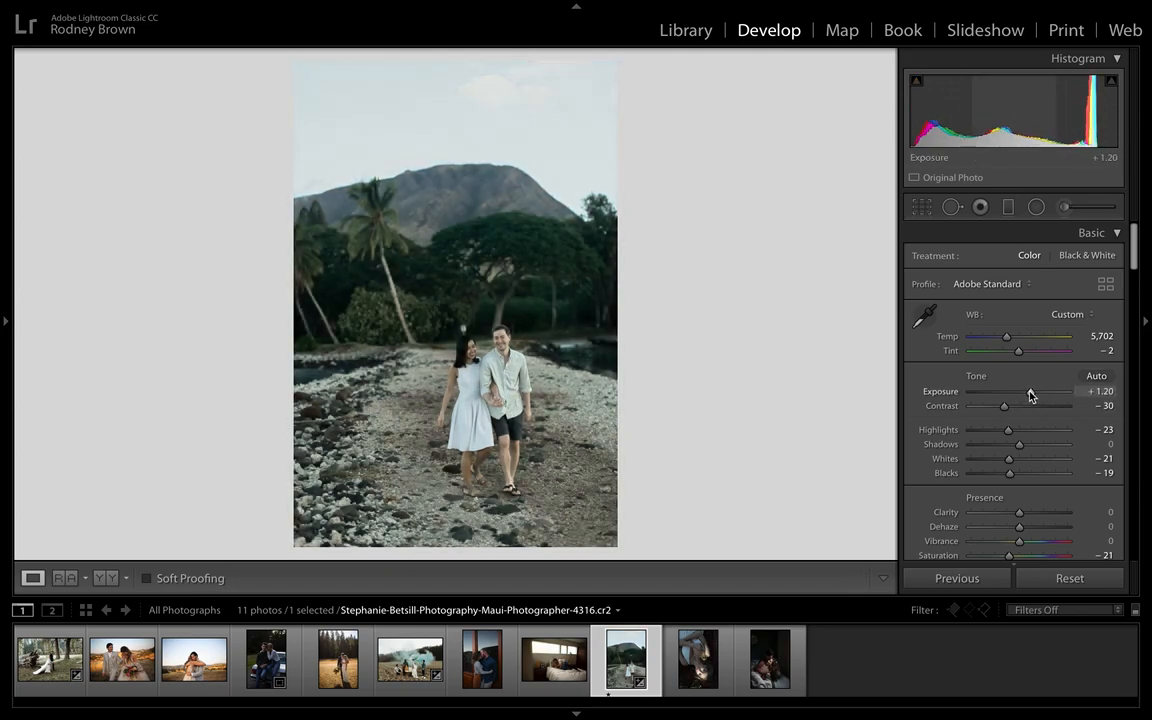
drag(1004, 390, 1006, 390)
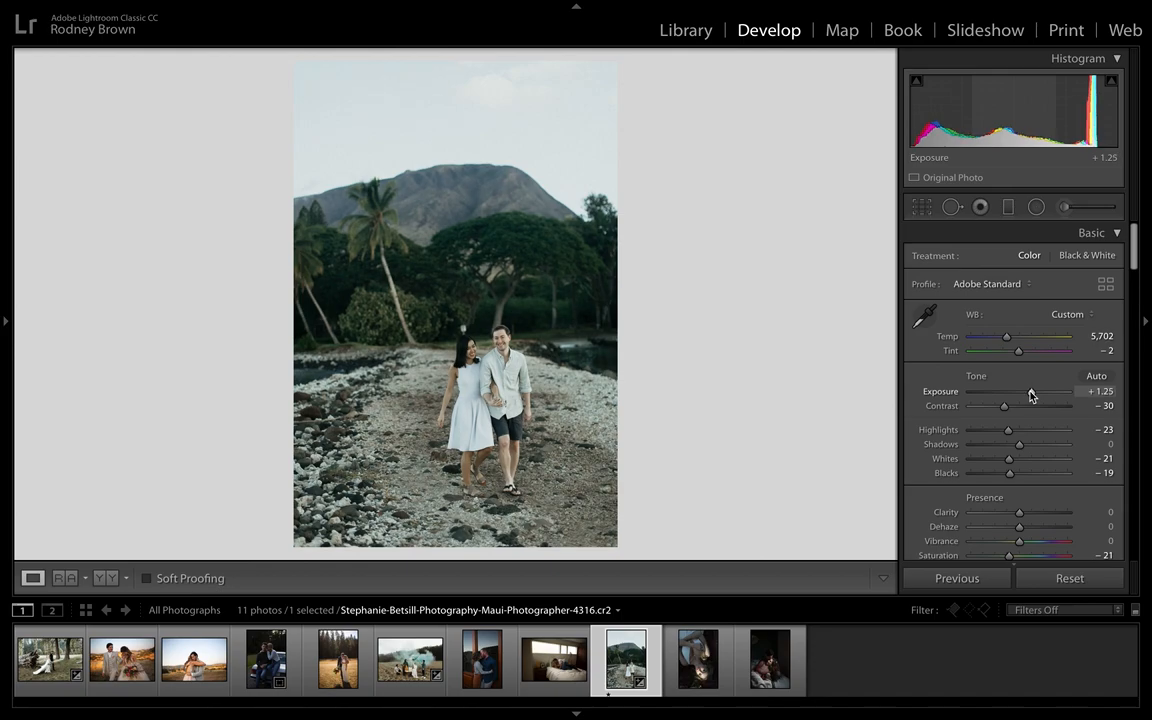
drag(1006, 390, 1032, 390)
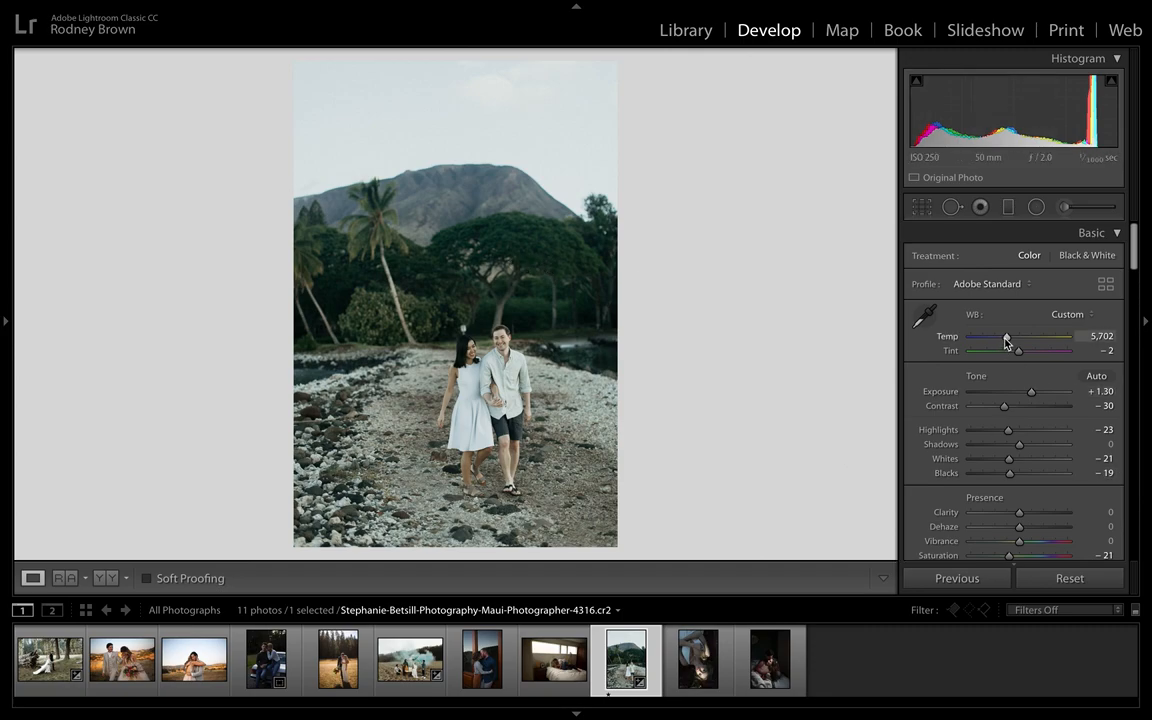
- Warm temperature to 6,493 and shift tint to +8 toward magenta
drag(1008, 336, 1016, 336)
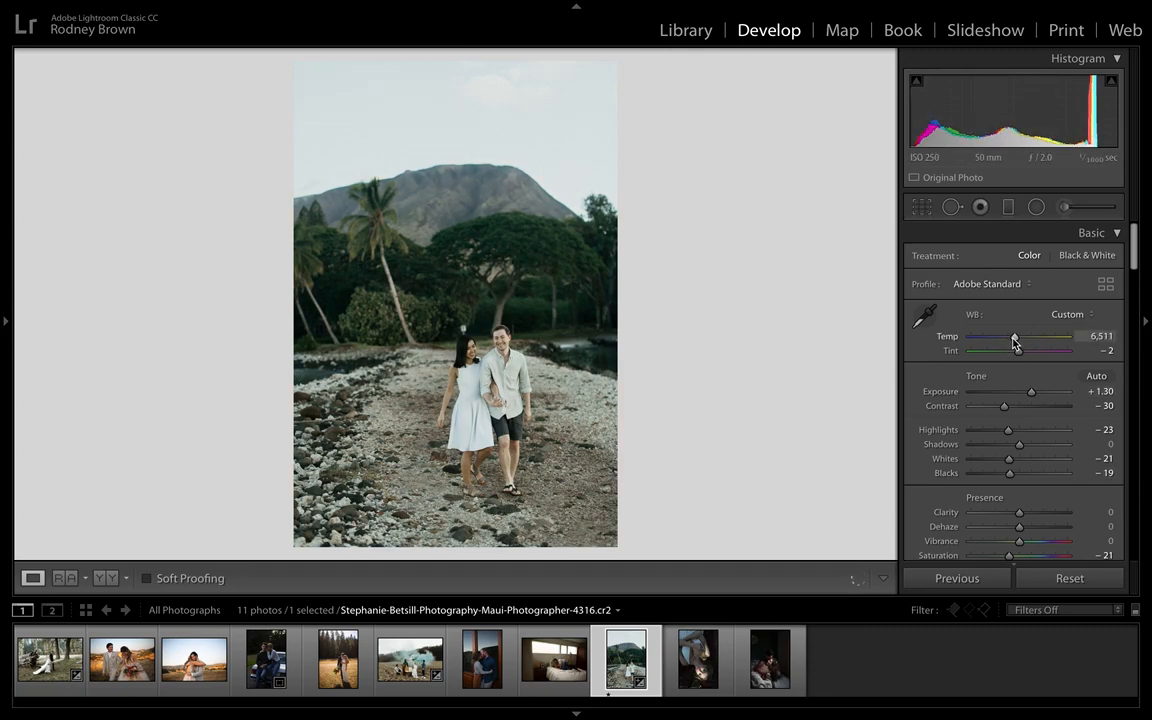
drag(1014, 336, 1018, 336)
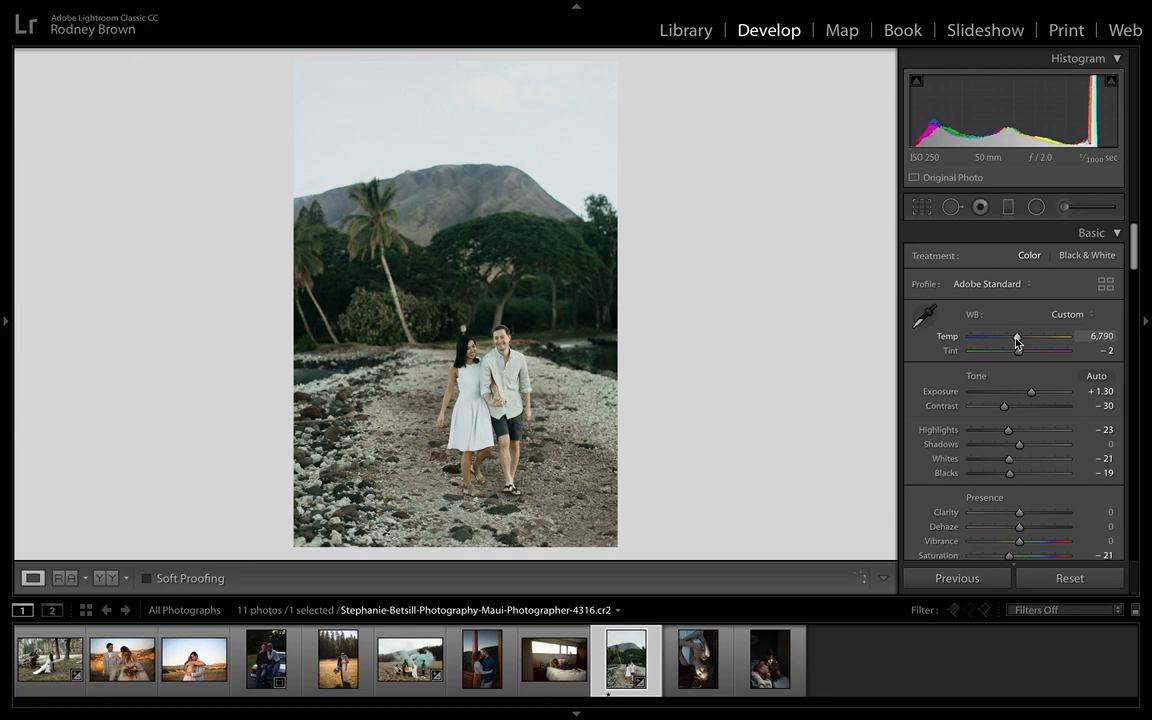
drag(1016, 336, 1018, 336)
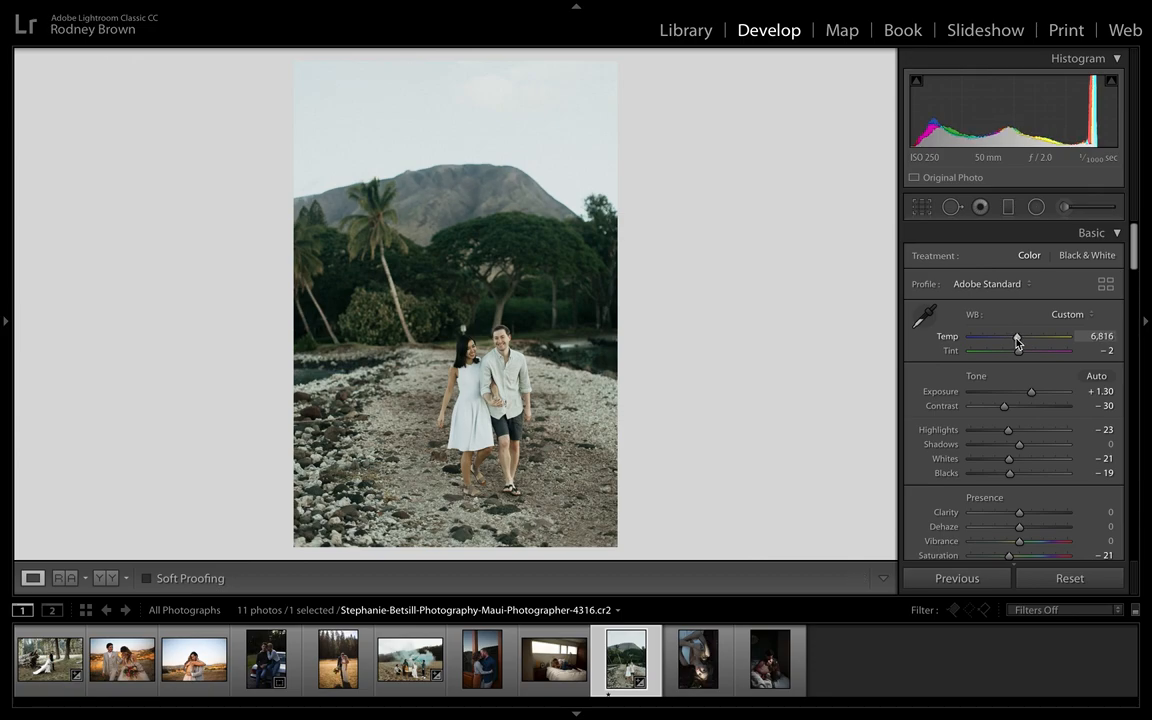
drag(1018, 336, 1012, 336)
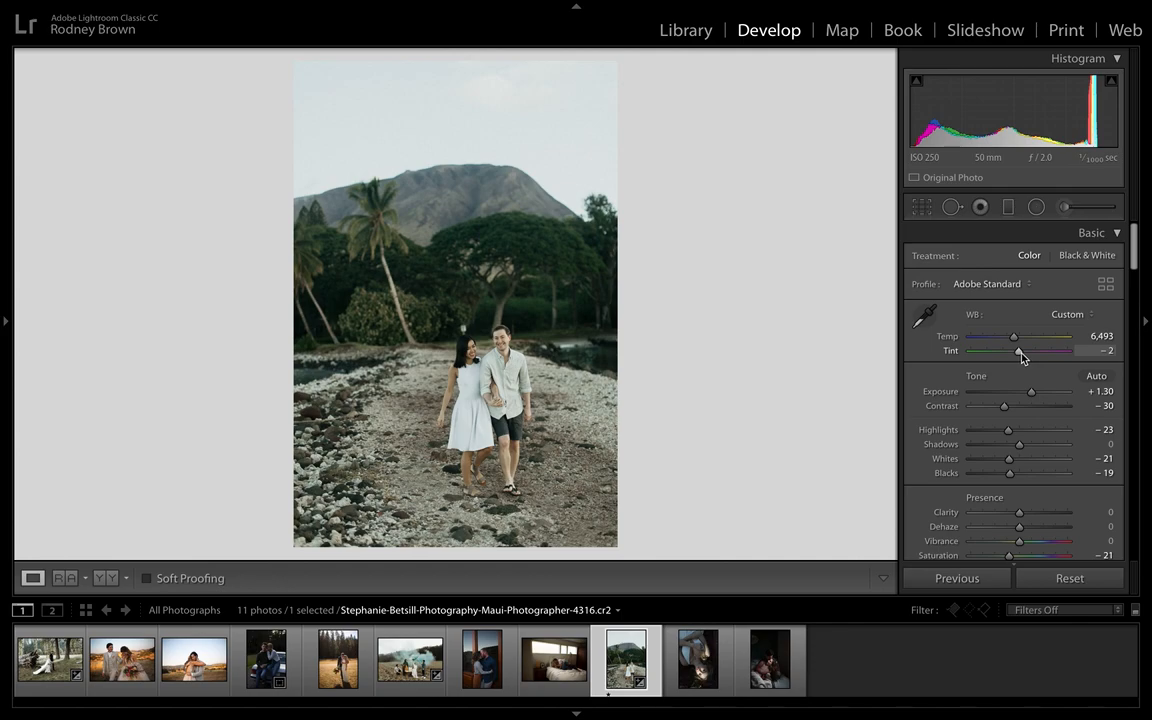
drag(1012, 350, 1024, 350)
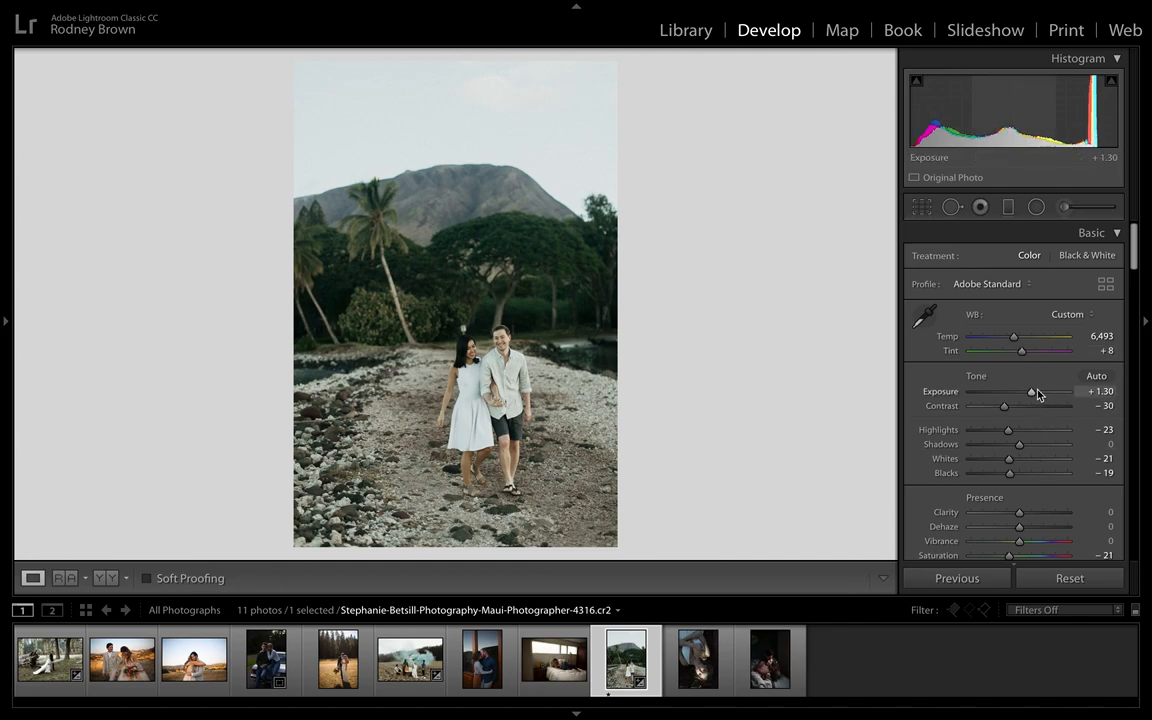
- Set exposure around +1.55, lower highlights and whites, blacks -27 and shadows +10
drag(1032, 390, 1036, 390)
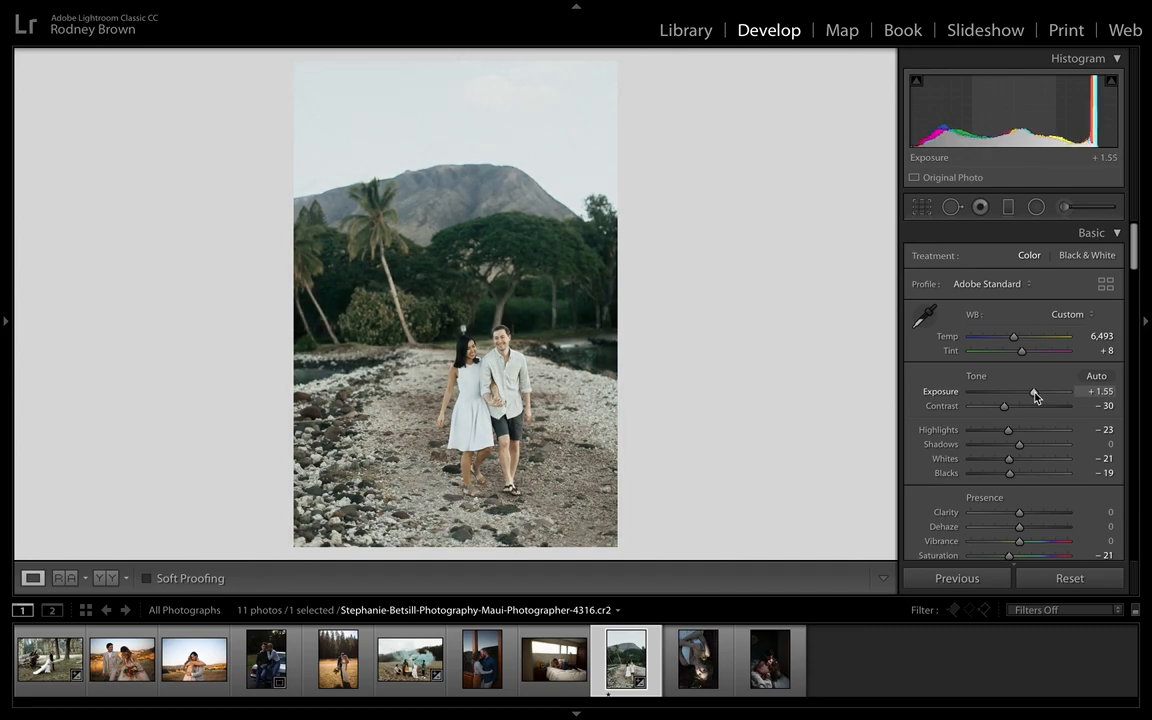
drag(1008, 430, 992, 430)
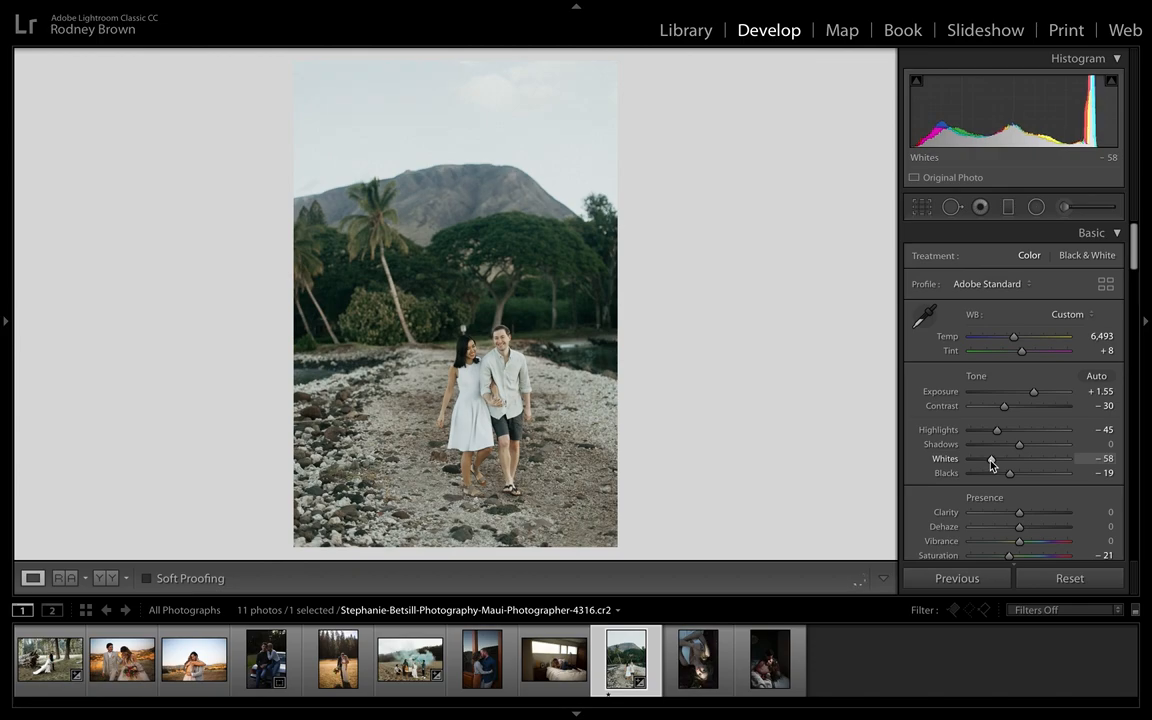
drag(992, 458, 1012, 458)
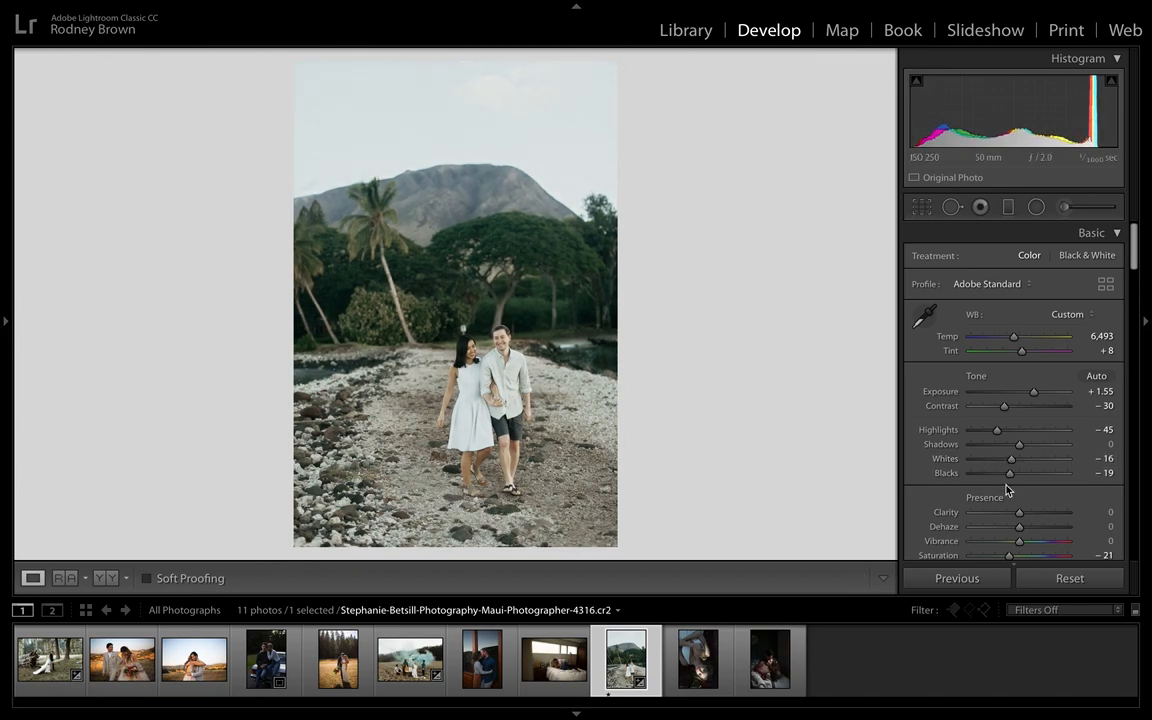
drag(1010, 472, 1004, 472)
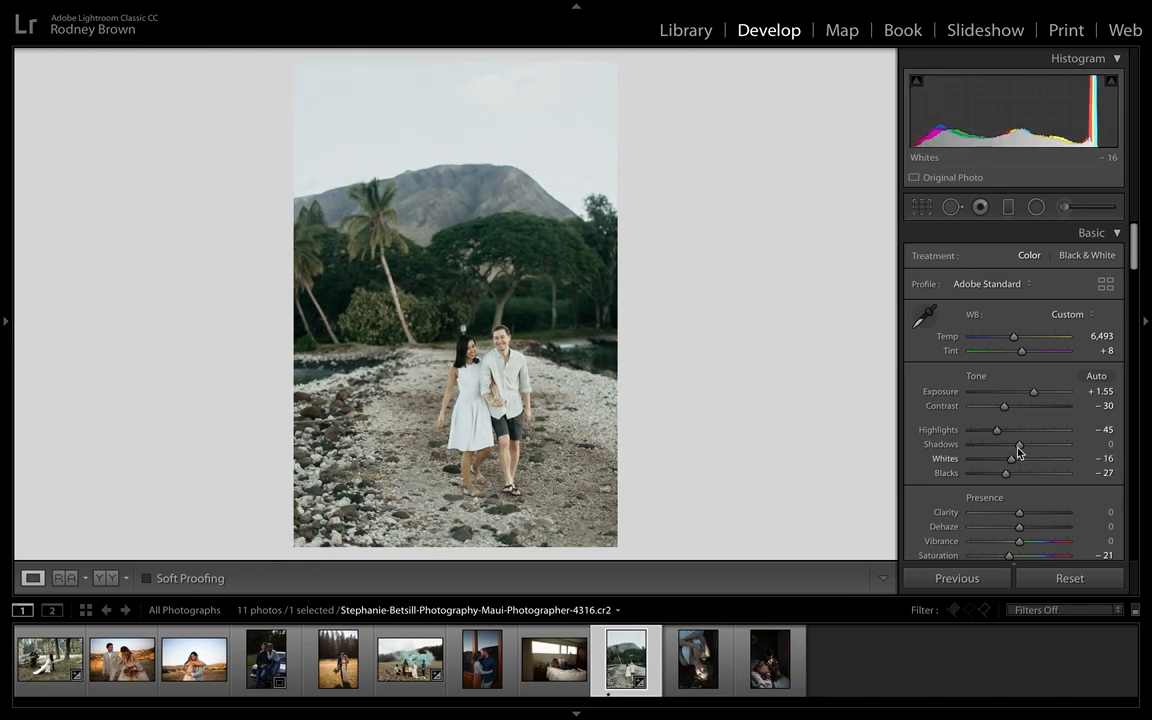
drag(1002, 444, 1020, 444)
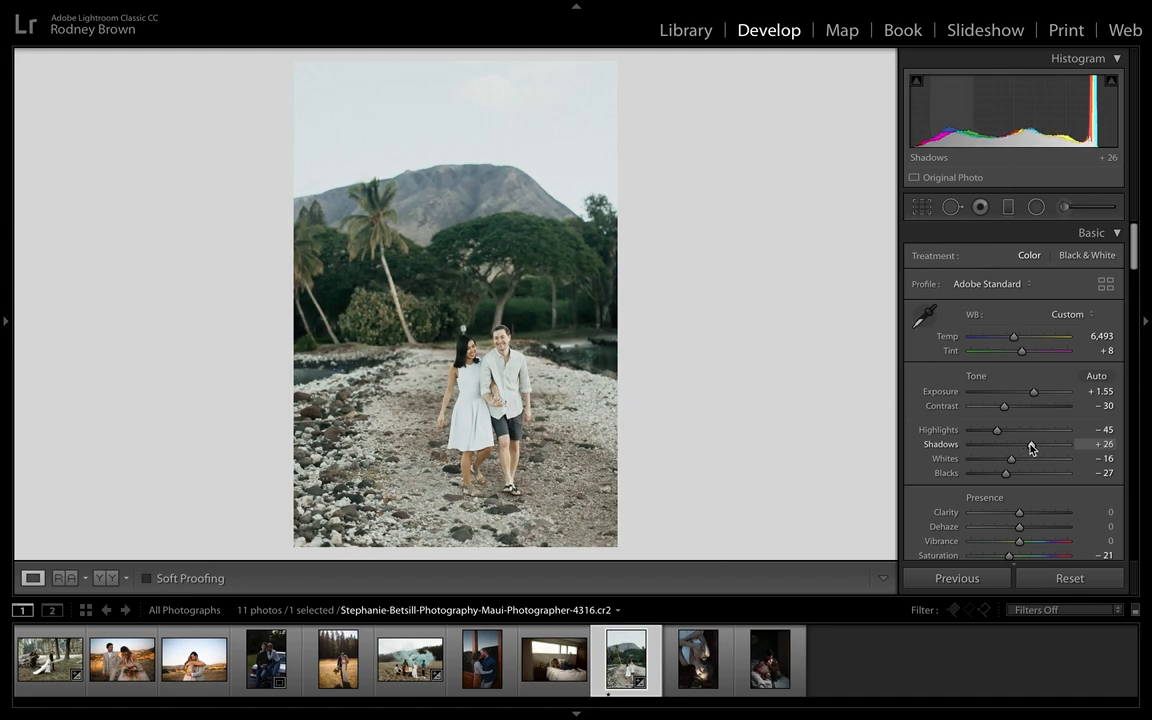
drag(1024, 444, 1008, 444)
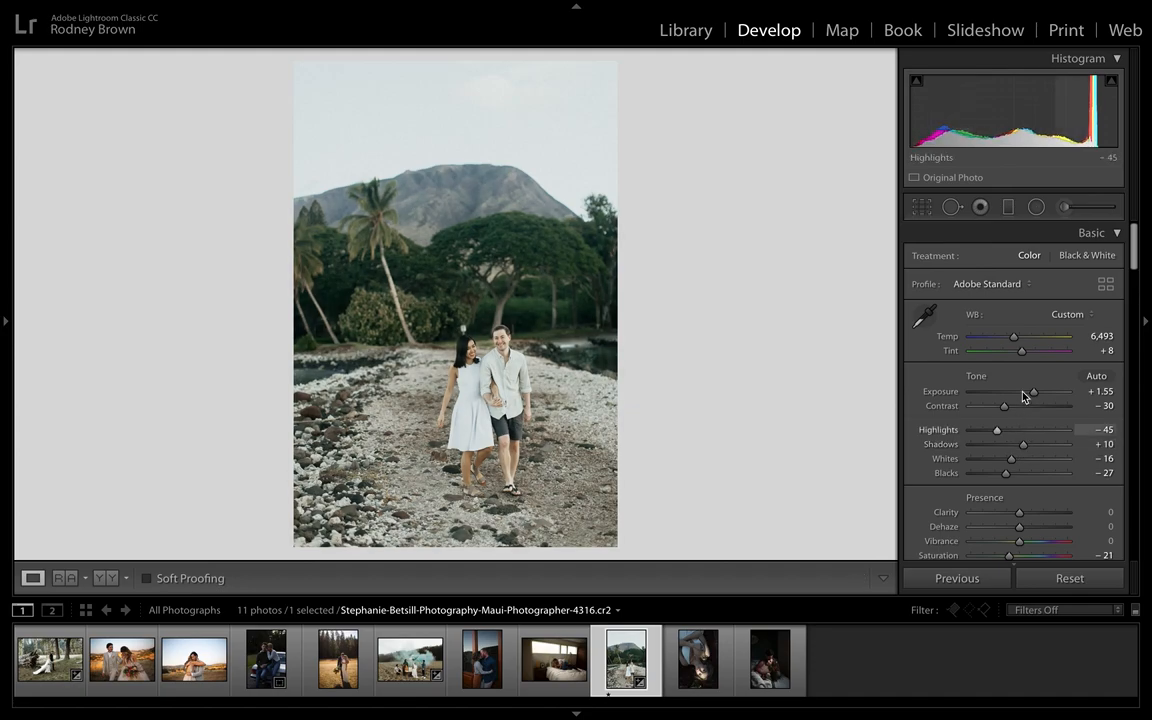
drag(1004, 390, 1036, 390)
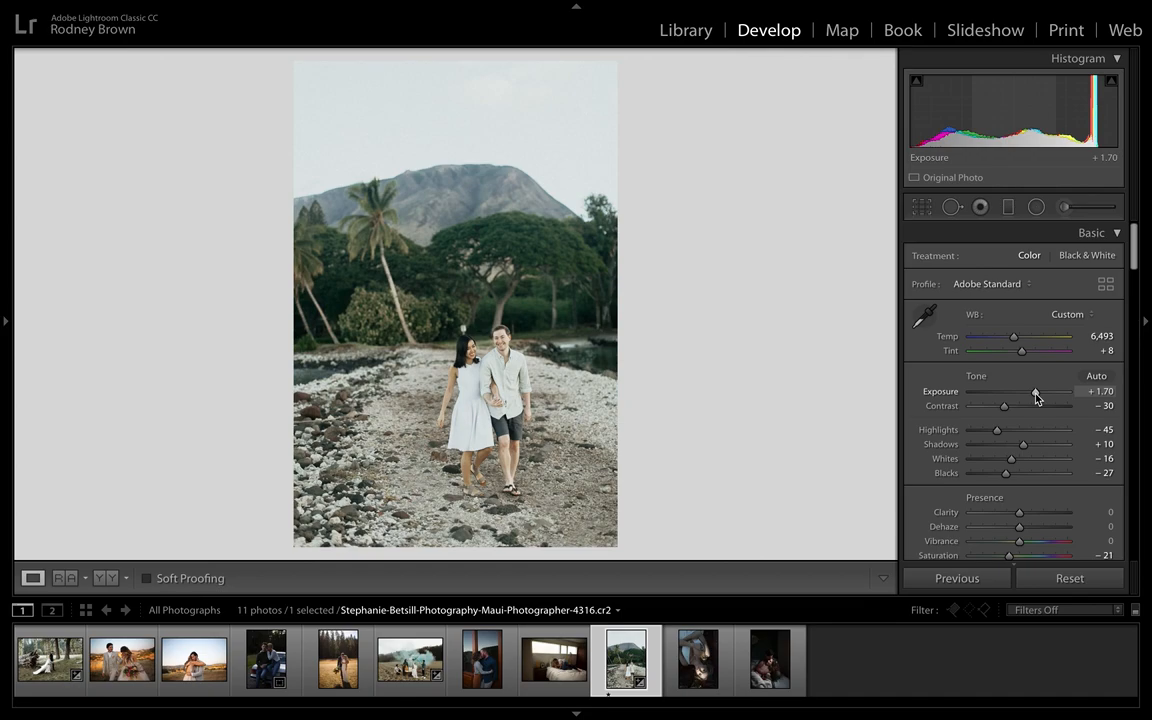
drag(1036, 390, 1004, 390)
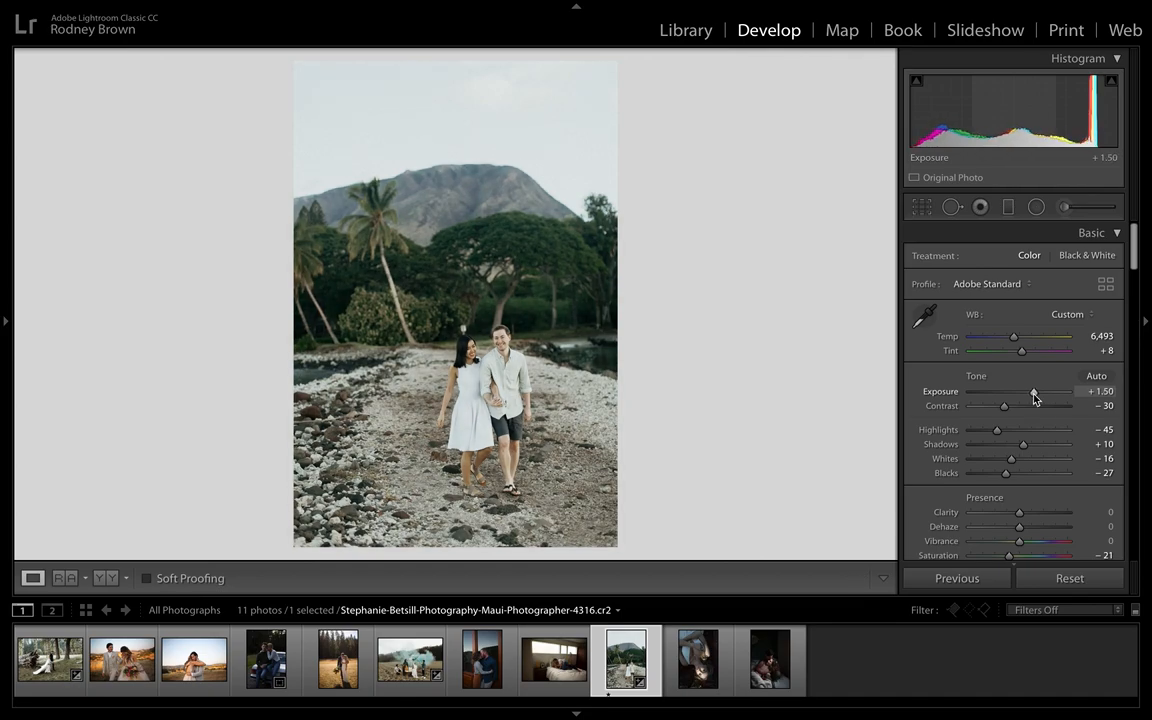
- Settle whites at -23, highlights at -25 and warm temperature to 7,092
drag(1008, 458, 992, 458)
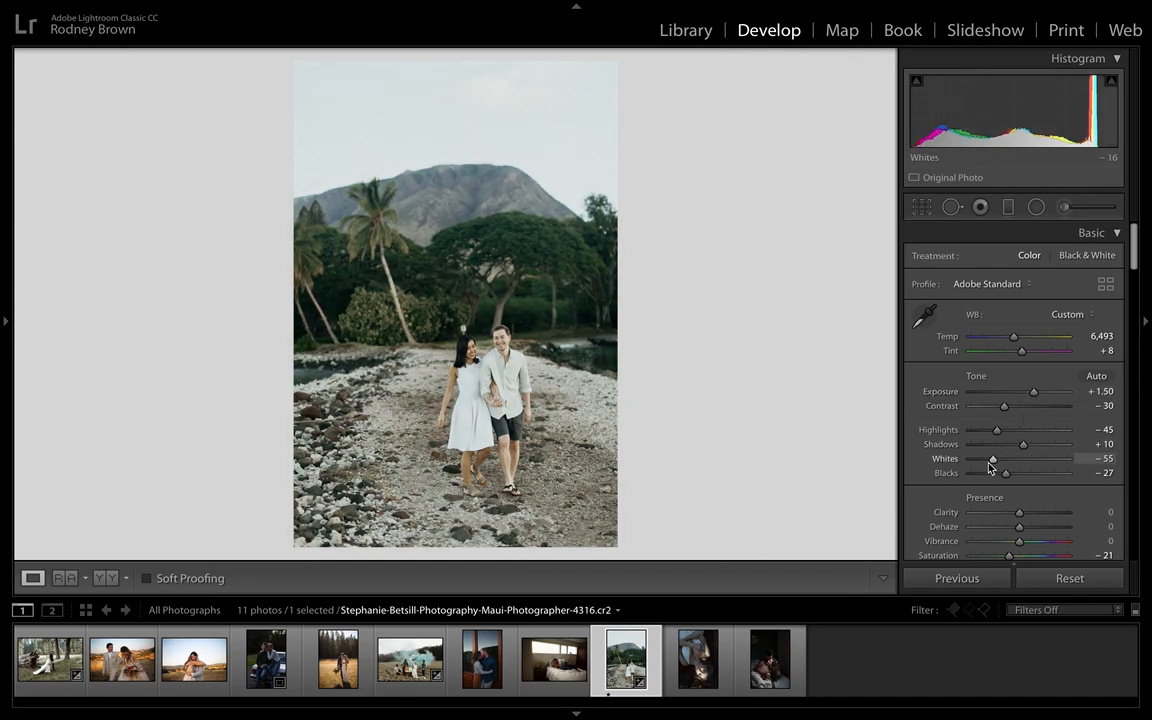
drag(992, 458, 1004, 458)
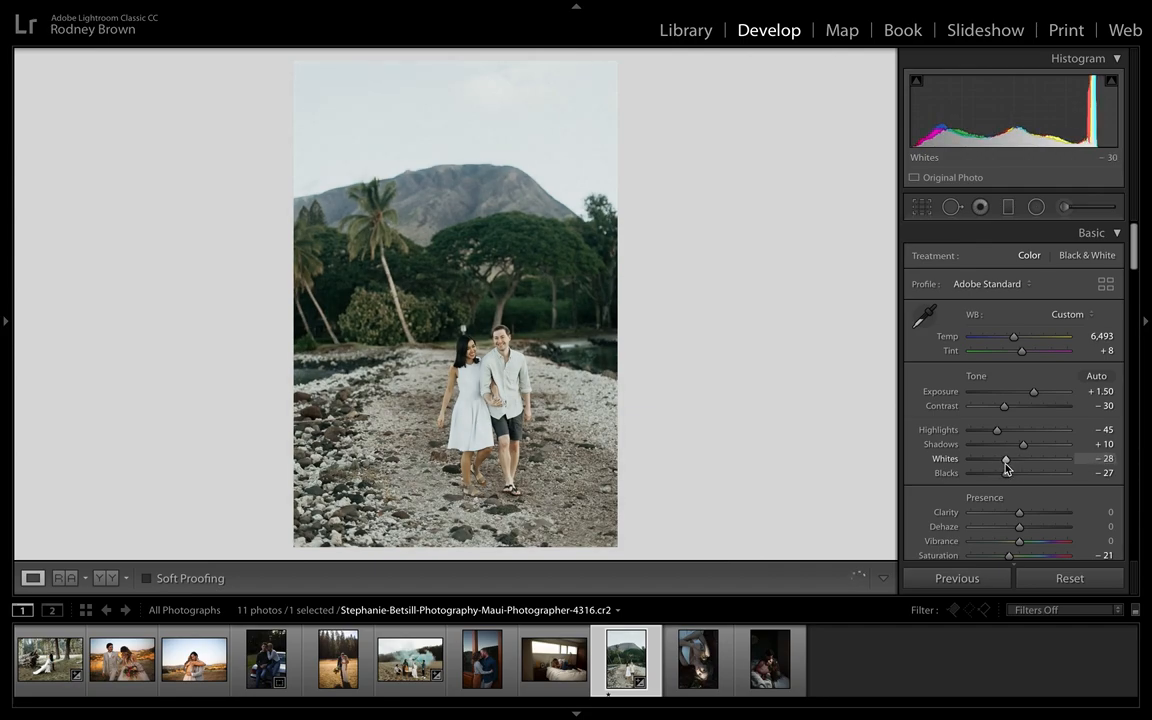
drag(996, 430, 1016, 430)
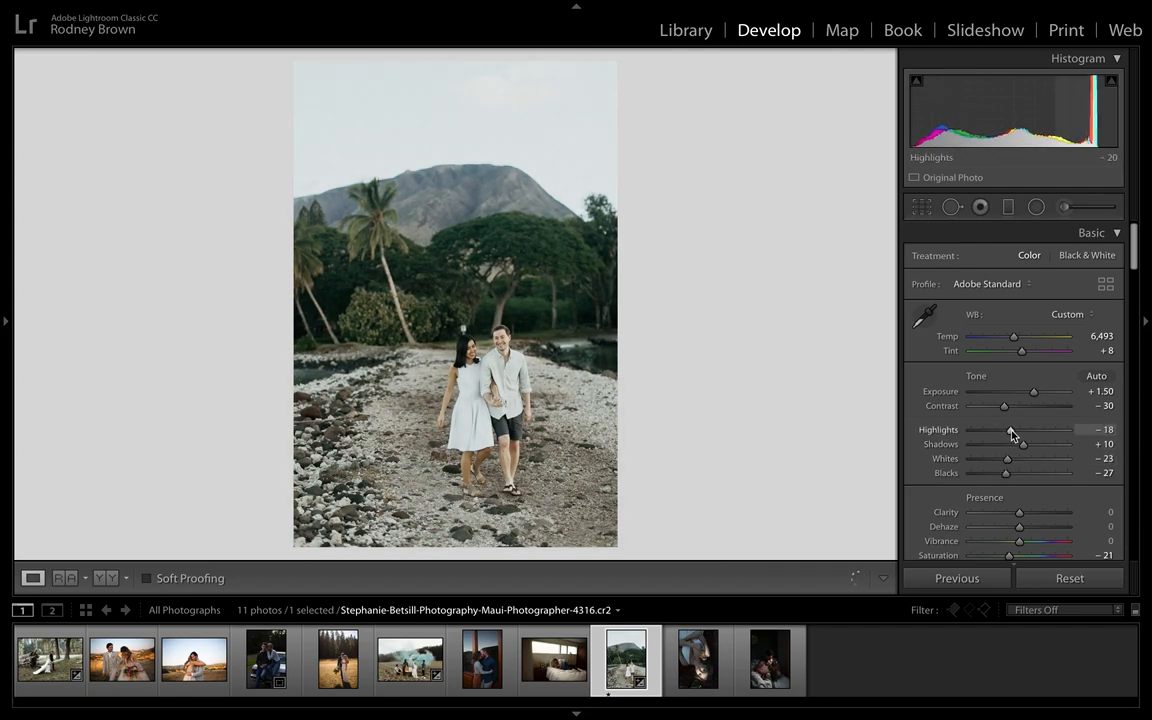
drag(1012, 336, 1016, 336)
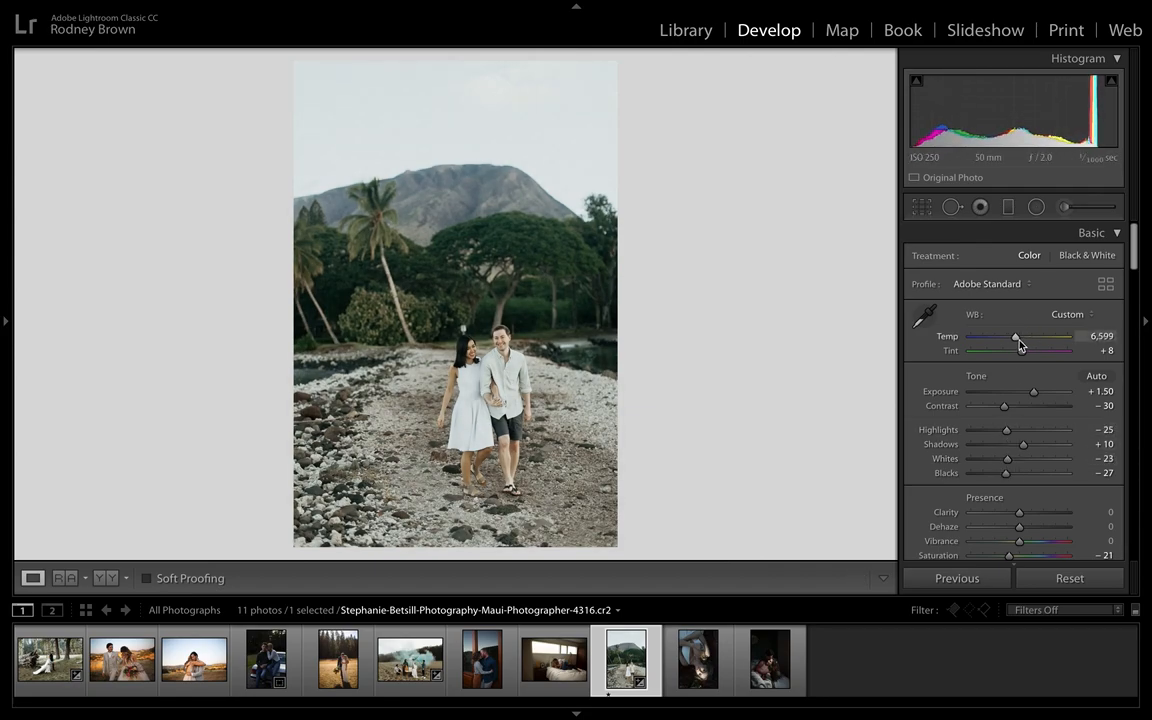
drag(1016, 336, 1022, 336)
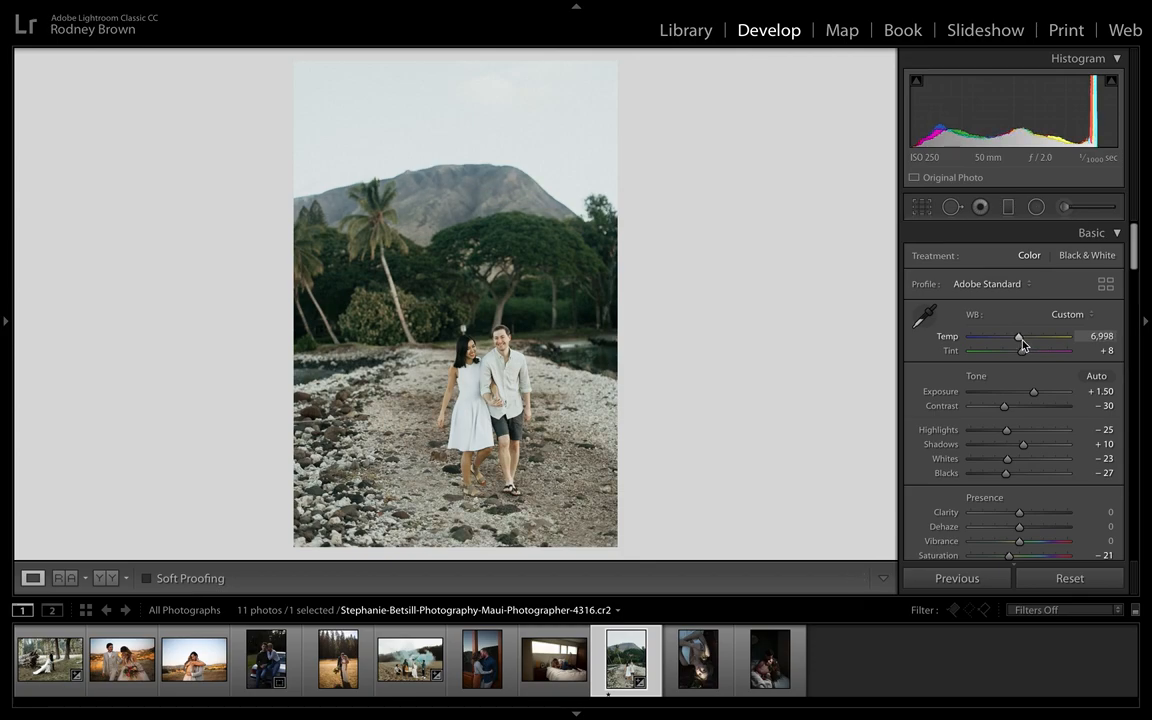
drag(1020, 336, 1024, 336)
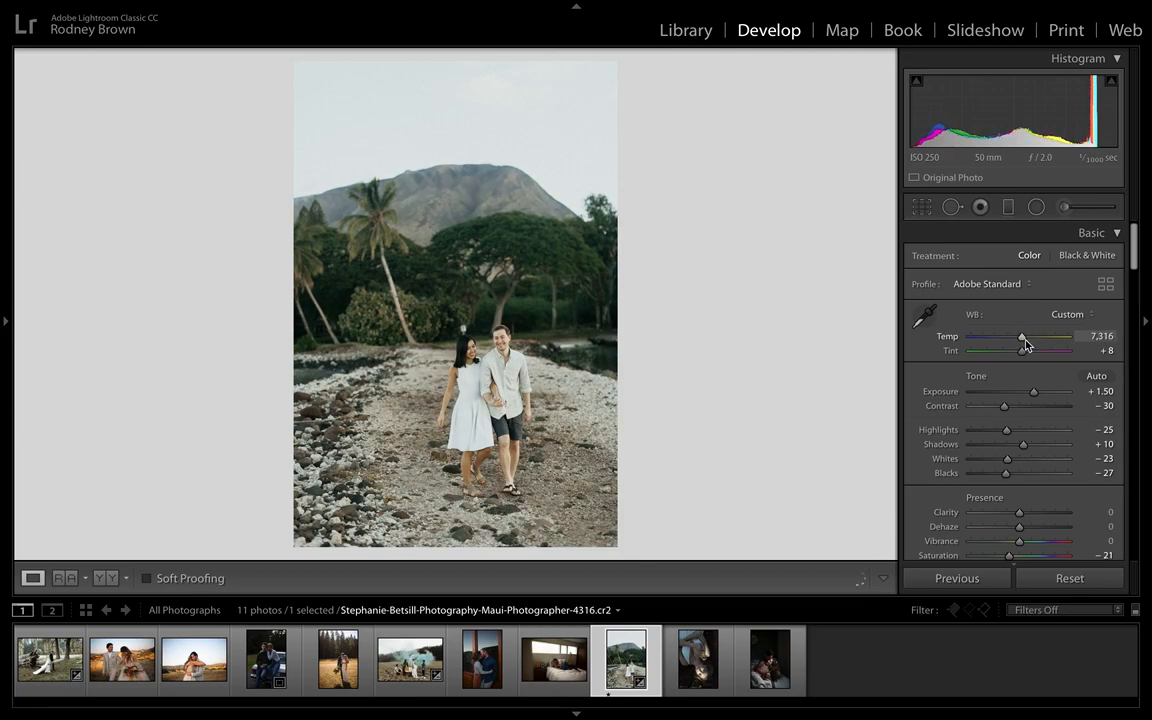
drag(1022, 336, 1020, 336)
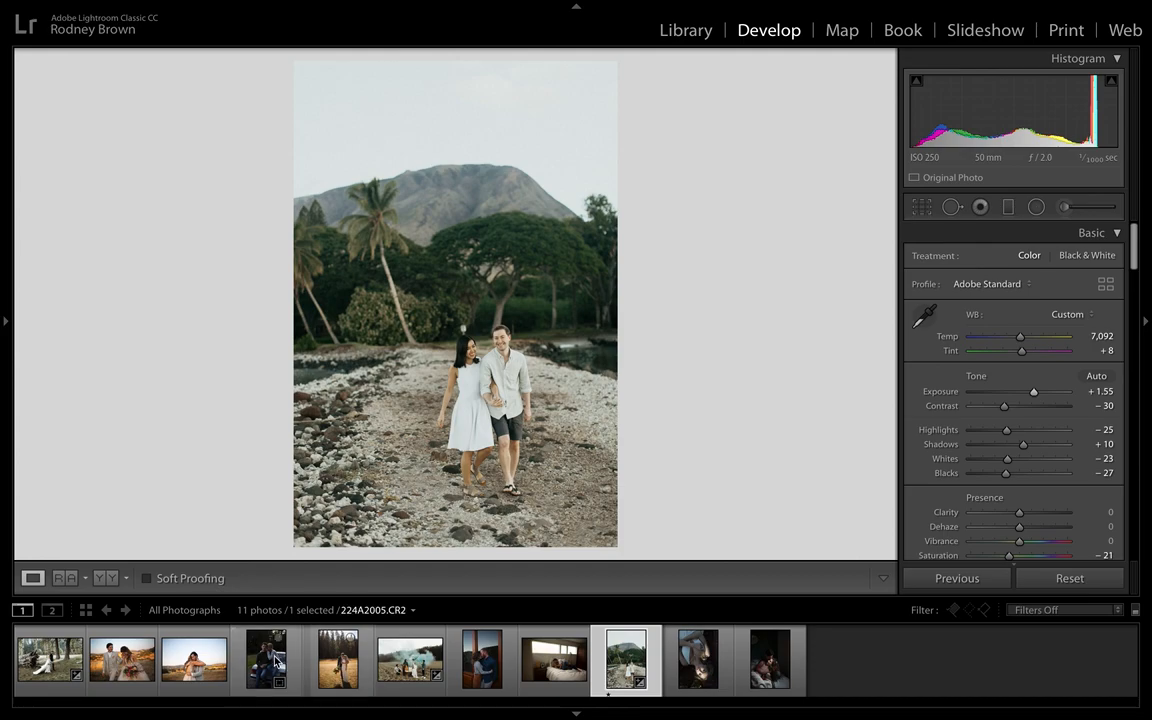
click(264, 660)
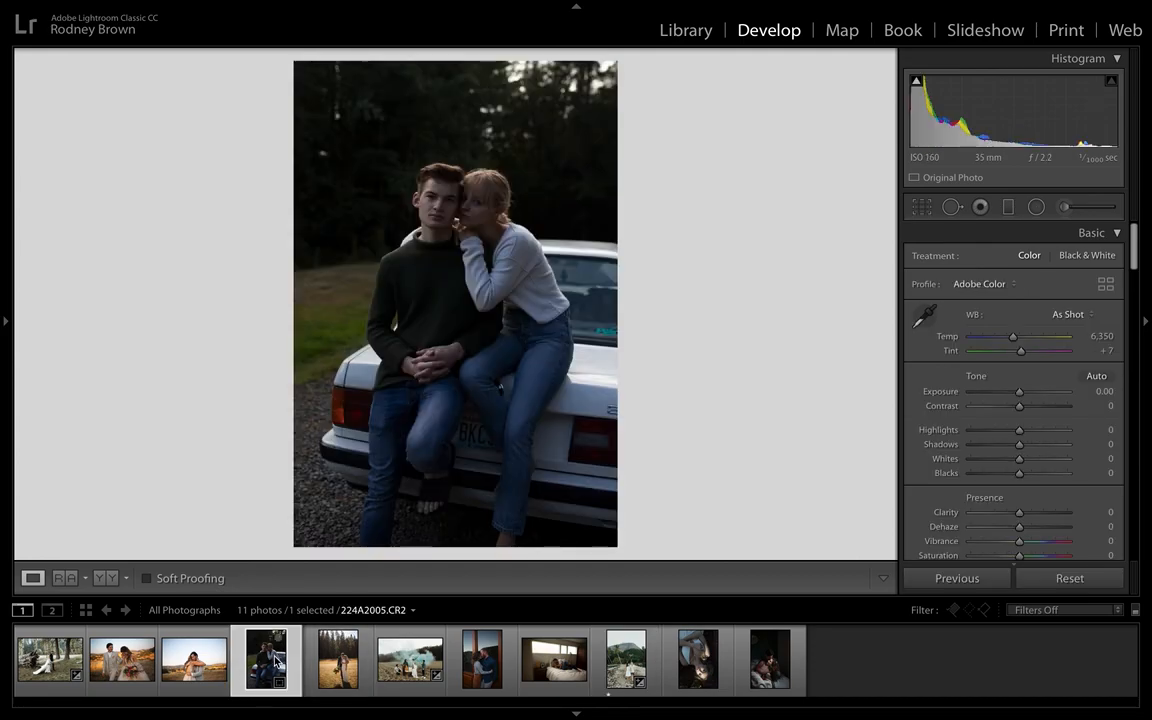
mouse_move(266, 660)
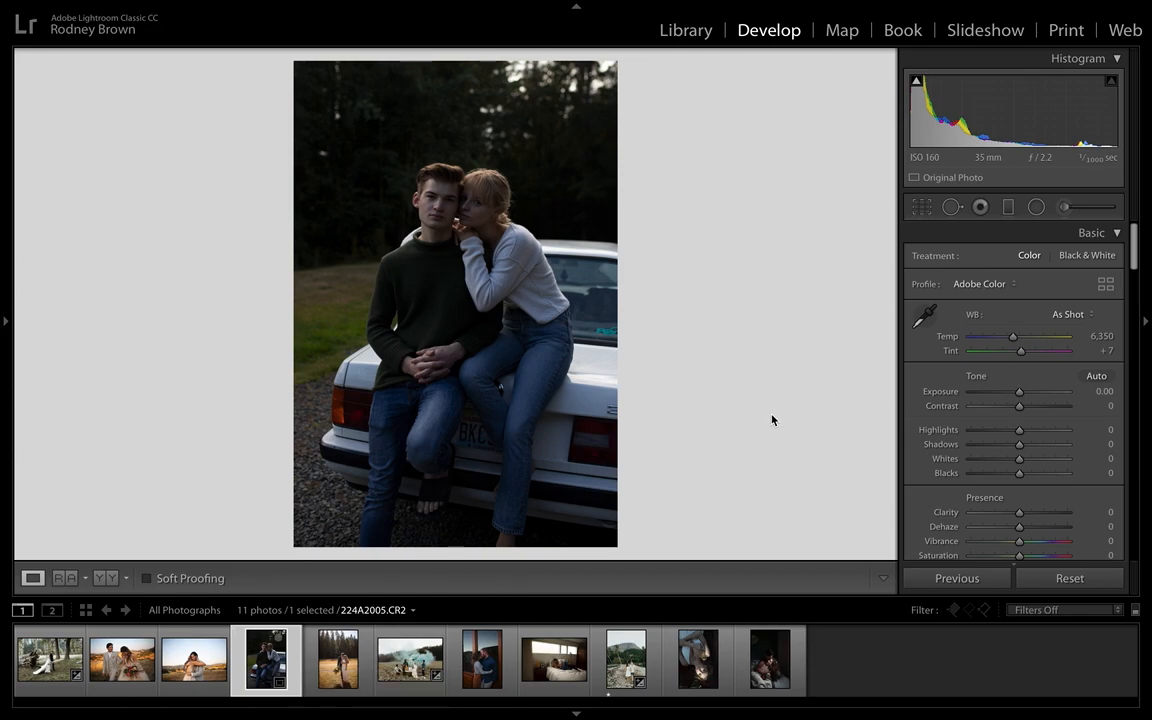
mouse_move(764, 428)
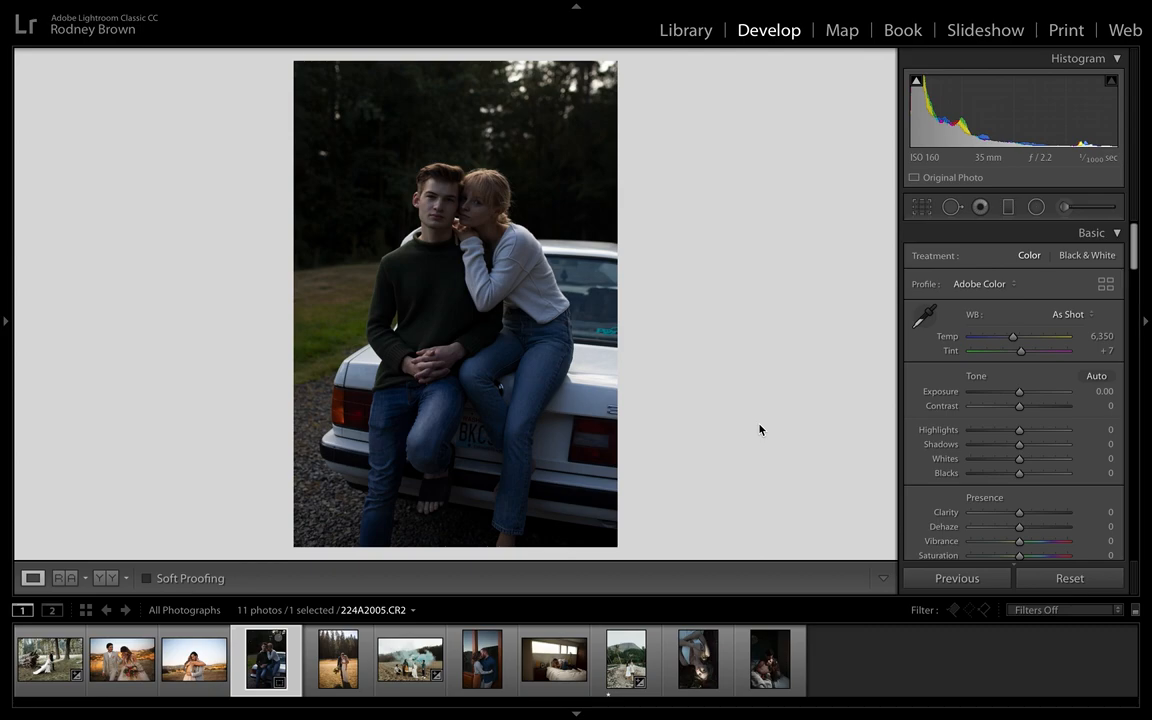
mouse_move(728, 422)
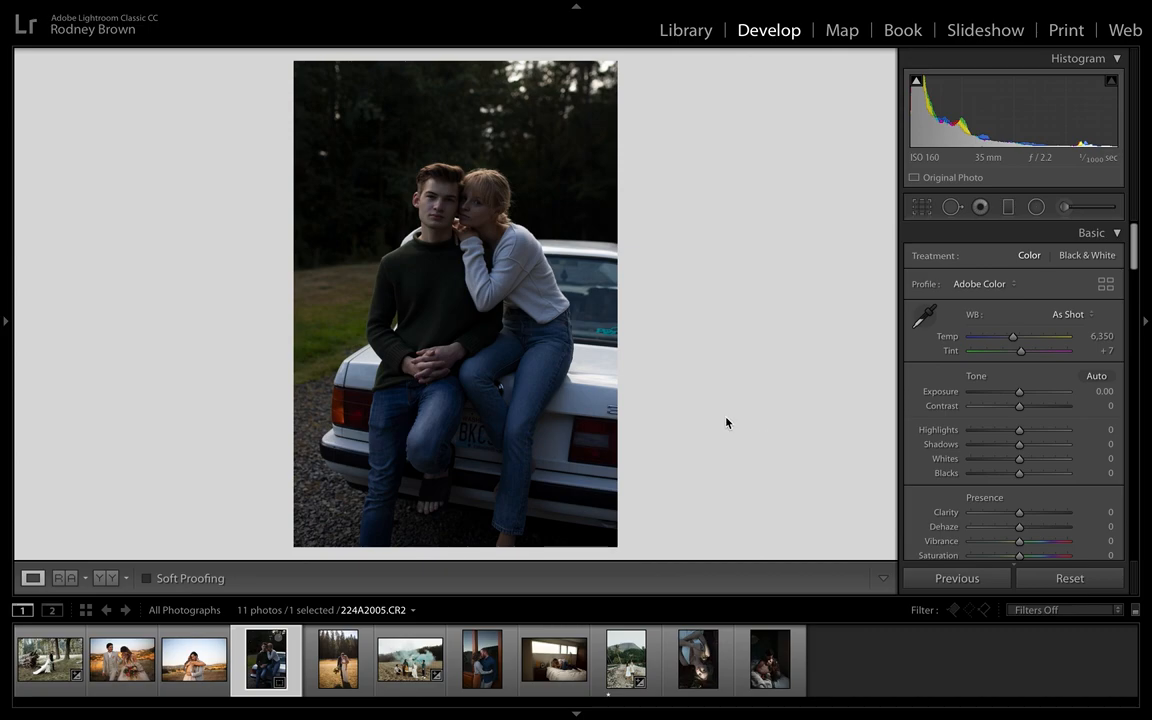
mouse_move(38, 336)
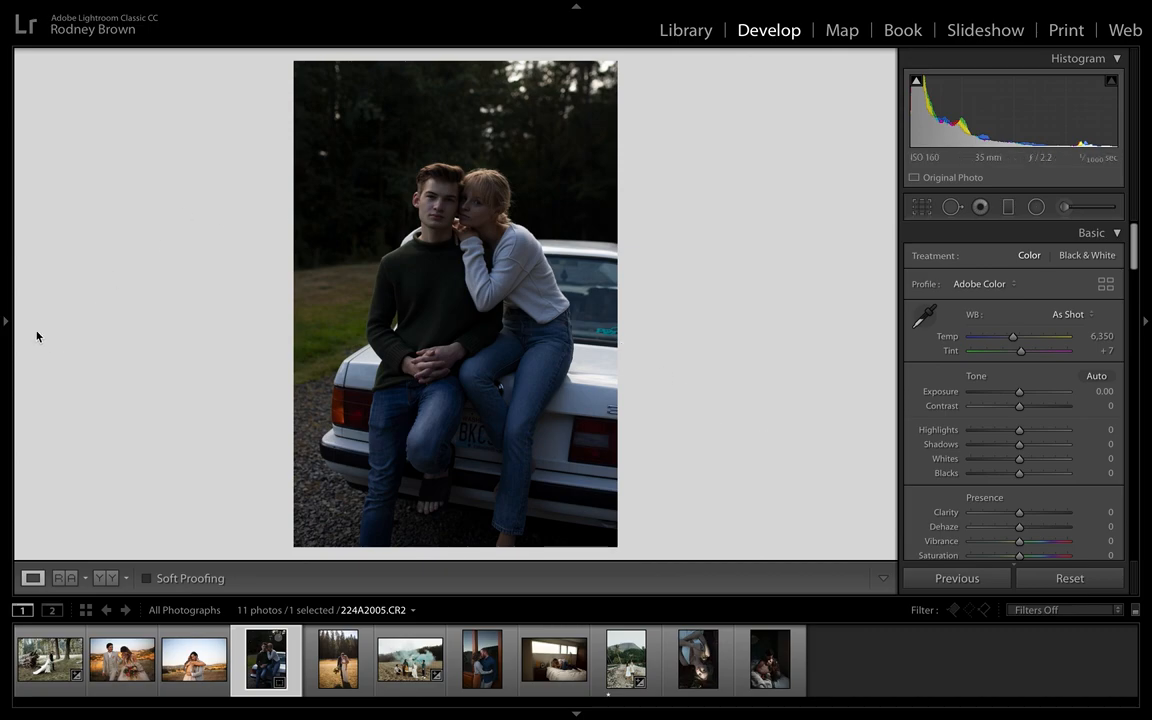
- Reset the couple-on-car photo's develop settings and collapse the History list
click(6, 320)
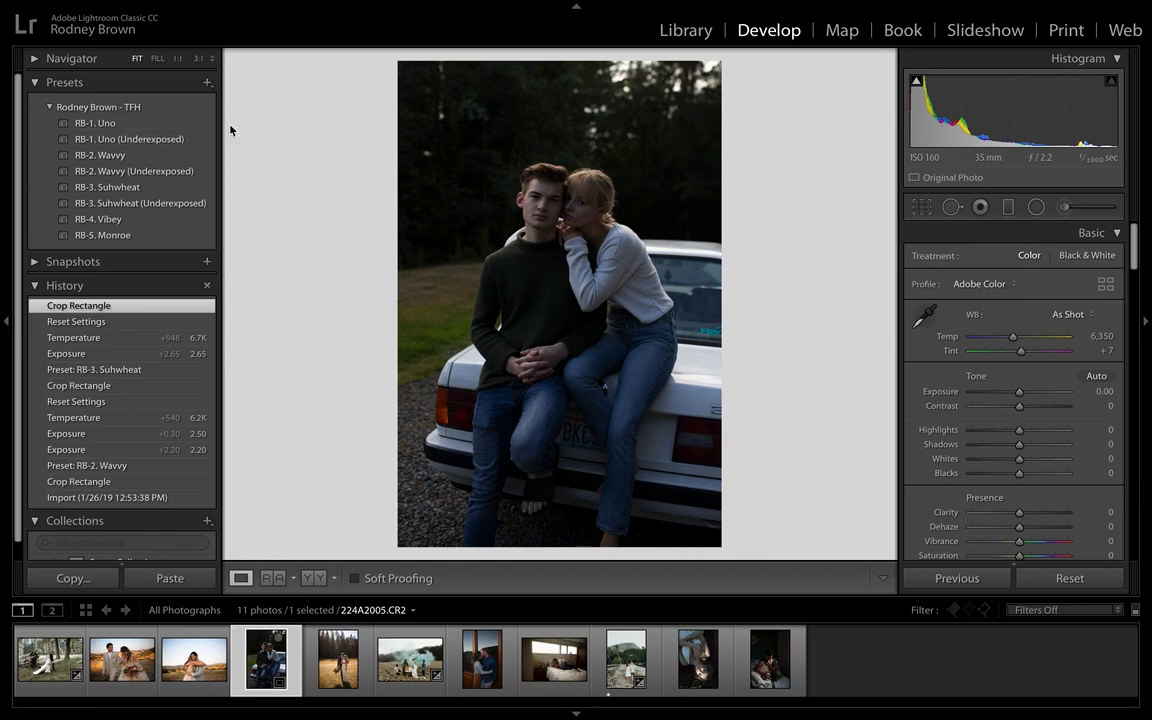
mouse_move(18, 316)
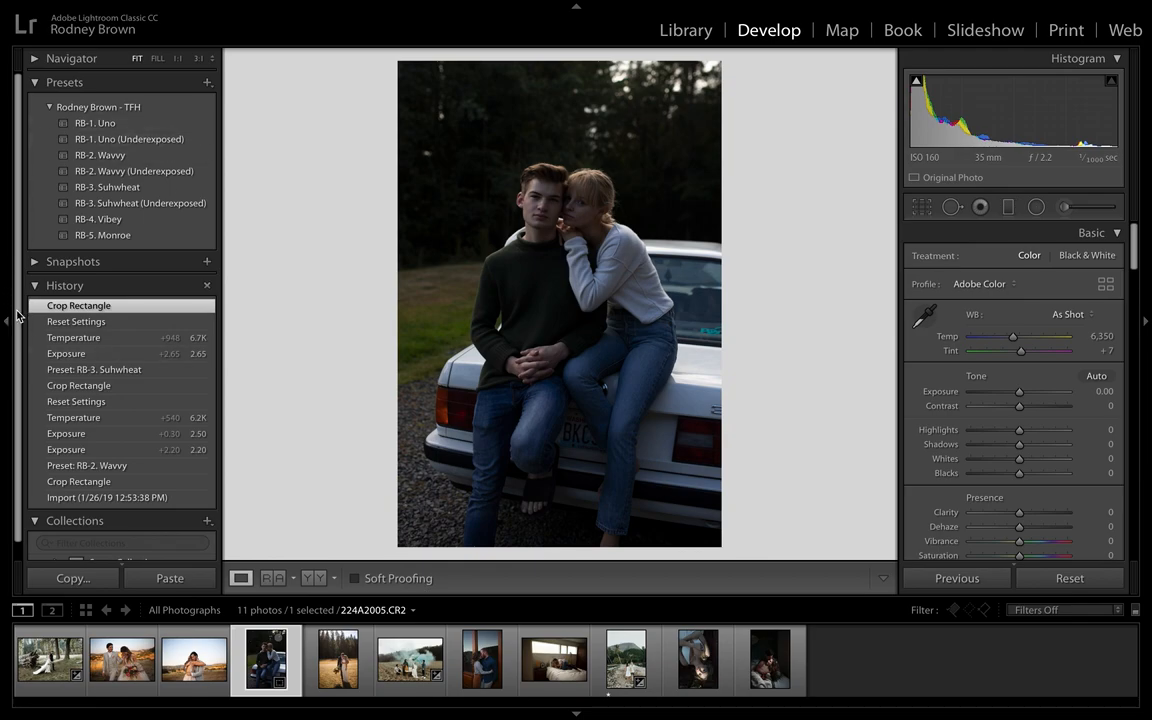
click(1068, 578)
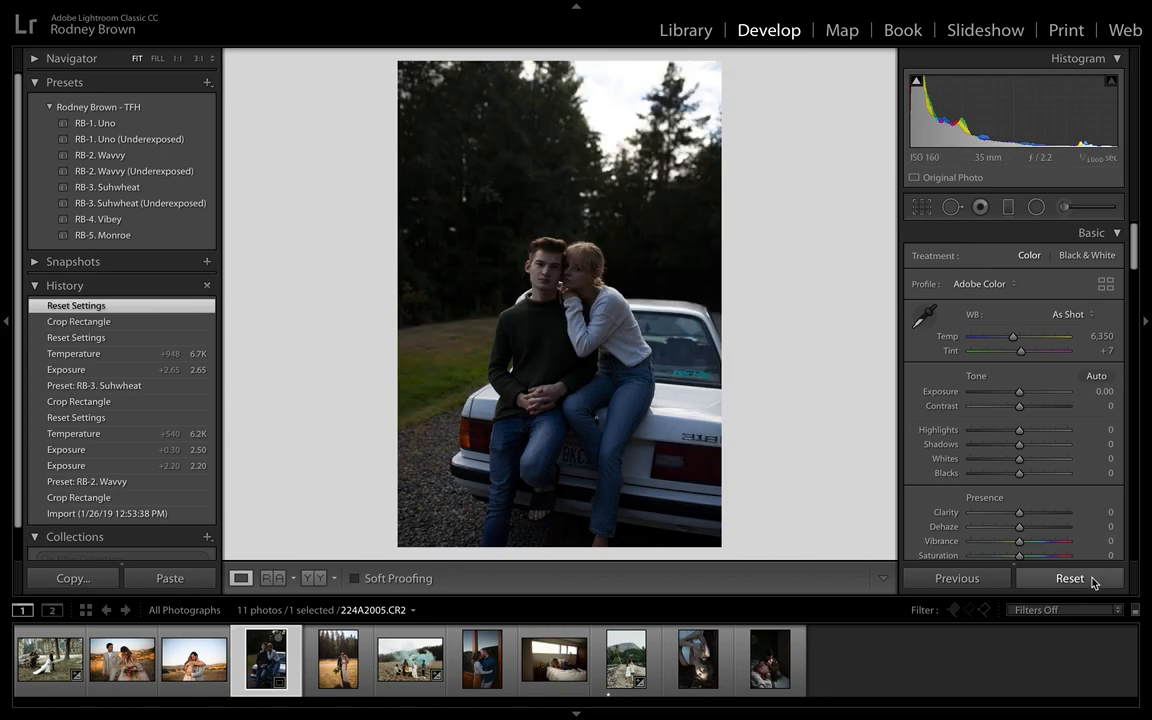
click(1068, 578)
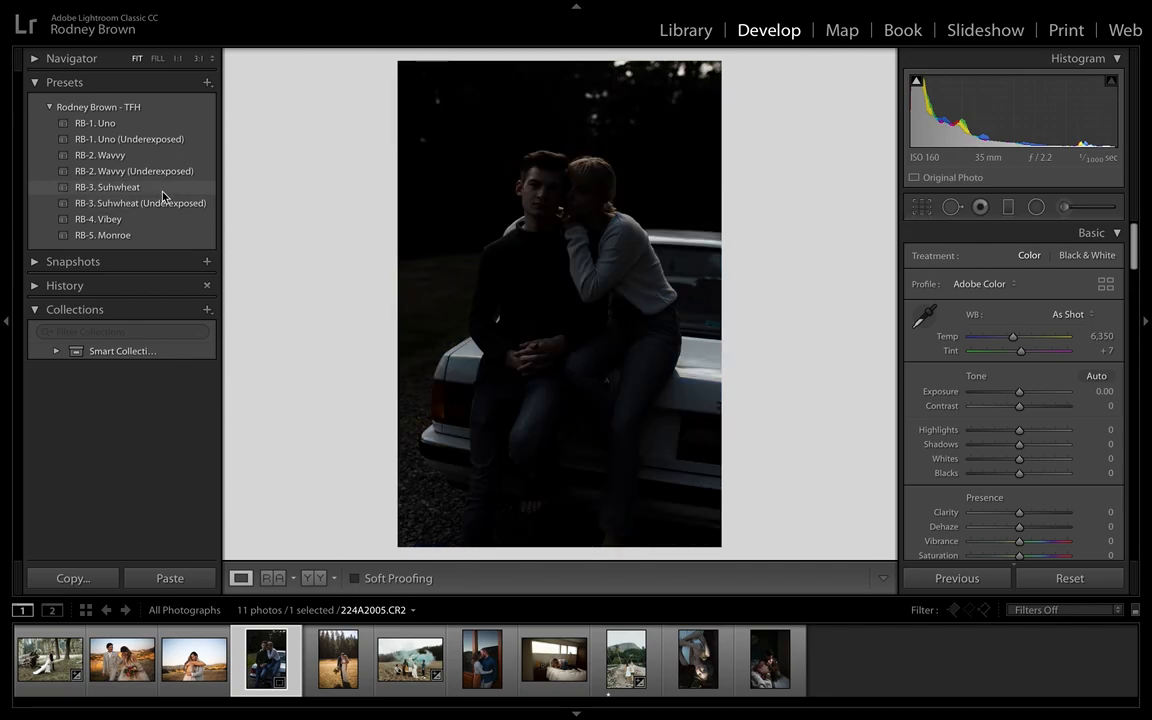
- Apply the RB-3: Suhsheet preset, leaving the image very dark as a starting look
click(108, 188)
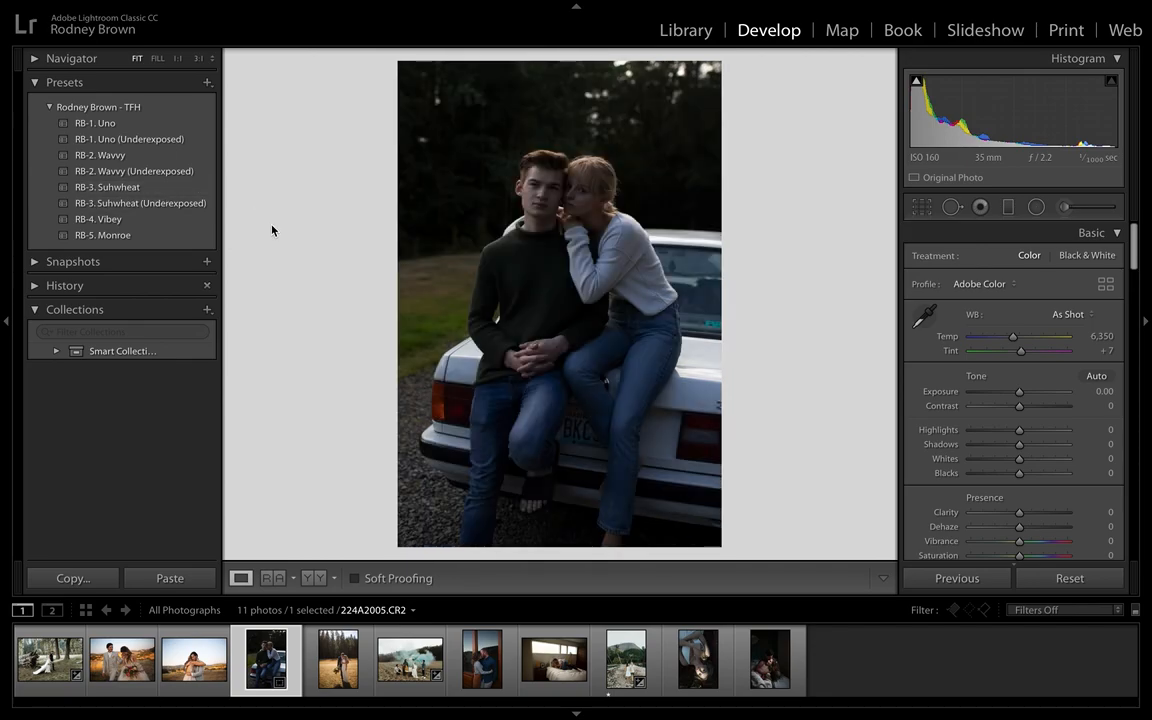
click(108, 188)
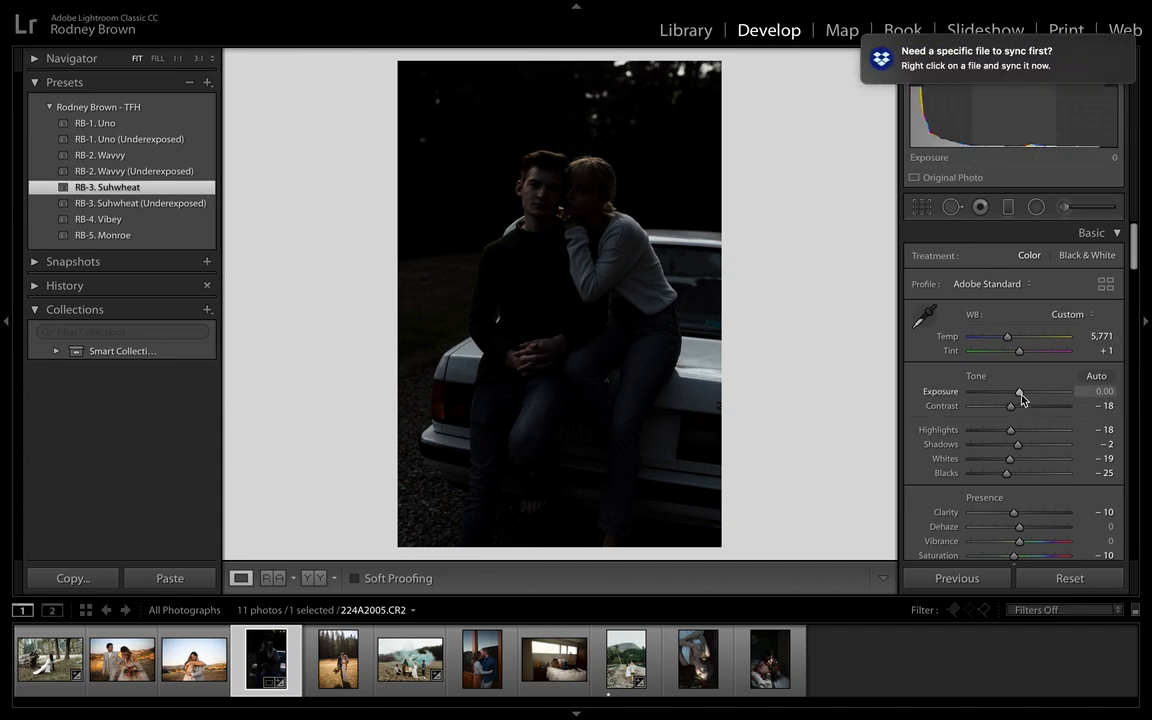
- Lift Exposure strongly to about +2.35 to brighten the photo
drag(1010, 390, 1044, 390)
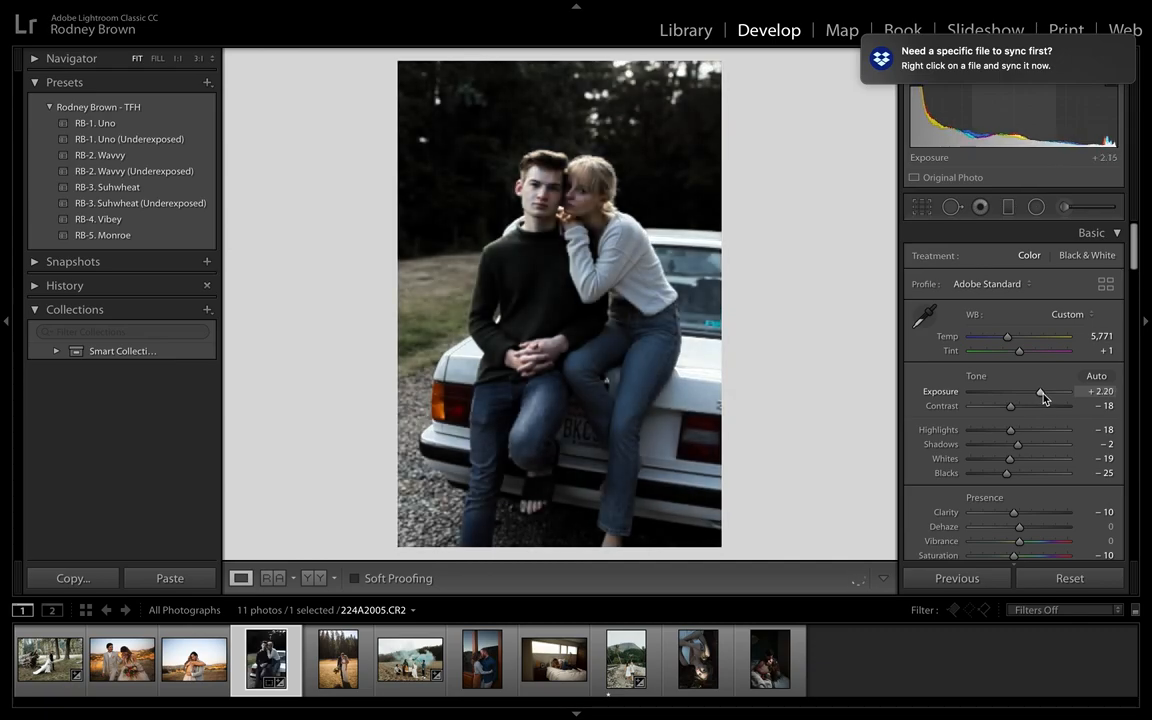
drag(1040, 390, 1048, 390)
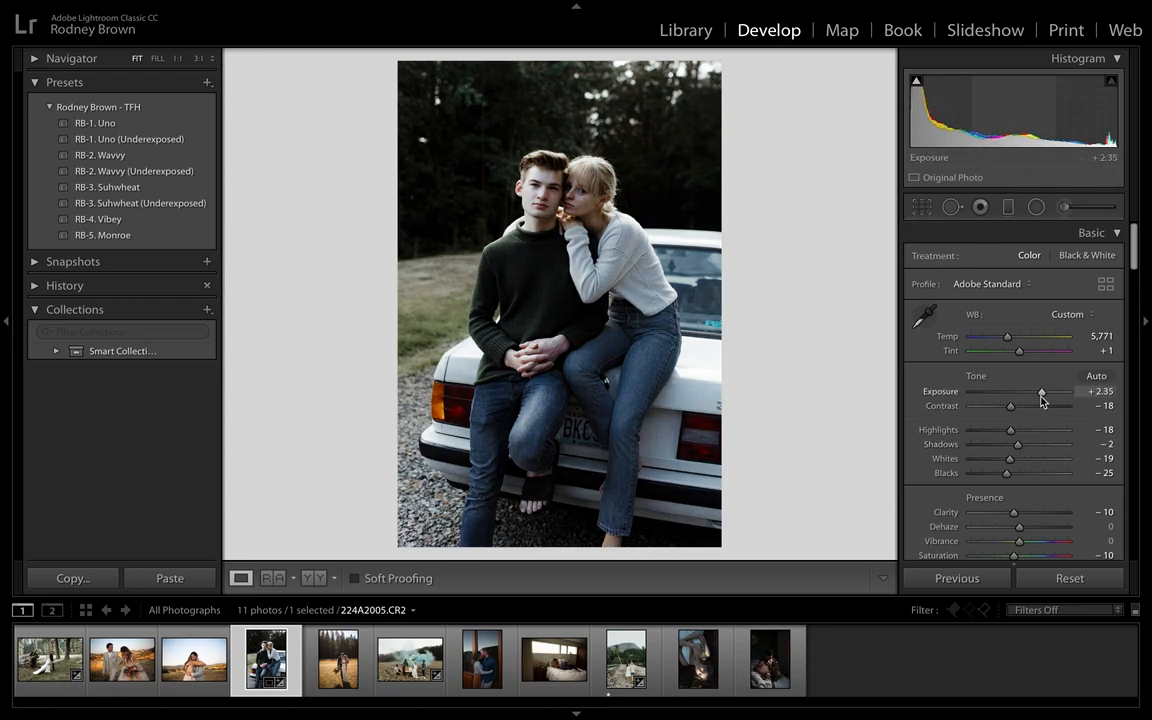
drag(1040, 390, 1048, 390)
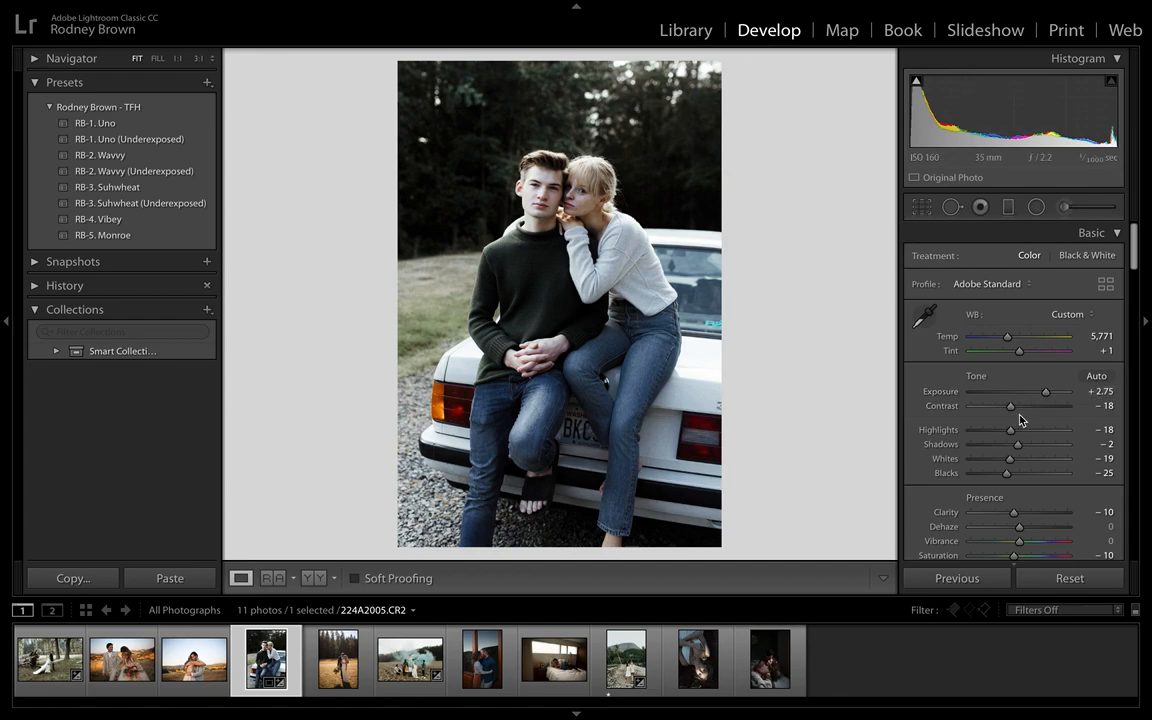
- Pull Highlights to -30, set Whites to +22, Shadows to +7 and retune Blacks
drag(1010, 430, 998, 430)
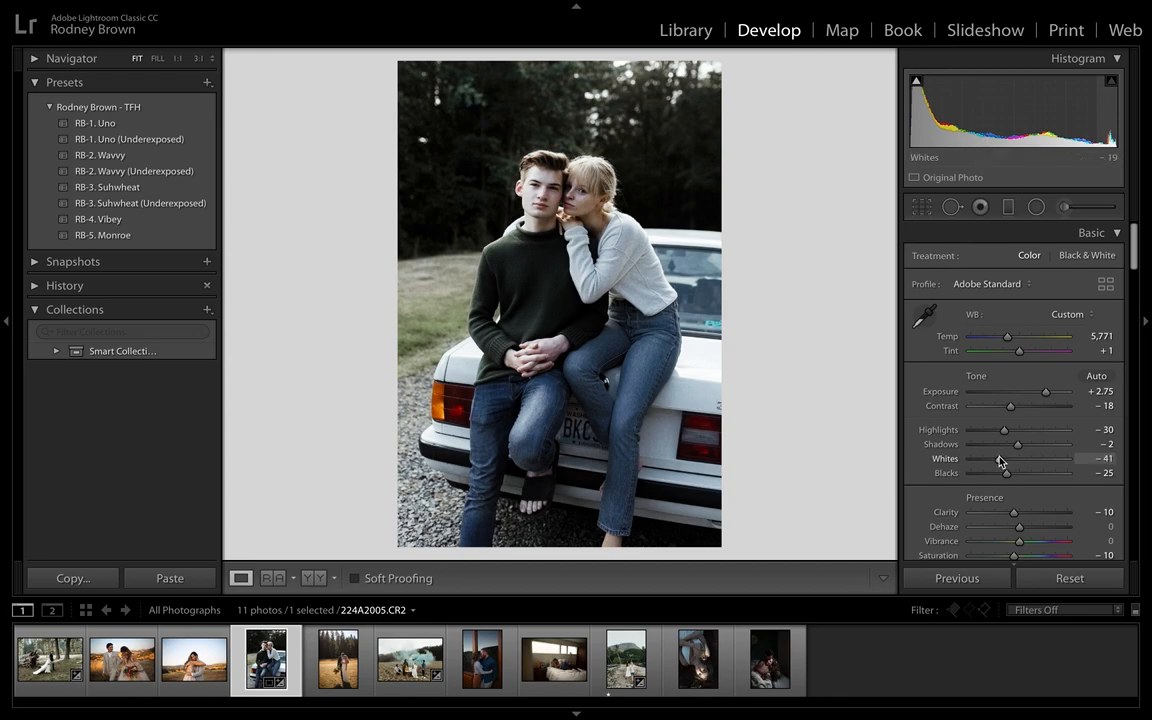
drag(1004, 458, 1008, 458)
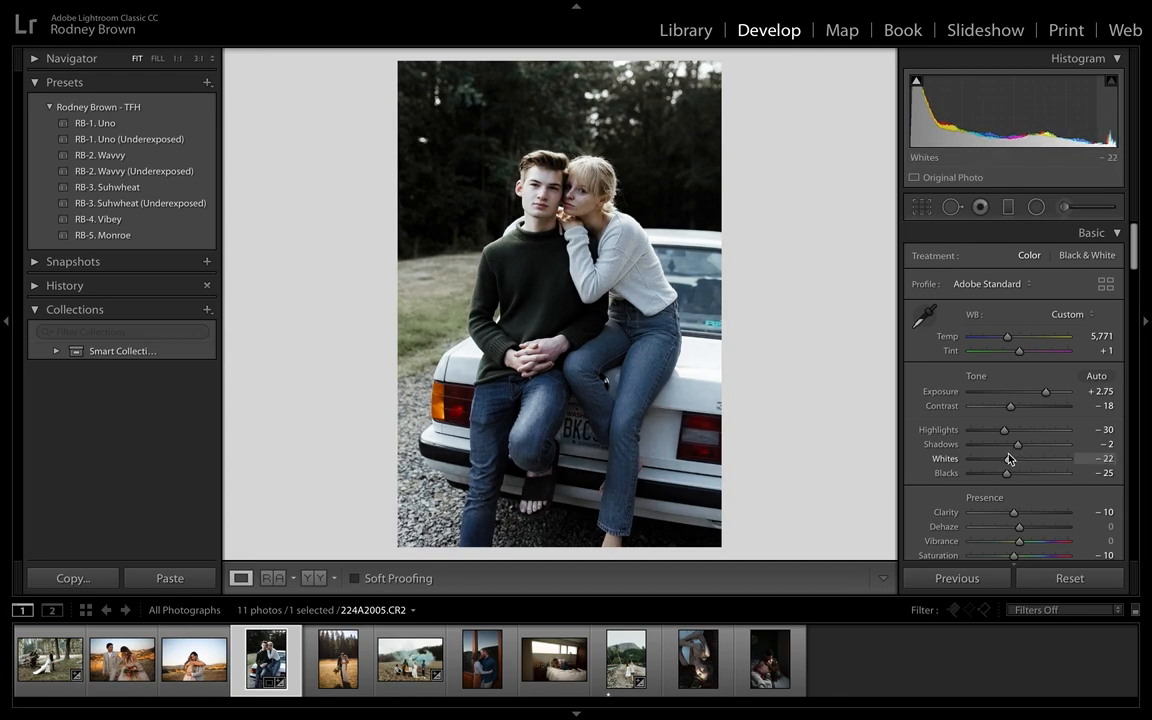
mouse_move(1016, 444)
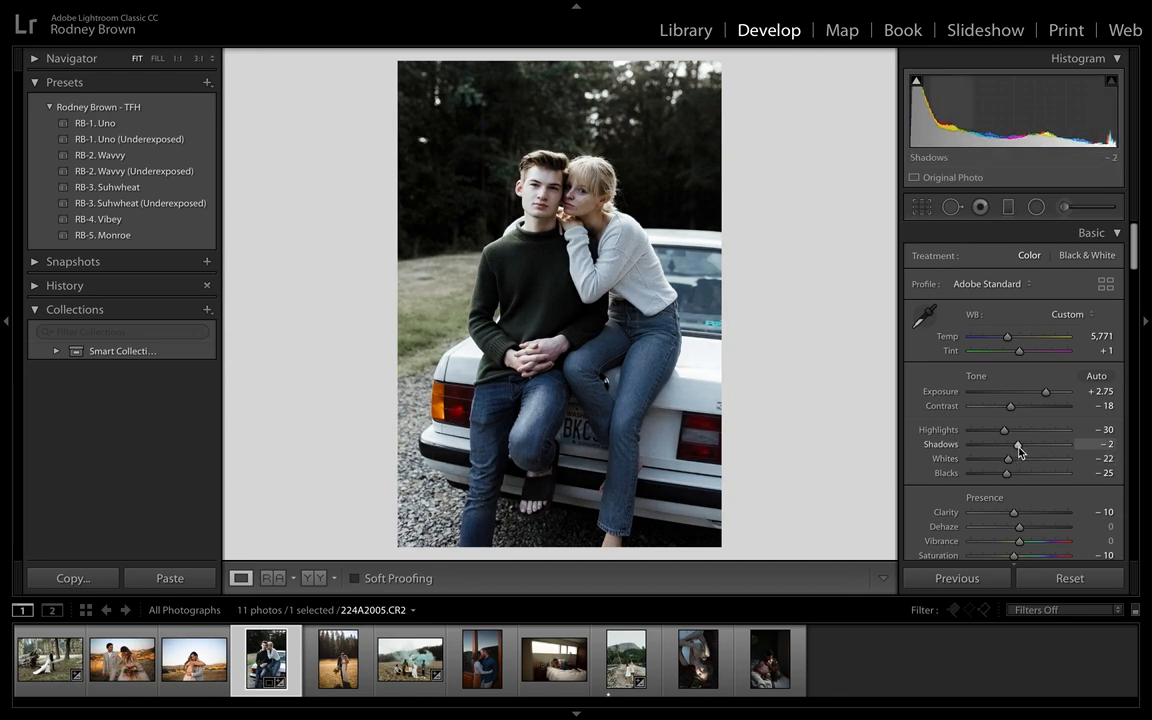
drag(1008, 444, 1024, 444)
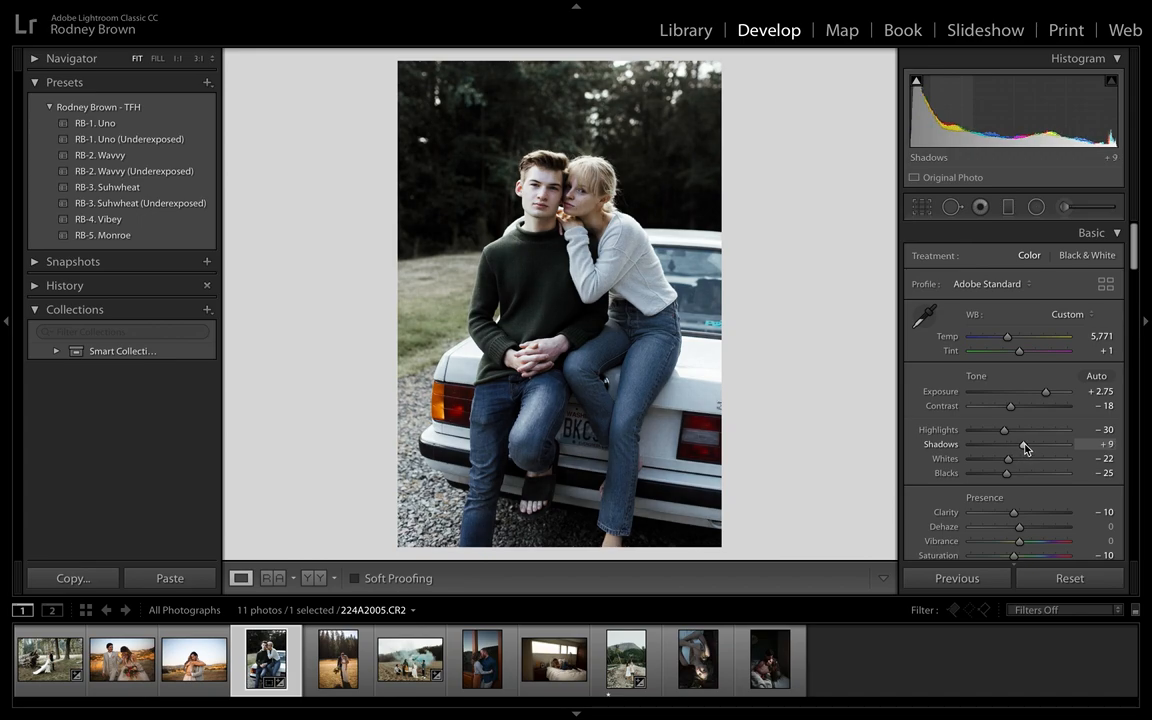
drag(1008, 472, 1020, 472)
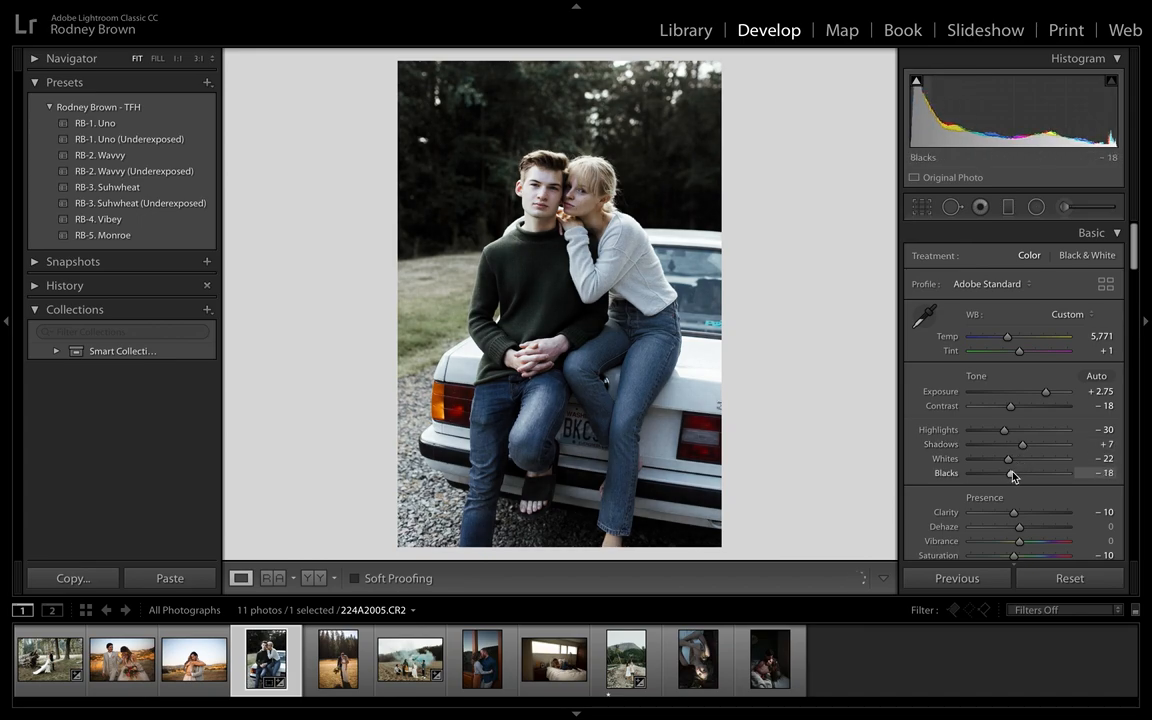
drag(1040, 390, 1048, 390)
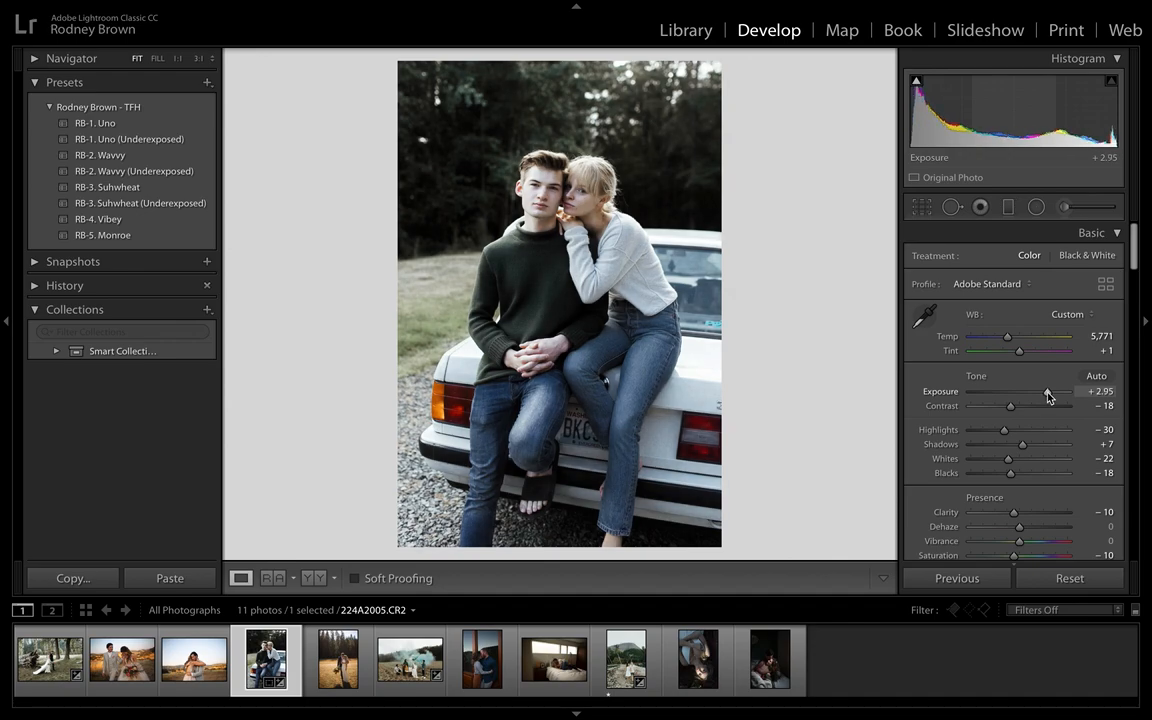
- Nudge Exposure up and warm the white balance to about 6,507
drag(1048, 390, 1044, 390)
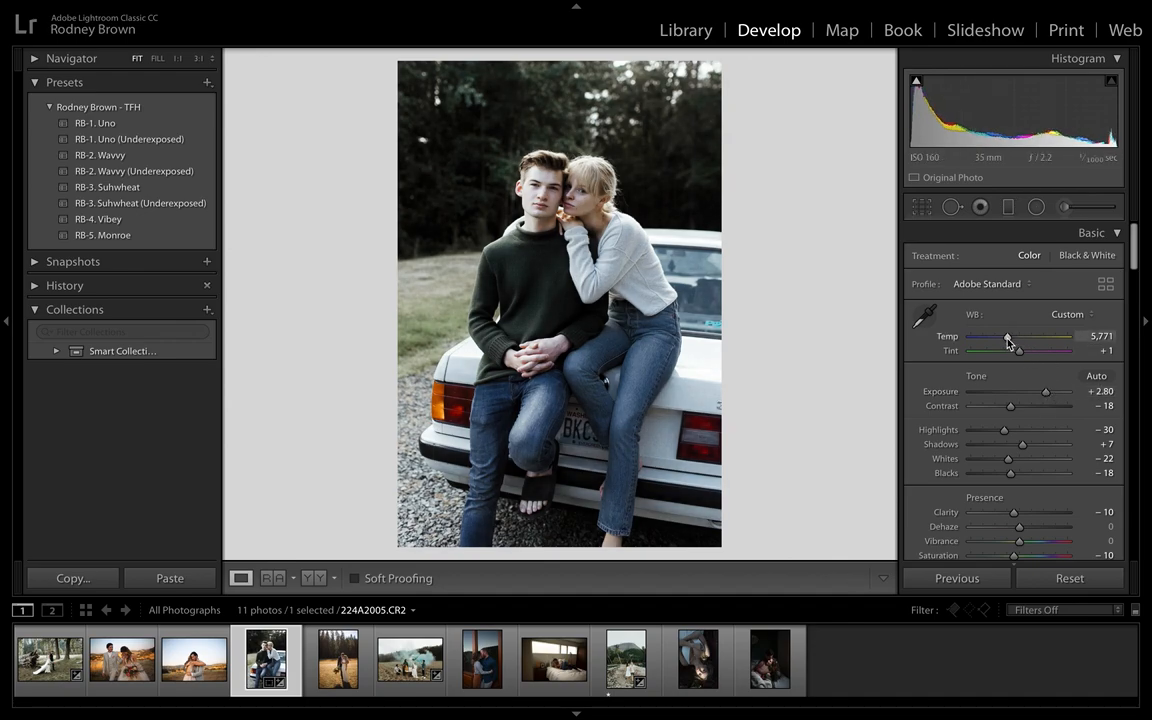
drag(1008, 338, 1012, 338)
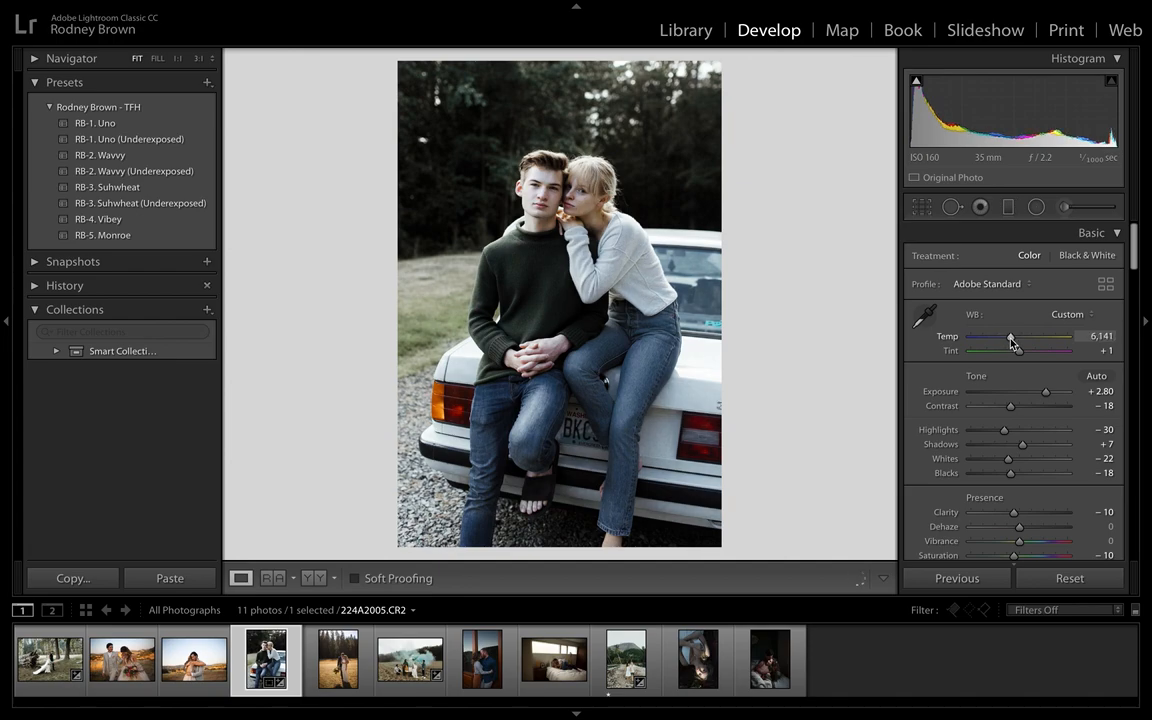
drag(1010, 336, 1018, 336)
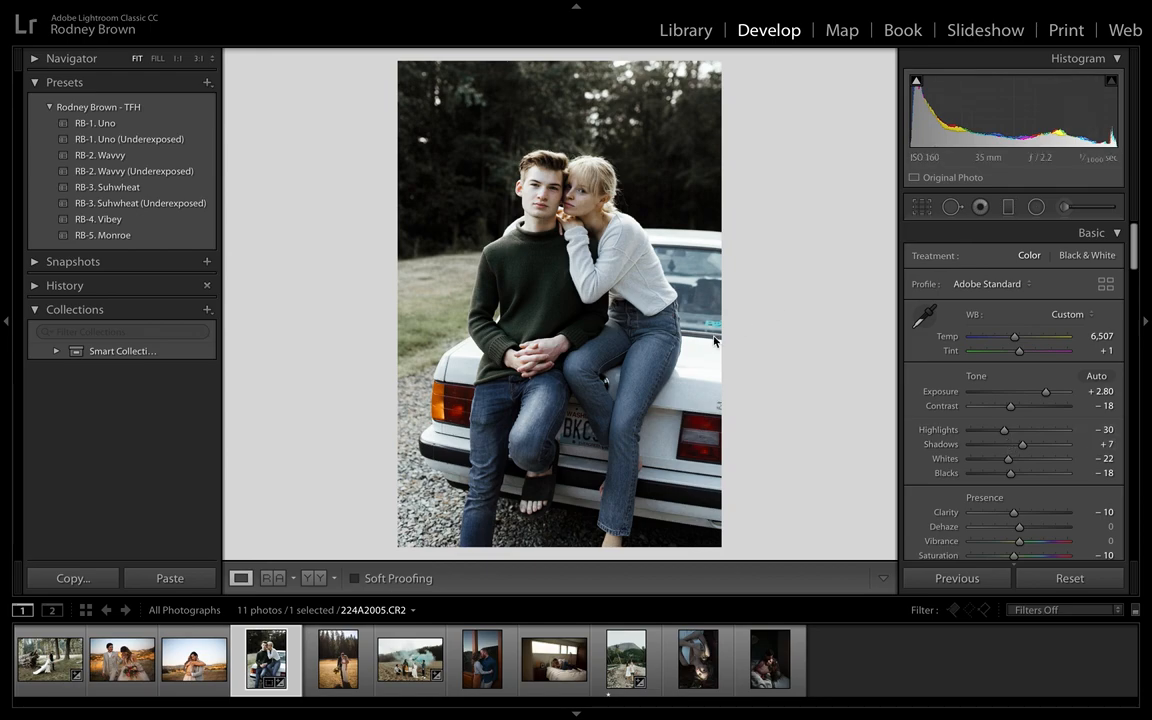
mouse_move(1006, 458)
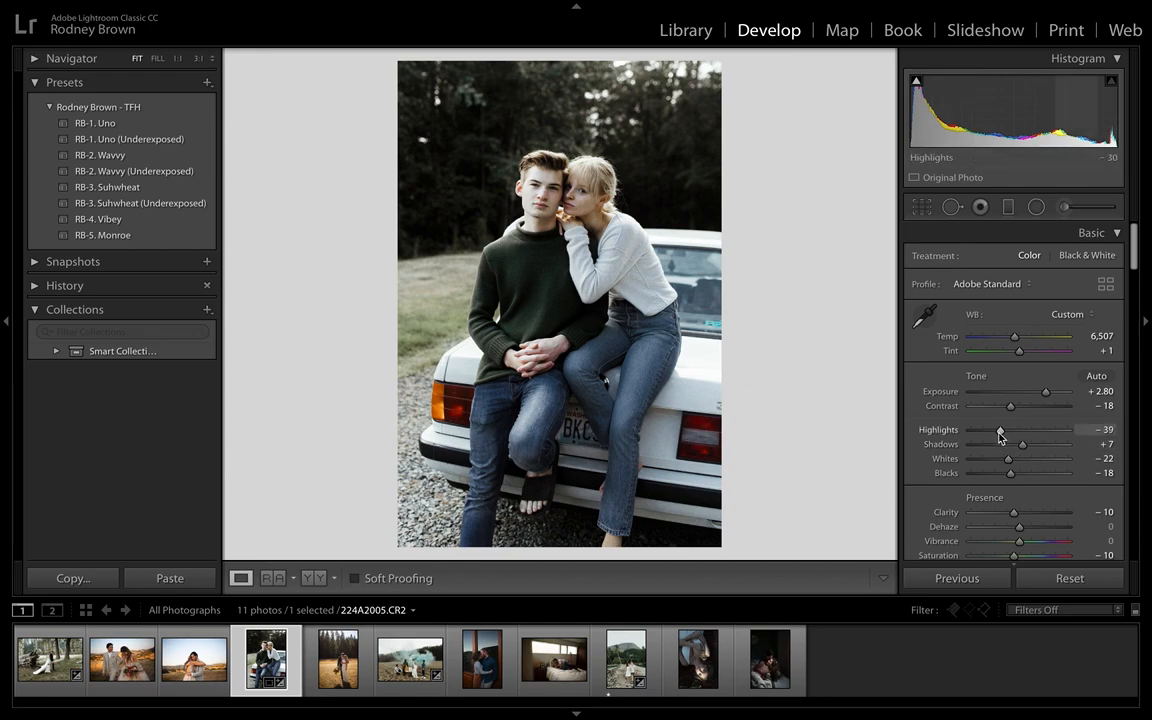
- Cut Highlights to -52 and Whites to -17, with Exposure ending near +2.85
drag(1000, 430, 994, 430)
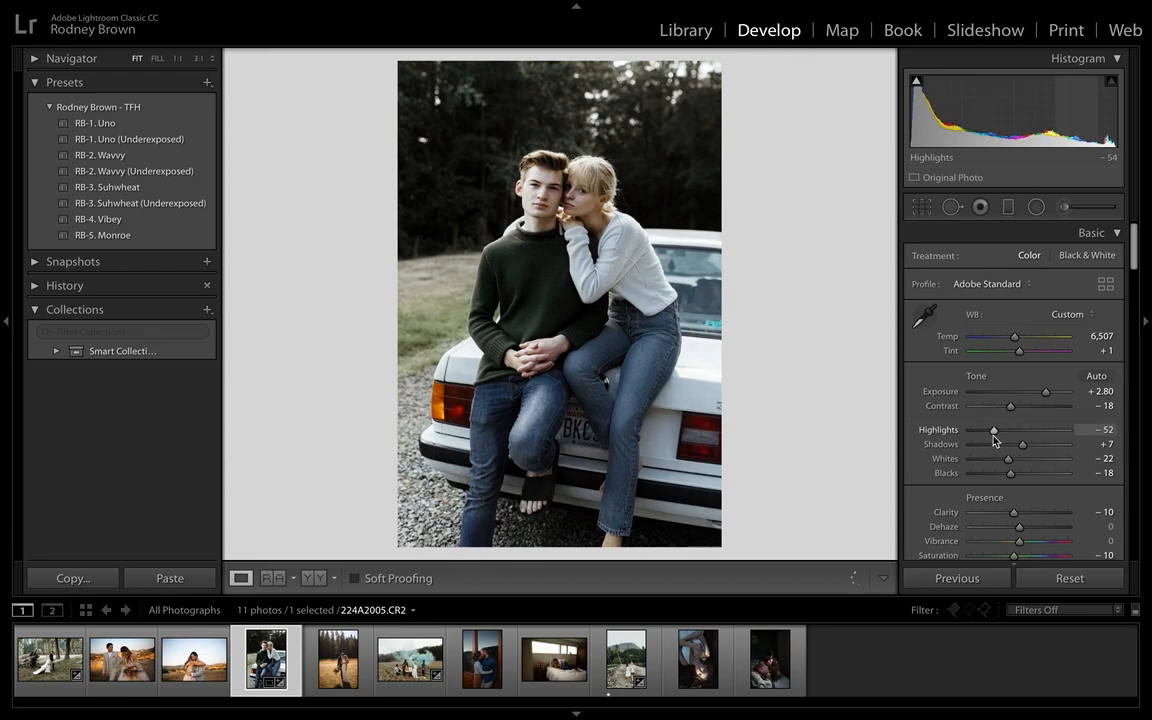
drag(1008, 458, 1012, 458)
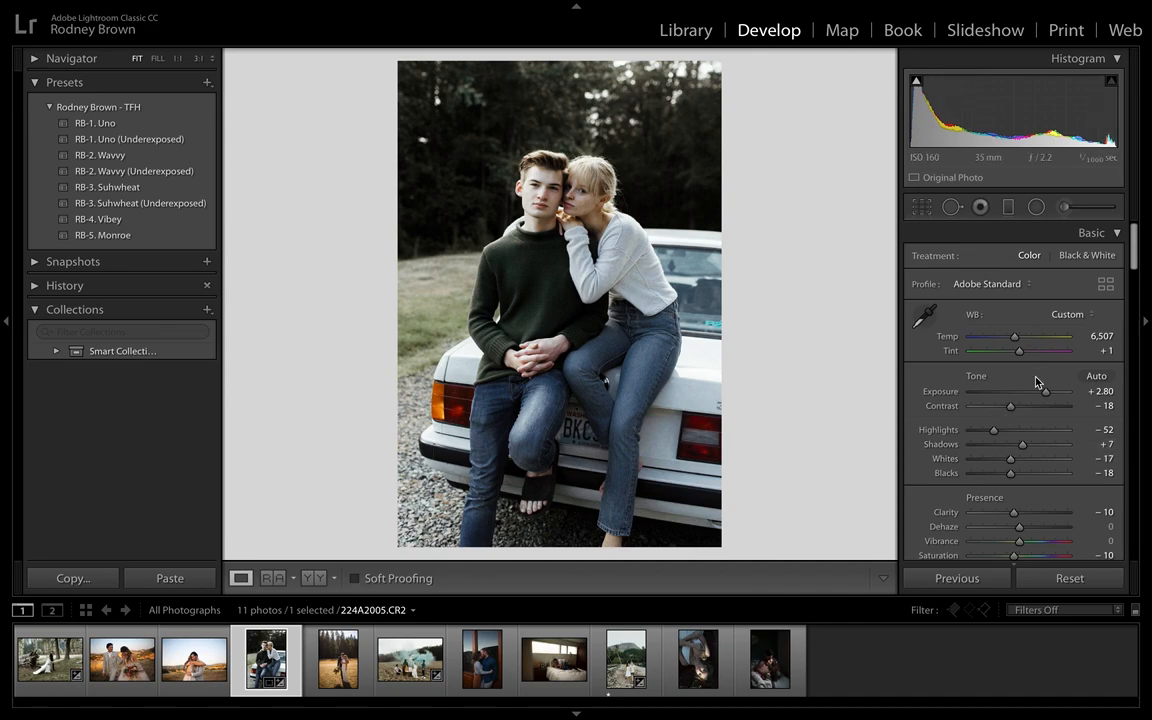
drag(1046, 390, 1048, 390)
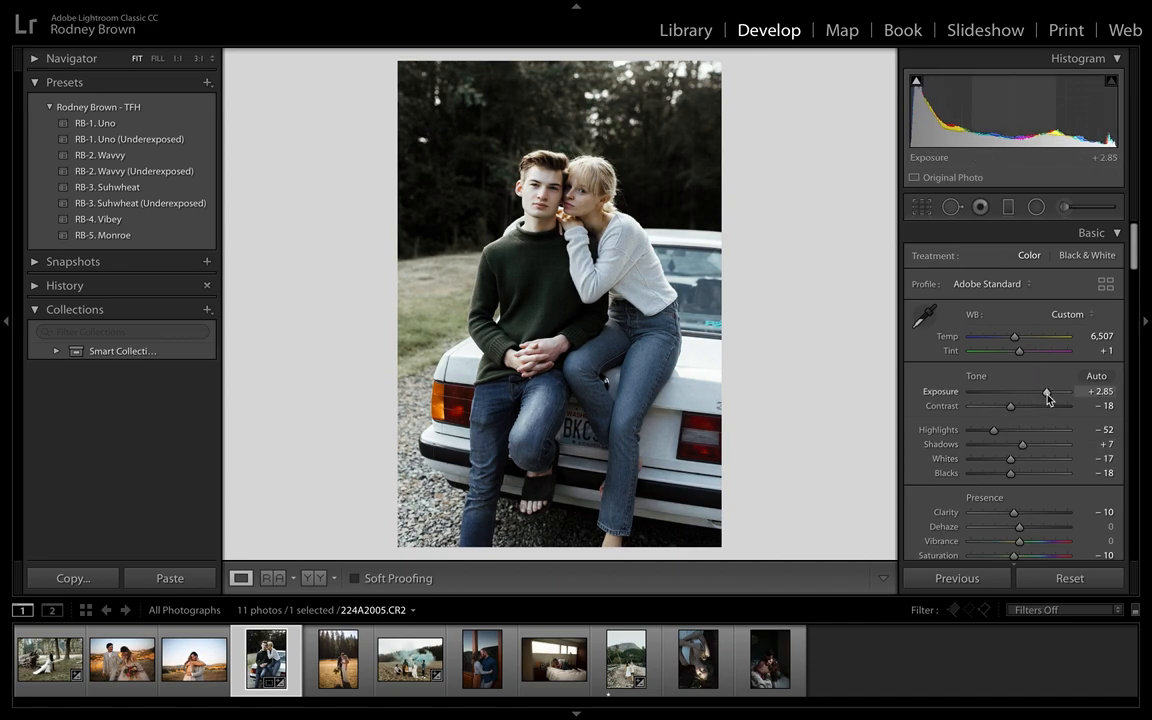